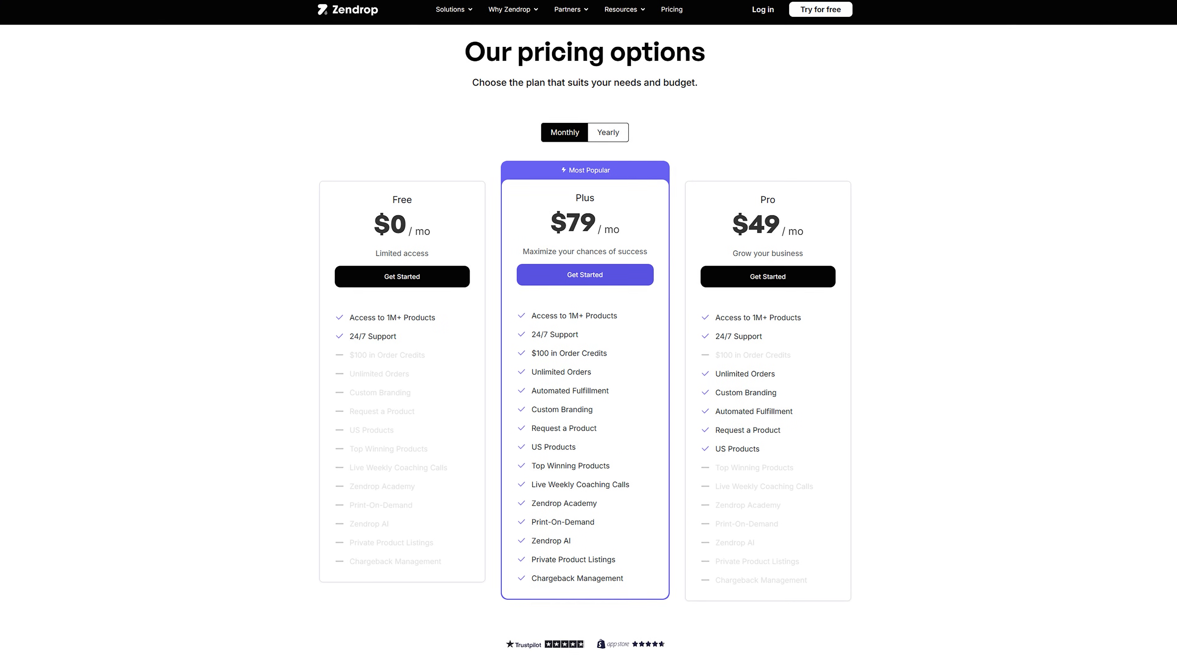
Start a new Zendrop account from the pricing page via Get Started
{"action": "scroll", "scroll_direction": "down", "scroll_amount": 3}
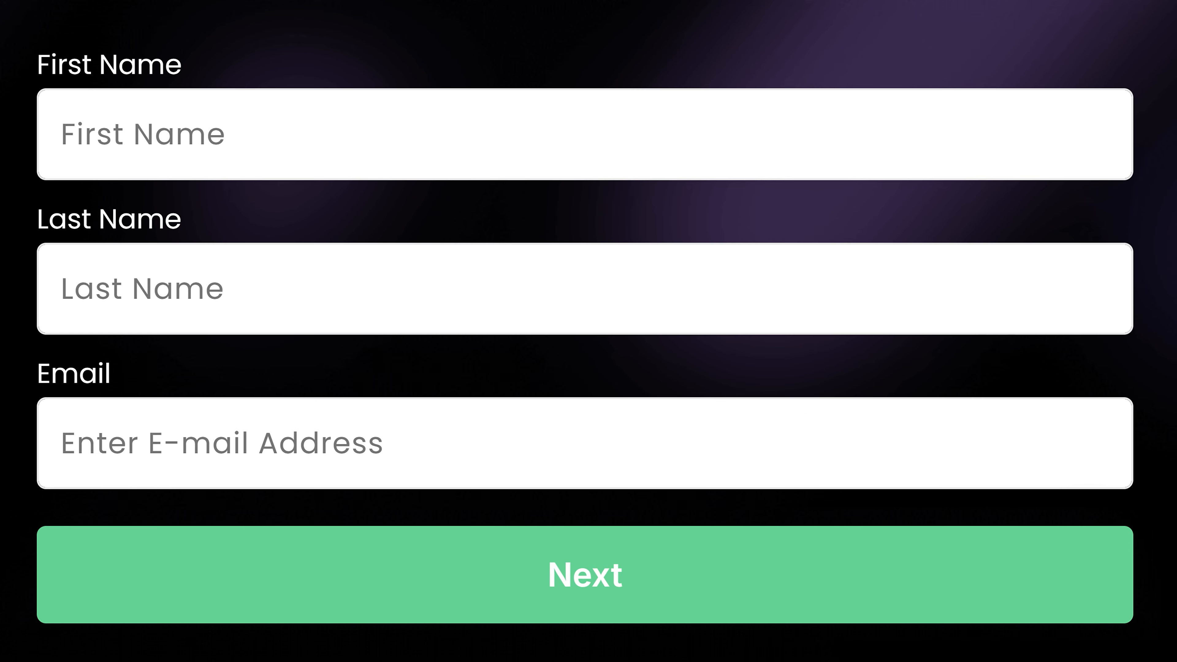
{"action": "left_click", "coordinate": [585, 574]}
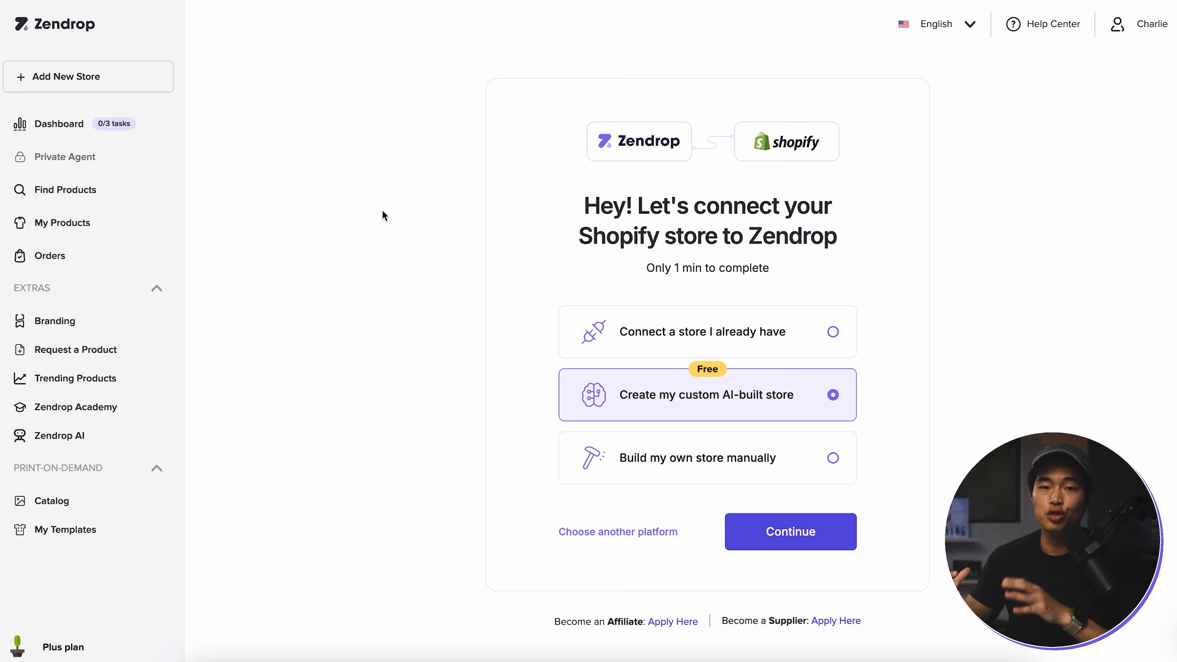
{"action": "mouse_move", "coordinate": [498, 203]}
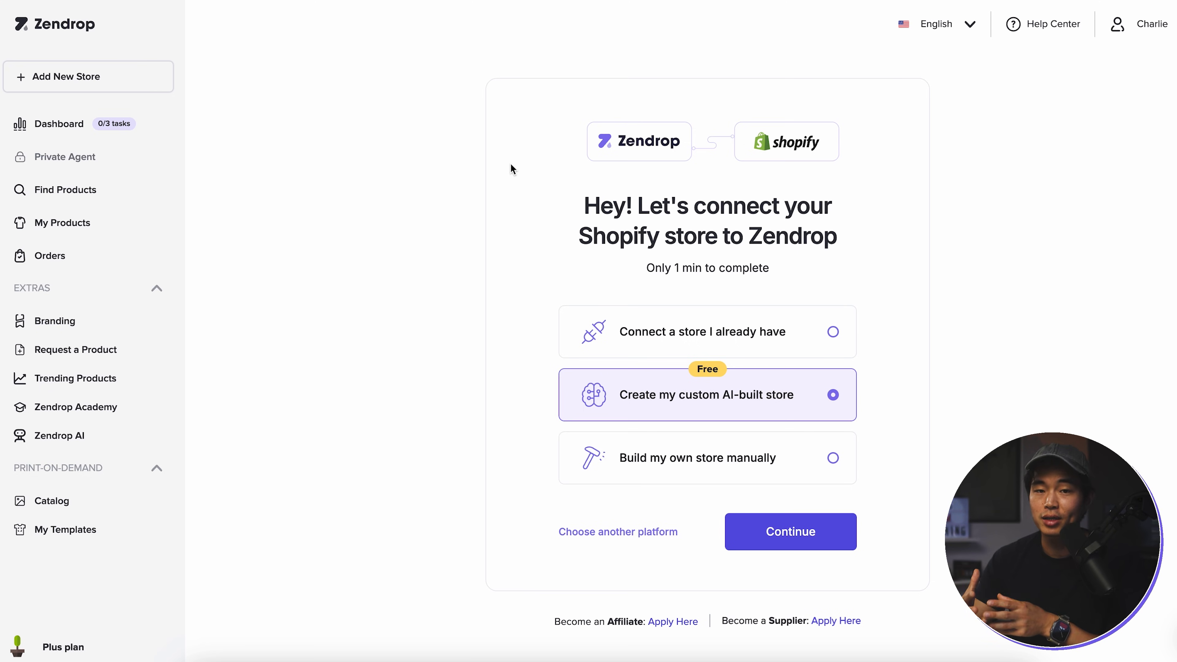
{"action": "mouse_move", "coordinate": [777, 280]}
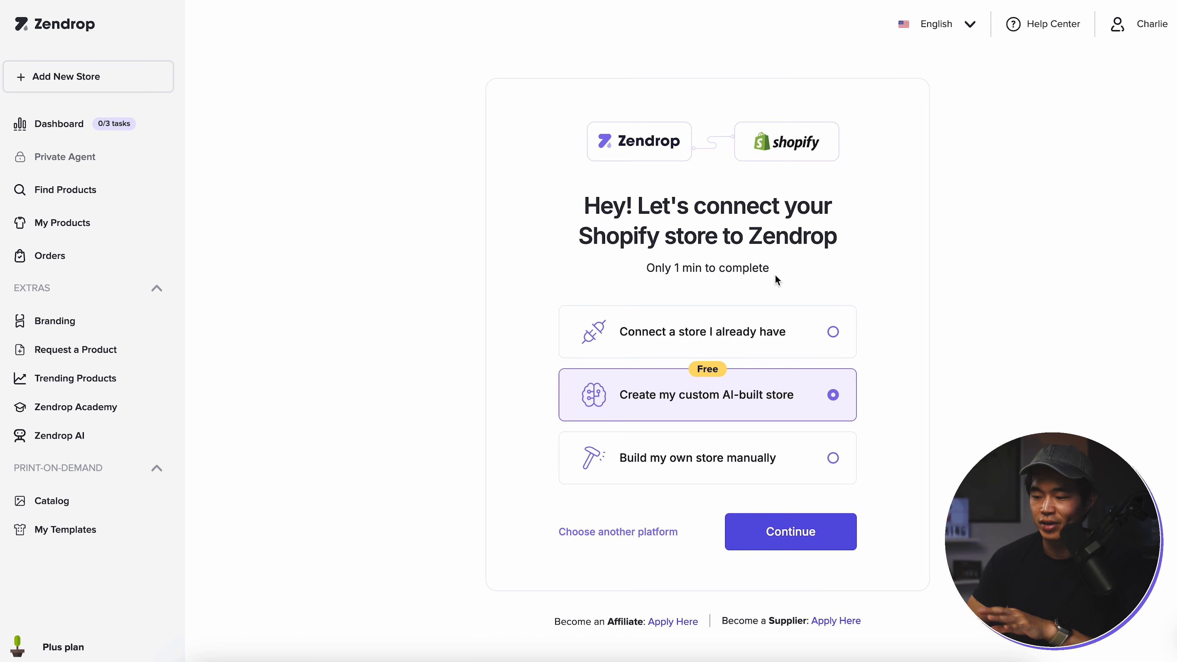
{"action": "mouse_move", "coordinate": [949, 344]}
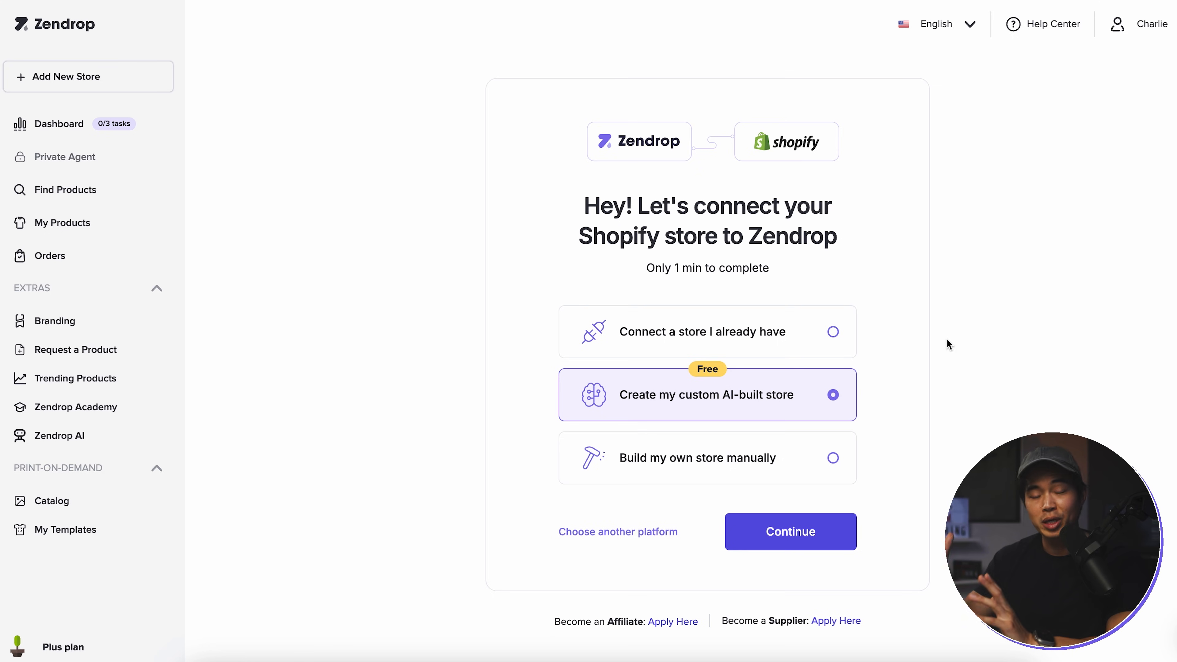
Select 'Connect a store I already have' on the Shopify connection screen
{"action": "left_click", "coordinate": [706, 331]}
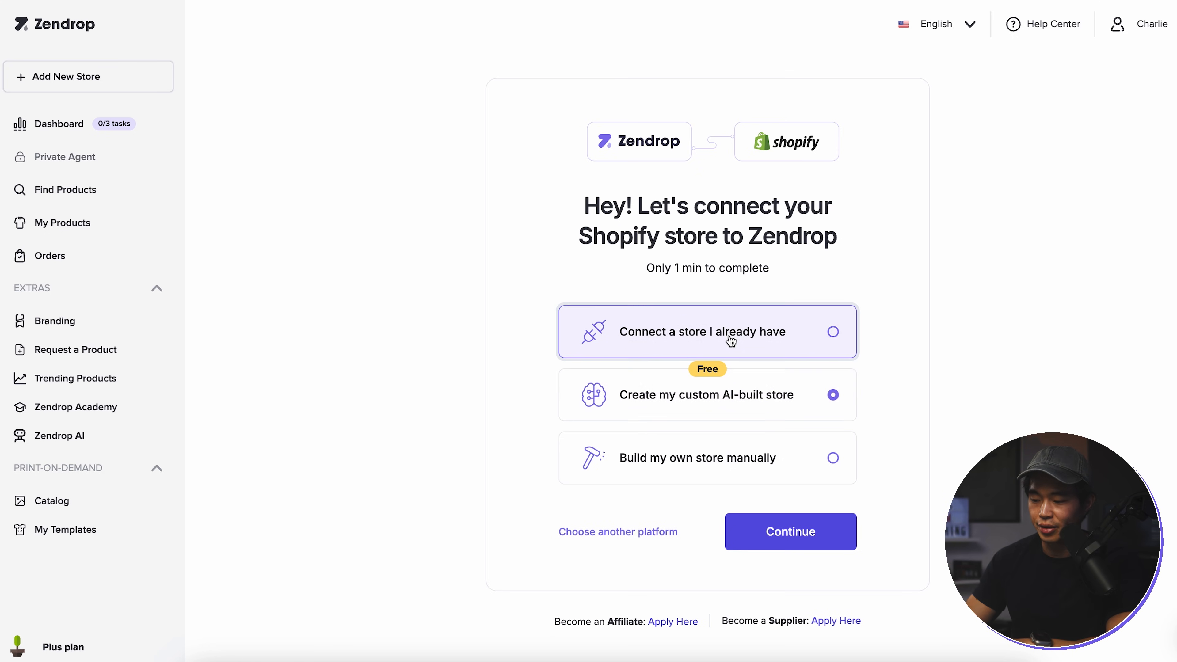
{"action": "left_click", "coordinate": [707, 331]}
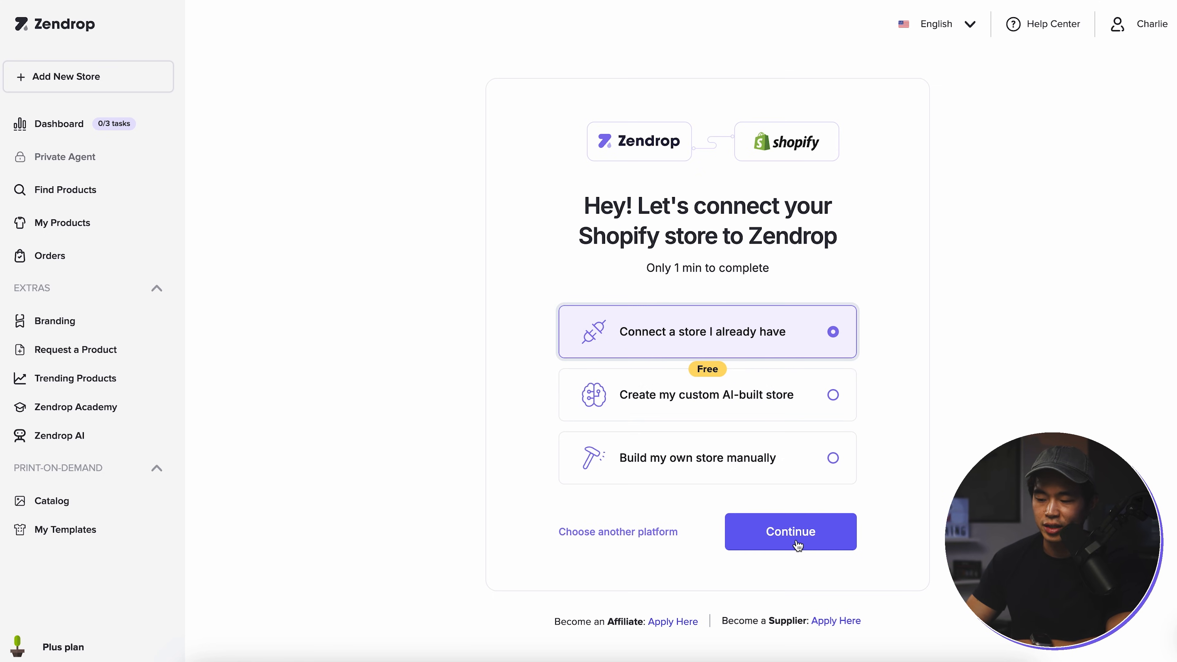
Continue past the integration steps and authorize the Shopify connection
{"action": "left_click", "coordinate": [790, 531]}
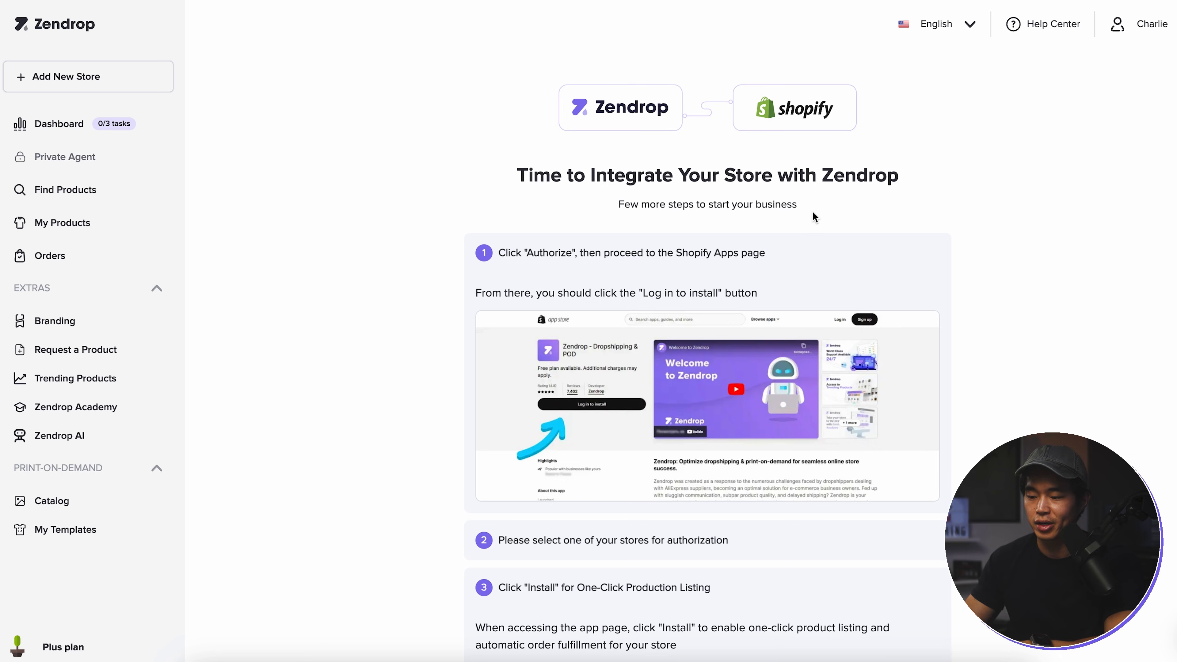
{"action": "scroll", "scroll_direction": "down", "scroll_amount": 3}
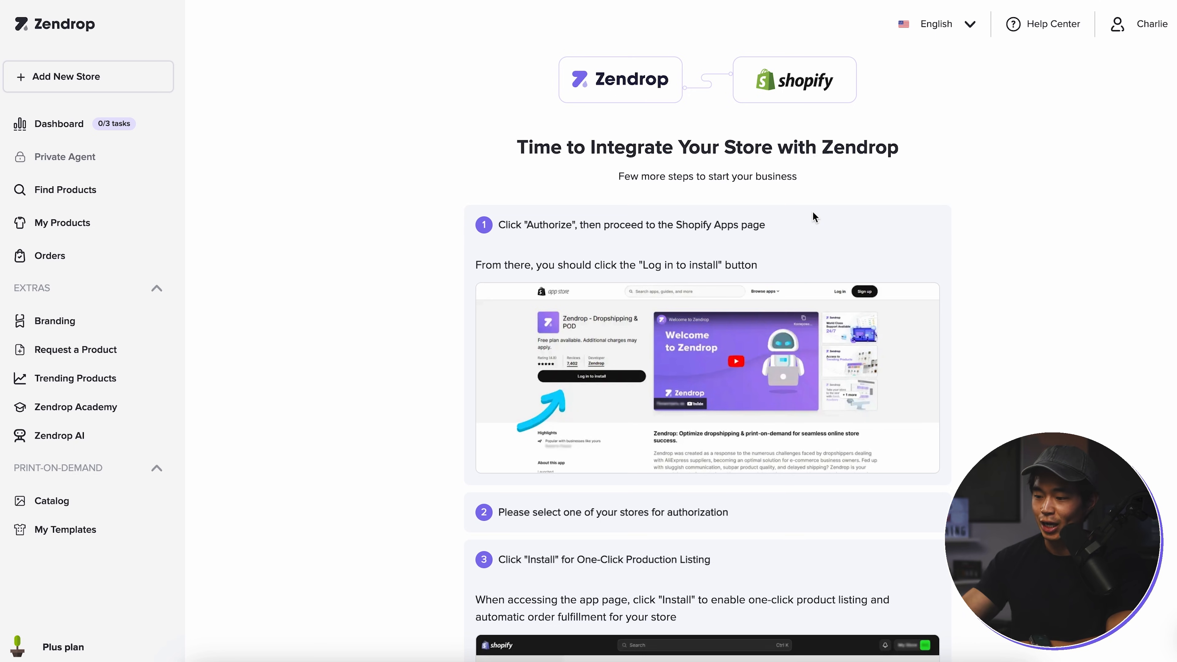
{"action": "scroll", "scroll_direction": "down", "scroll_amount": 3}
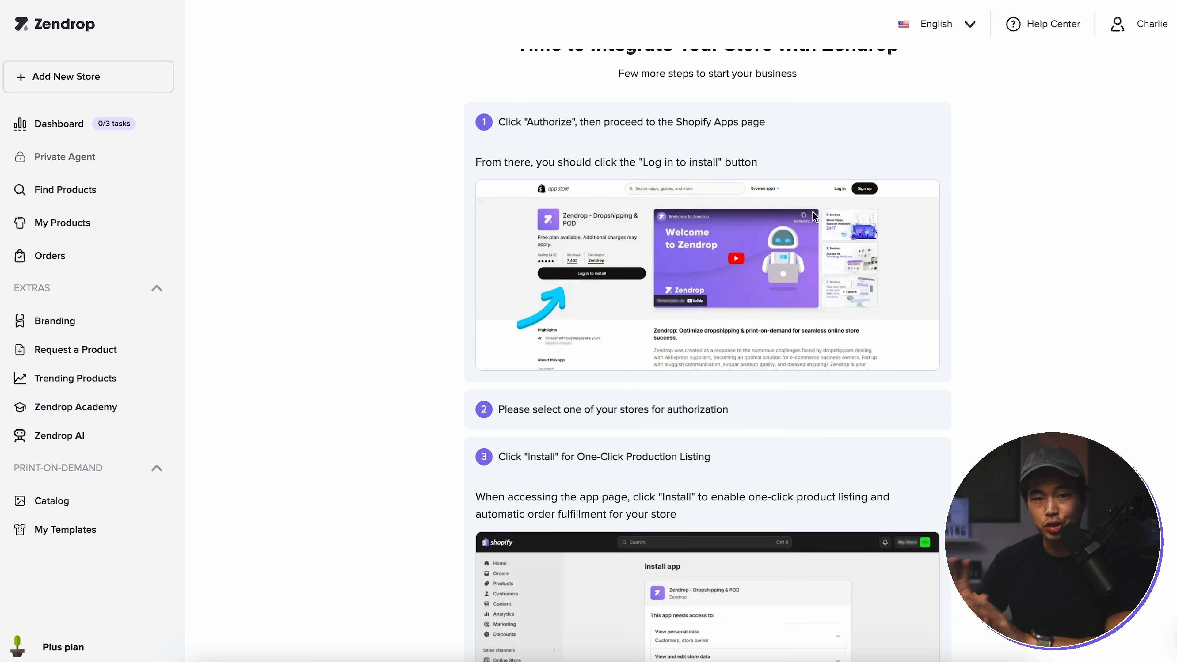
{"action": "scroll", "scroll_direction": "down", "scroll_amount": 3}
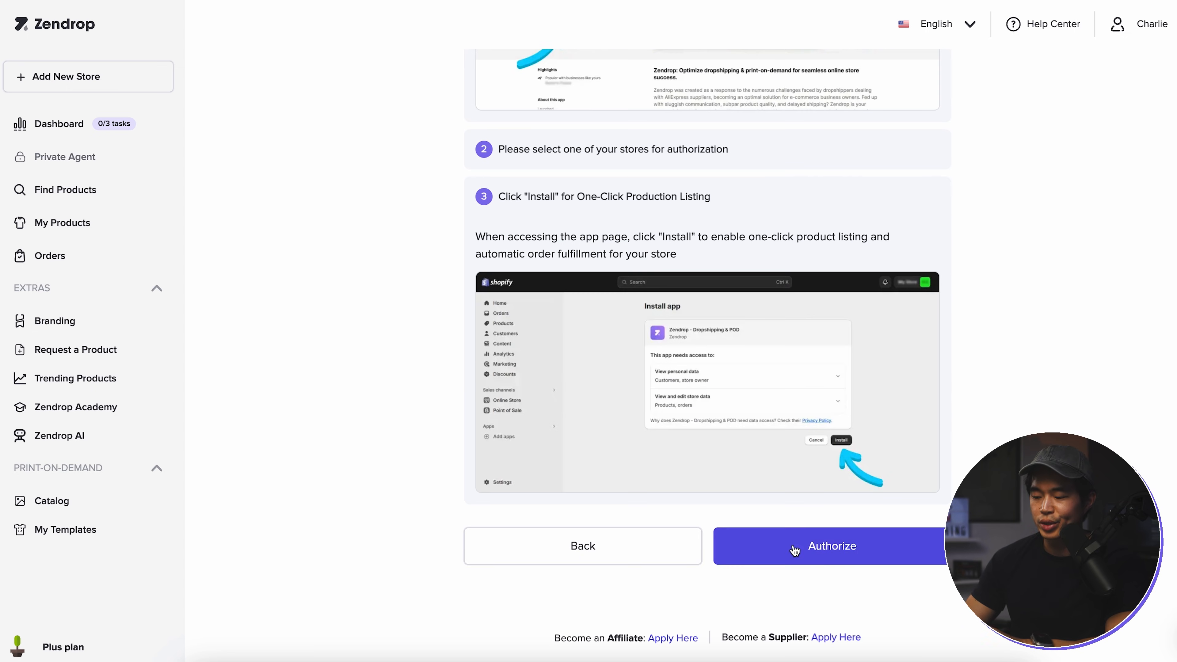
{"action": "left_click", "coordinate": [830, 546]}
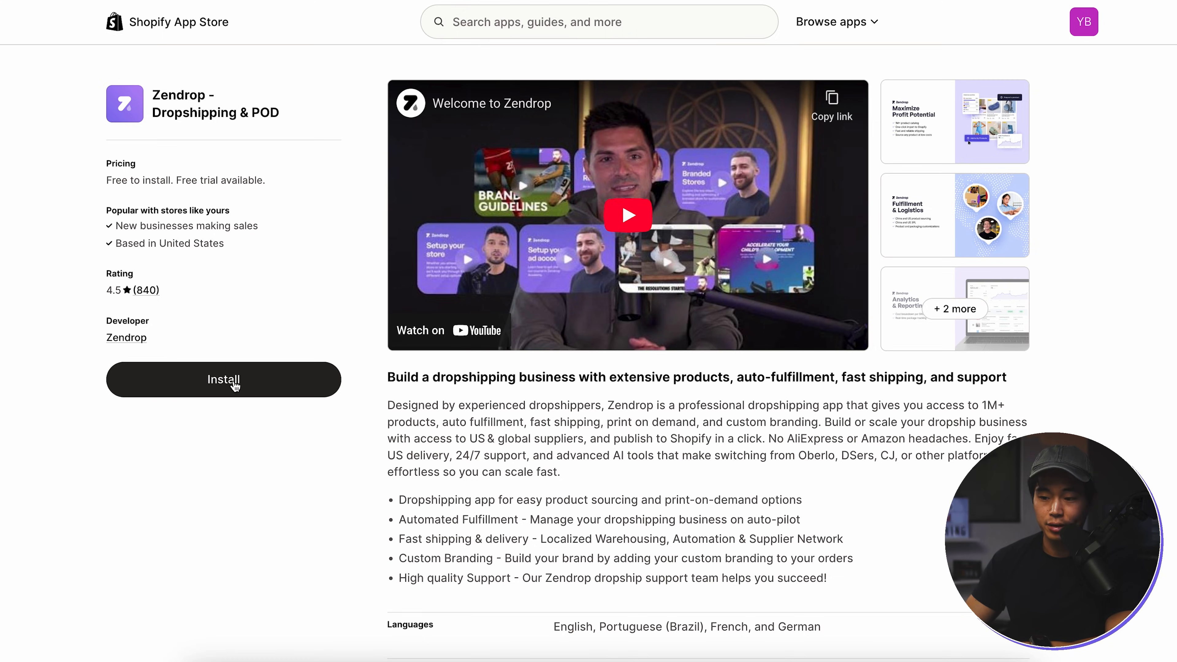
Install the Zendrop Dropshipping & POD app and grant its store permissions
{"action": "left_click", "coordinate": [223, 379]}
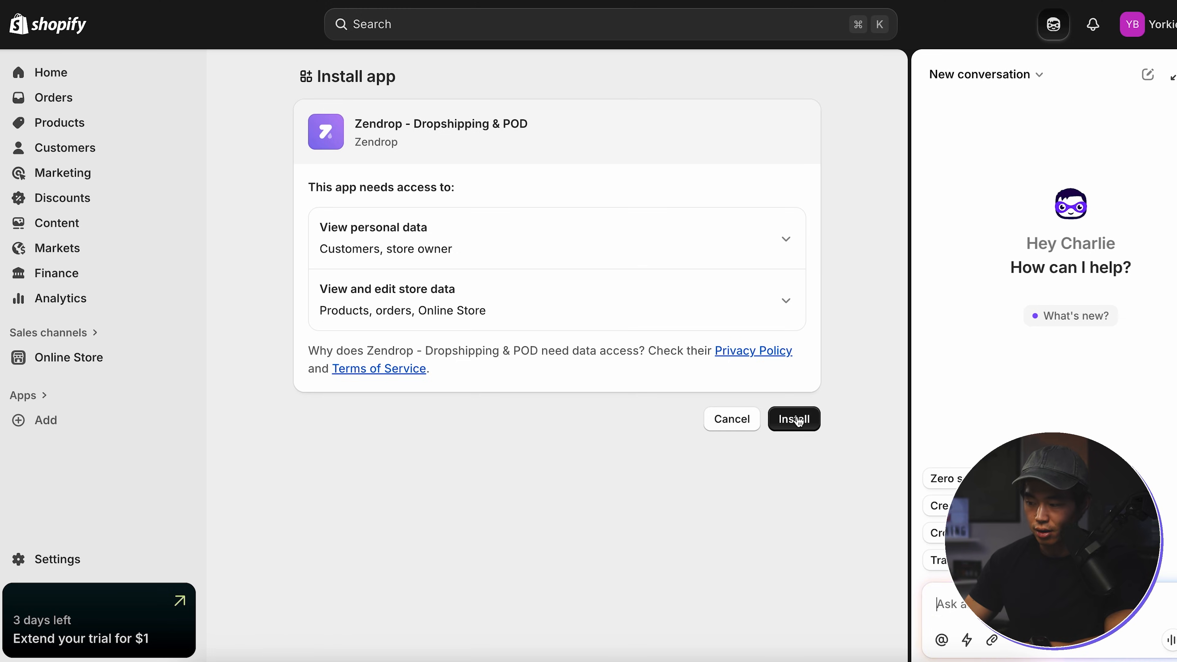
{"action": "left_click", "coordinate": [793, 418]}
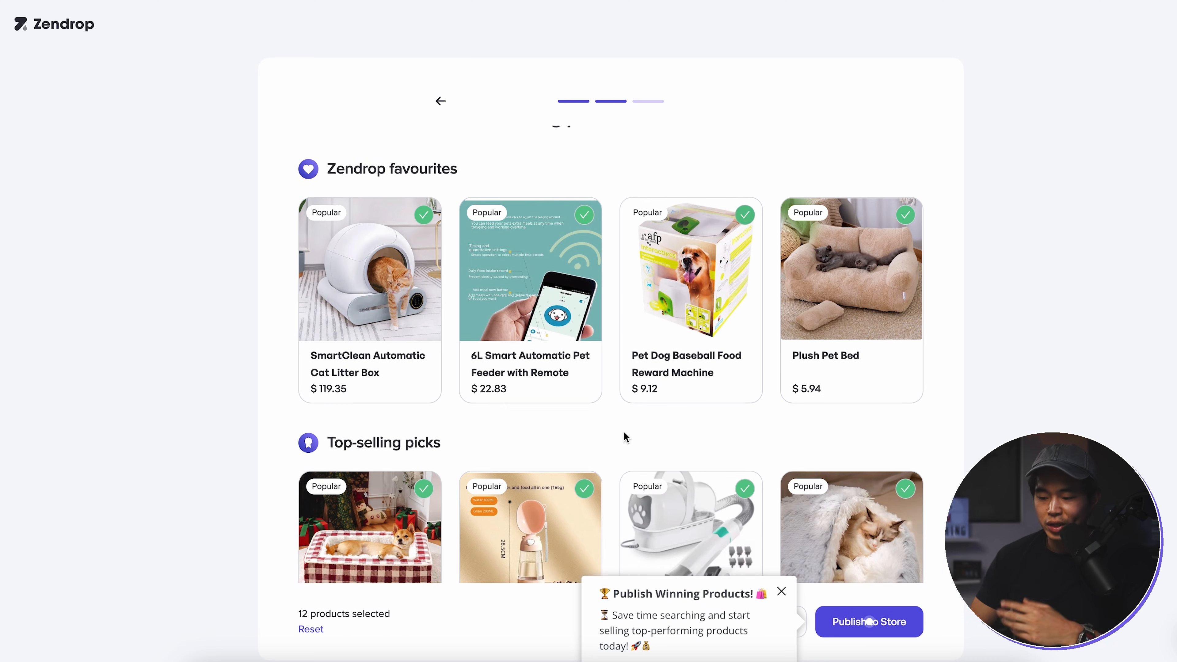
Deselect the plaid pet bed and litter box, publish the remaining 10 products, and enter the dashboard
{"action": "scroll", "scroll_direction": "down", "scroll_amount": 3}
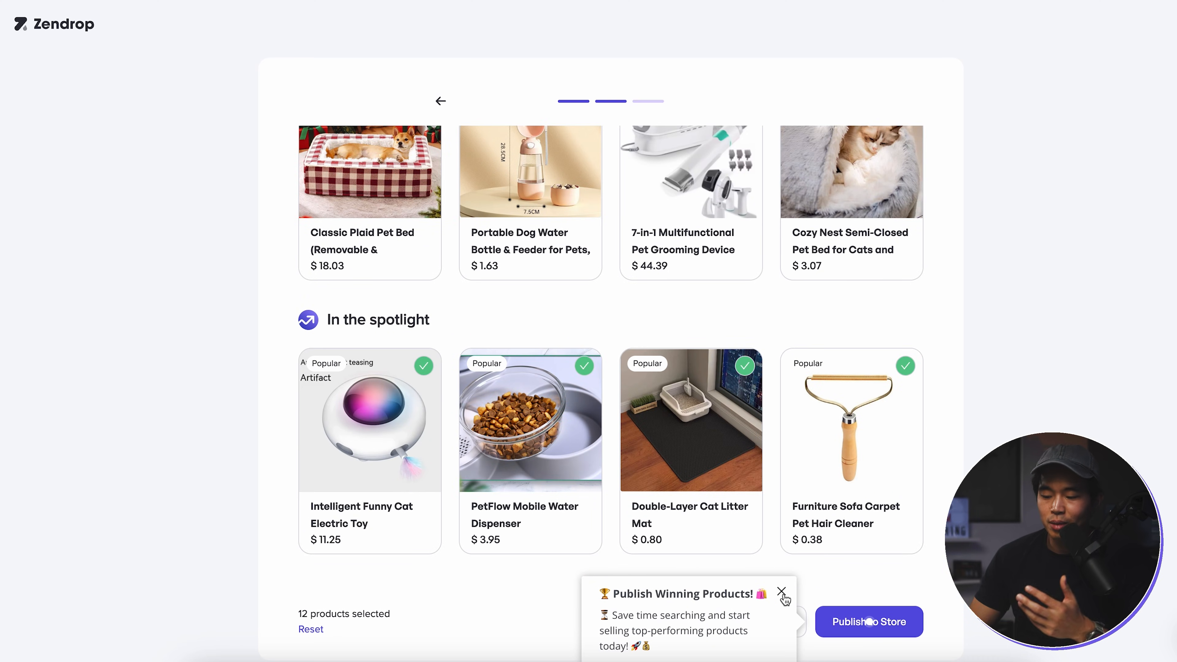
{"action": "scroll", "scroll_direction": "down", "scroll_amount": 3}
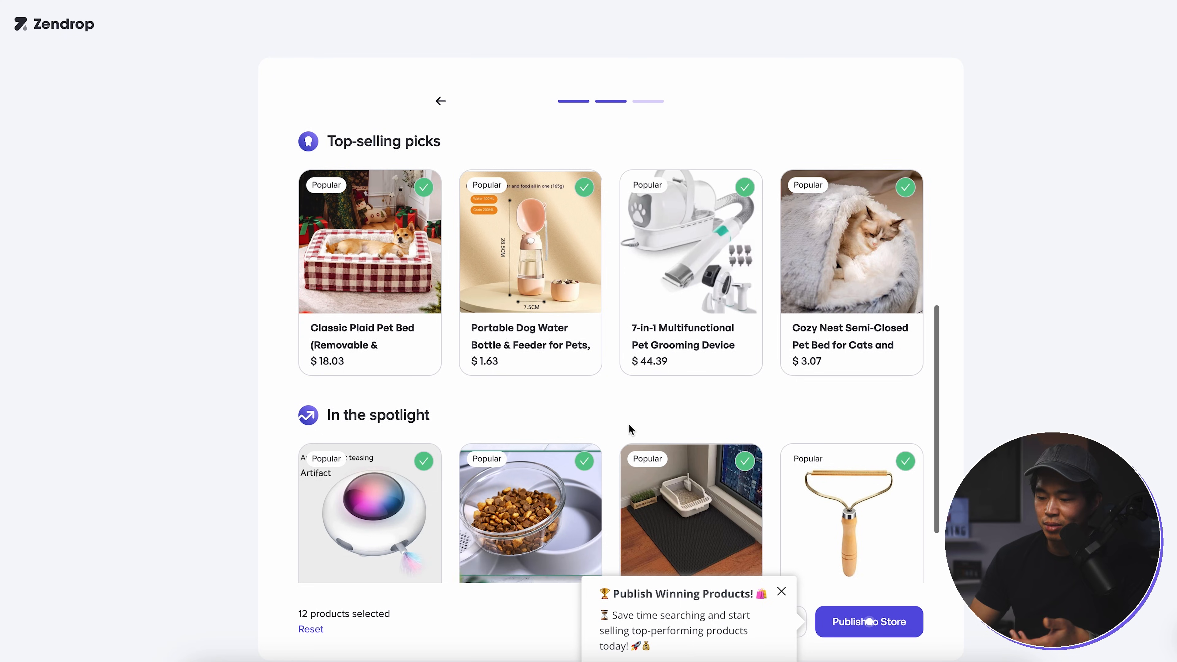
{"action": "scroll", "scroll_direction": "down", "scroll_amount": 3}
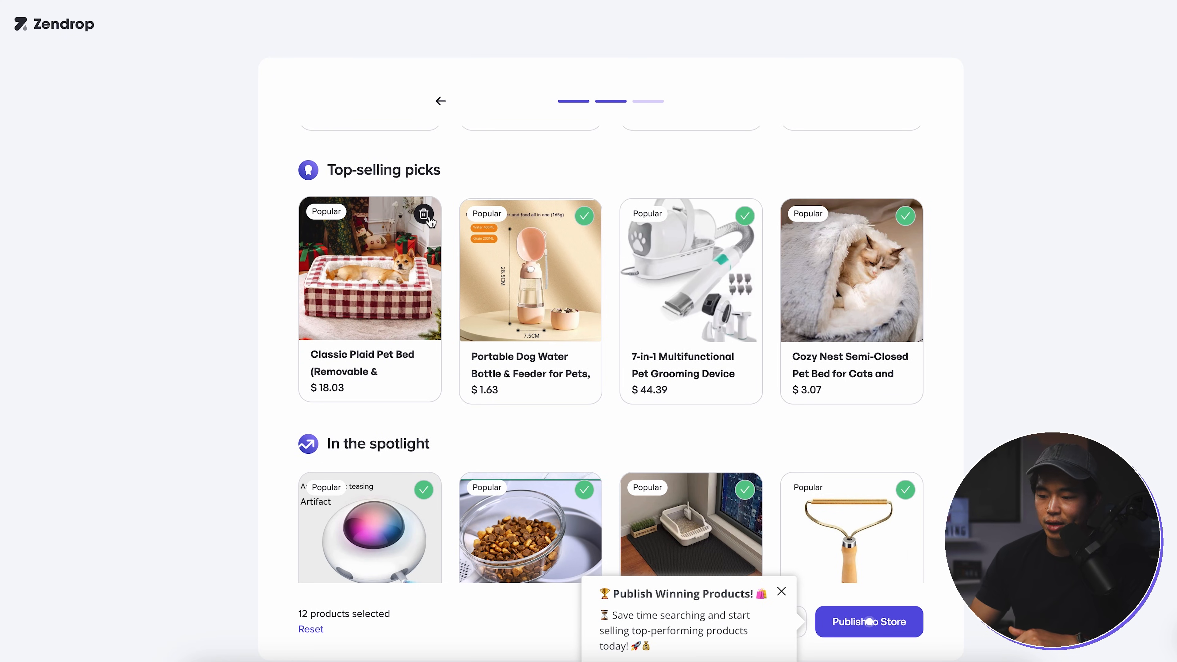
{"action": "left_click", "coordinate": [425, 216]}
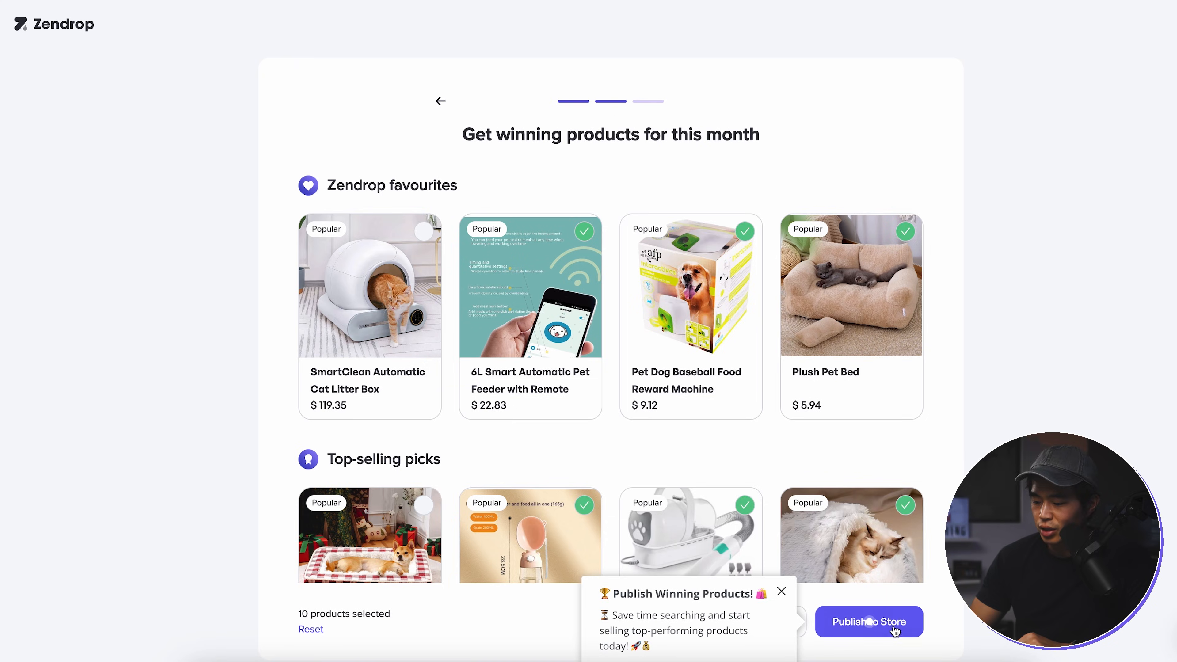
{"action": "left_click", "coordinate": [868, 622]}
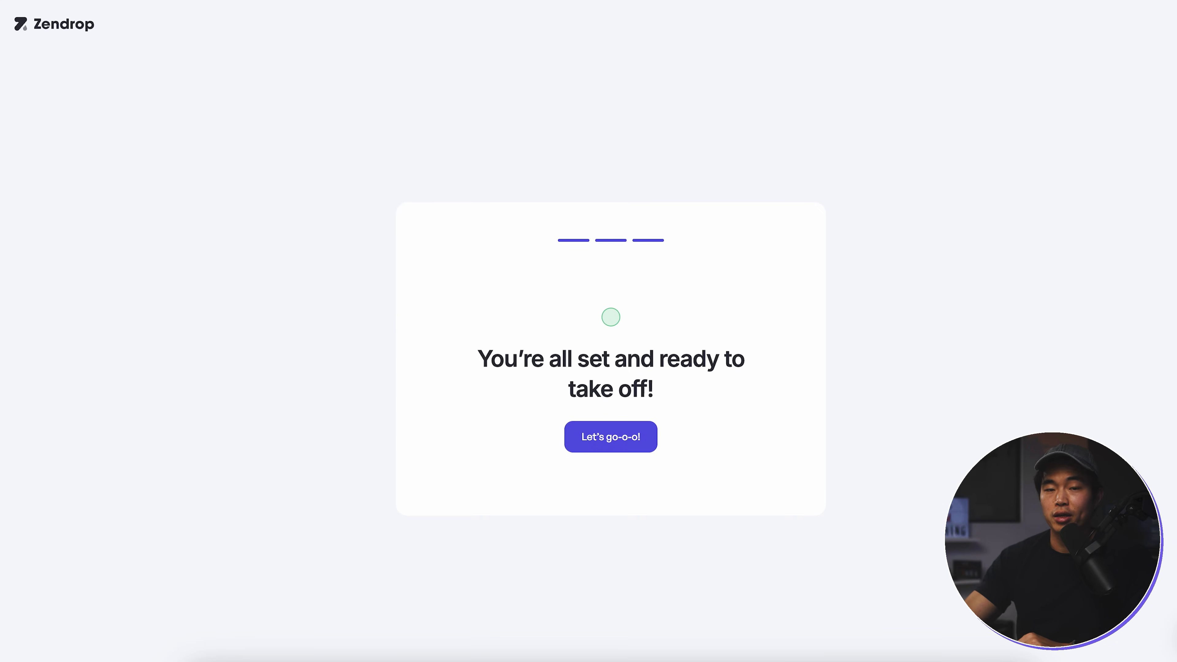
{"action": "left_click", "coordinate": [611, 436]}
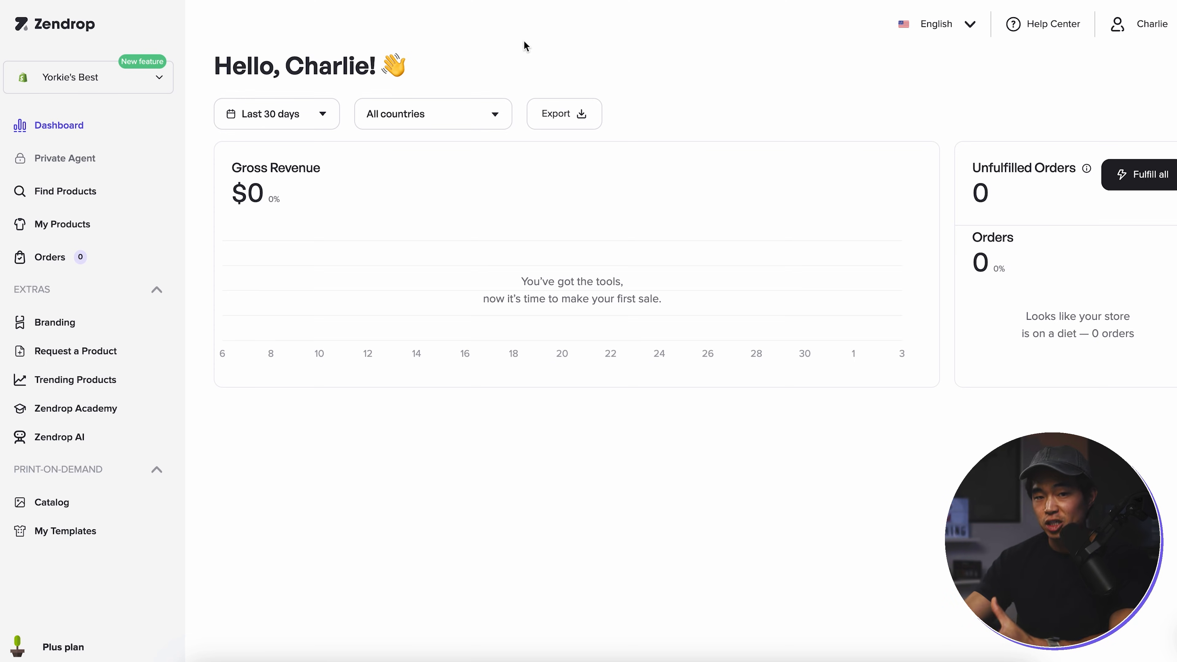
{"action": "mouse_move", "coordinate": [203, 96]}
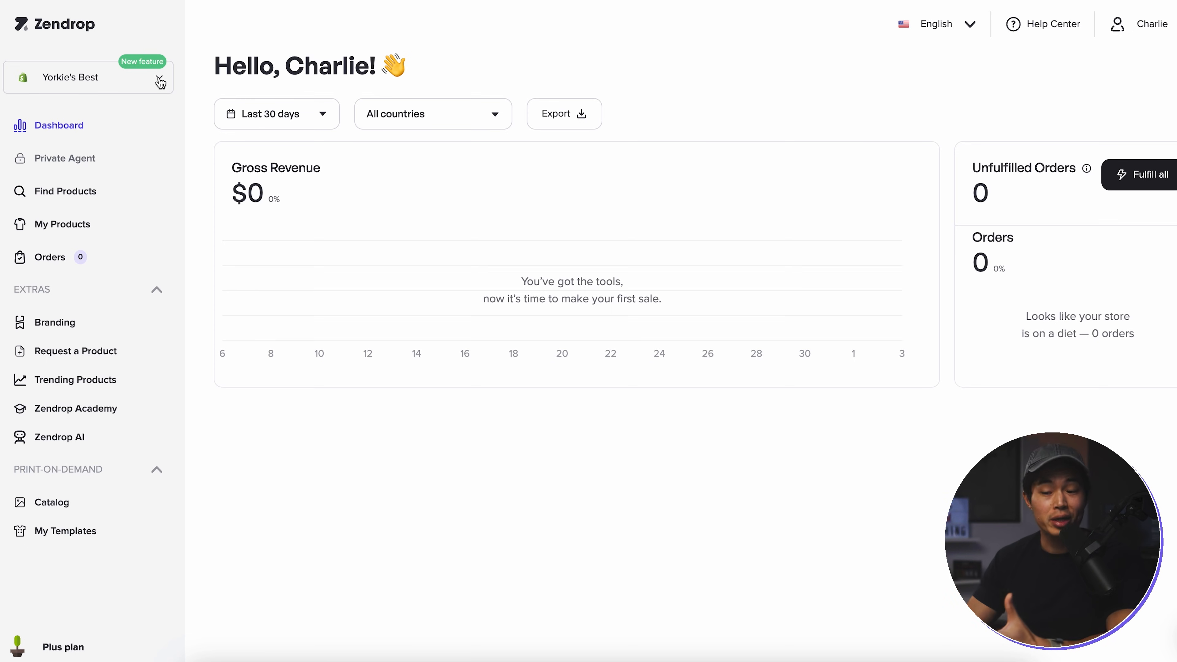
View and dismiss the Multi-store announcement, returning to the Yorkie's Best dashboard
{"action": "left_click", "coordinate": [88, 77]}
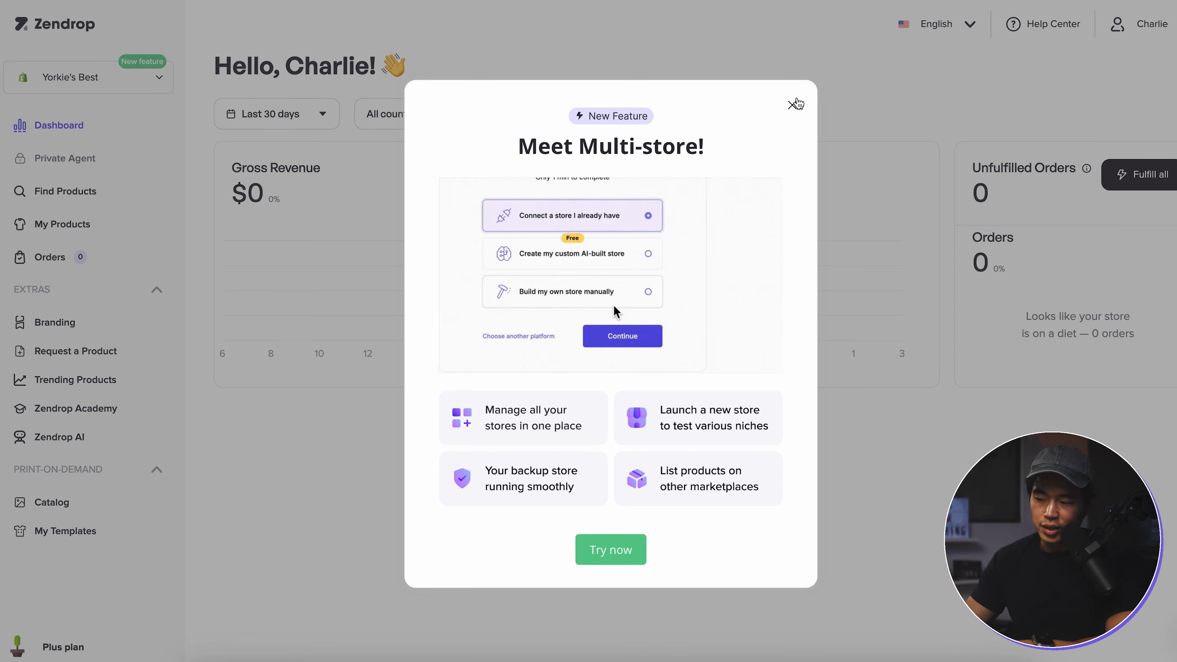
{"action": "left_click", "coordinate": [795, 104]}
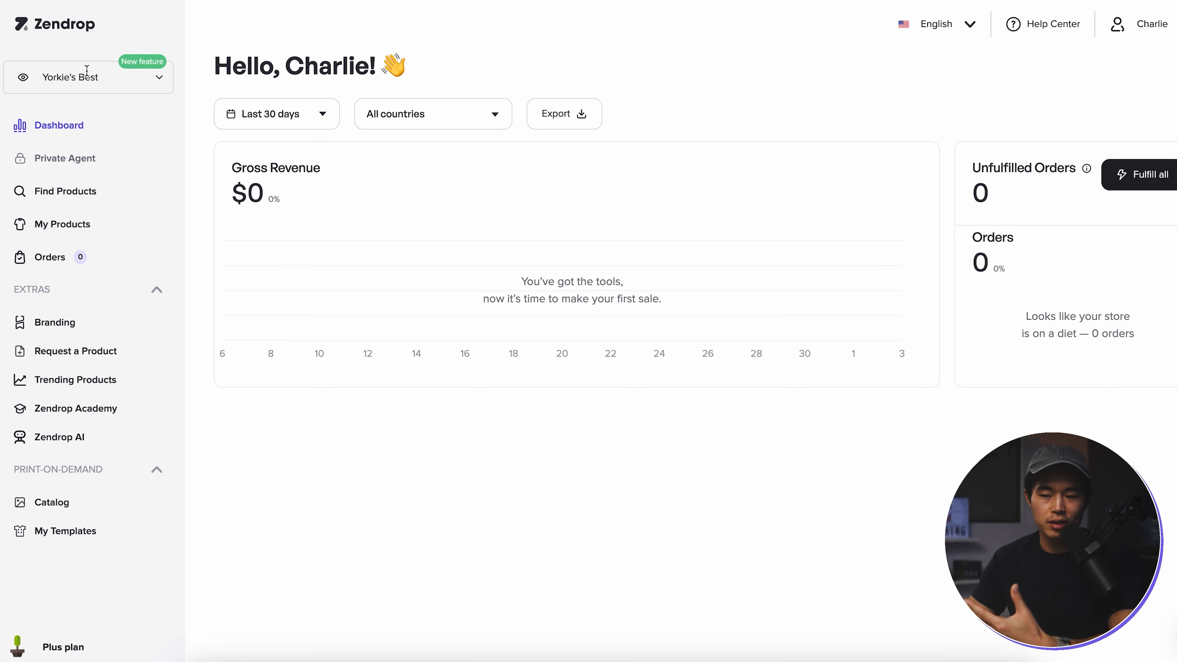
{"action": "mouse_move", "coordinate": [611, 340]}
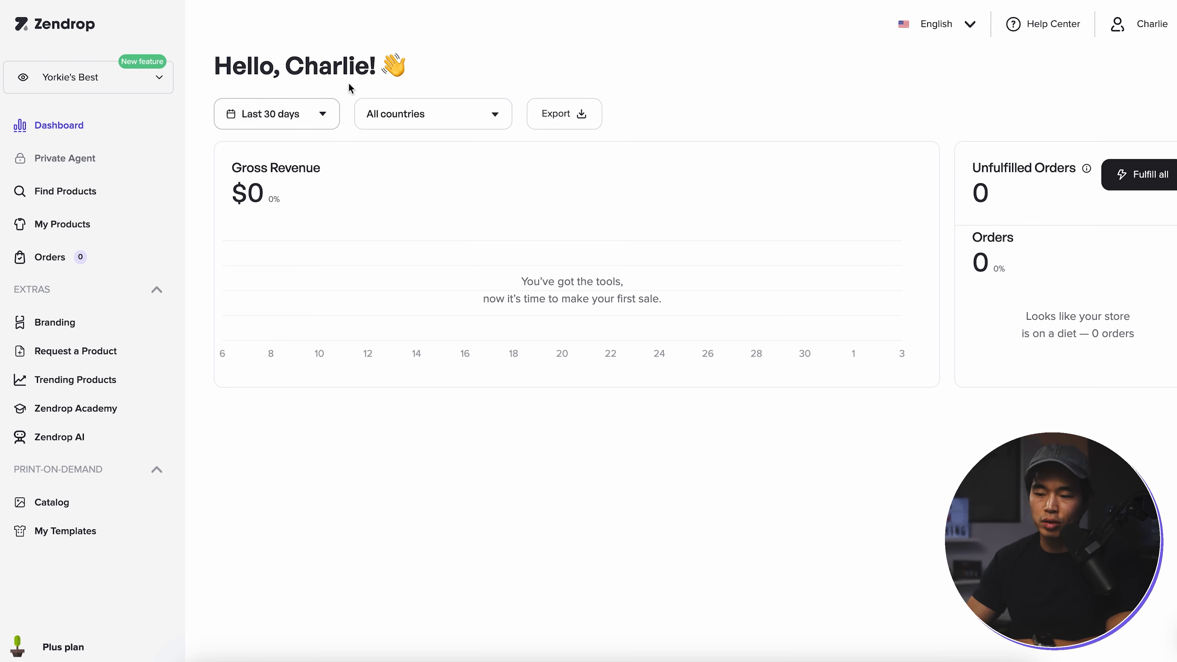
{"action": "left_click", "coordinate": [275, 113]}
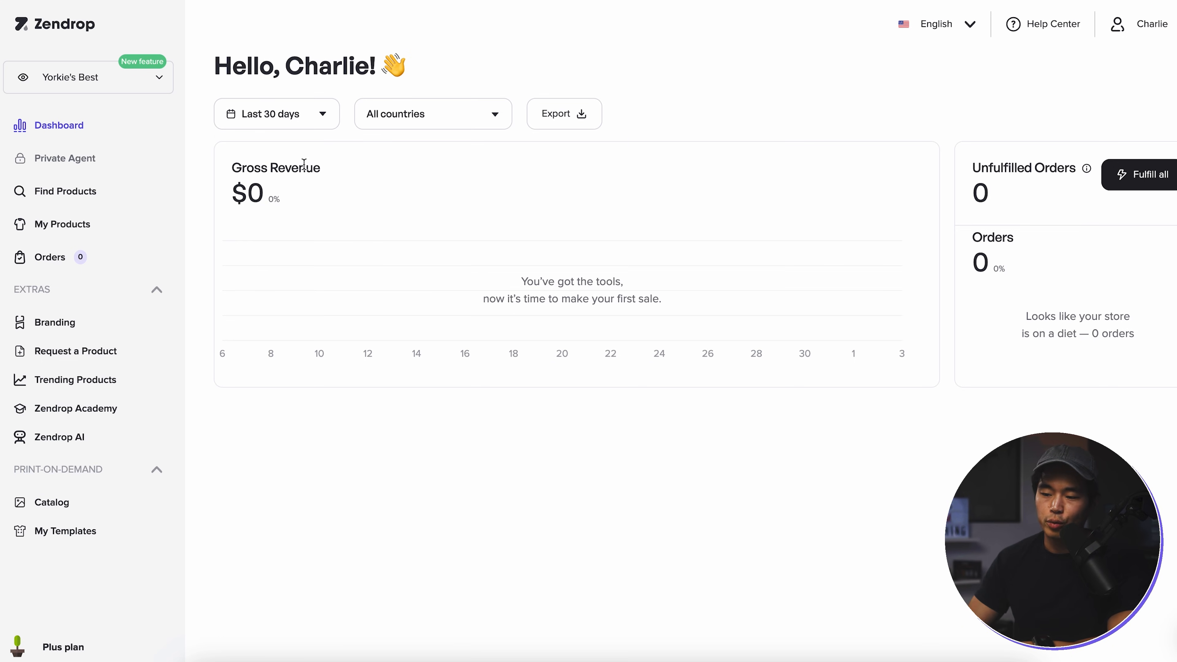
{"action": "mouse_move", "coordinate": [495, 116]}
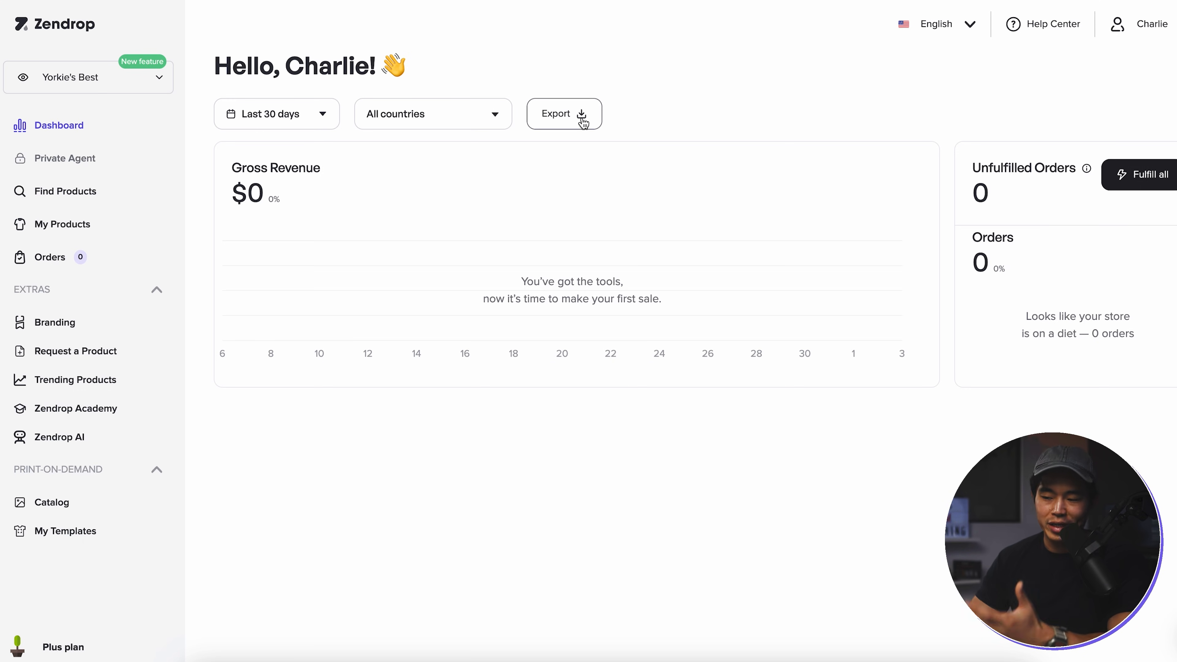
{"action": "mouse_move", "coordinate": [1087, 194]}
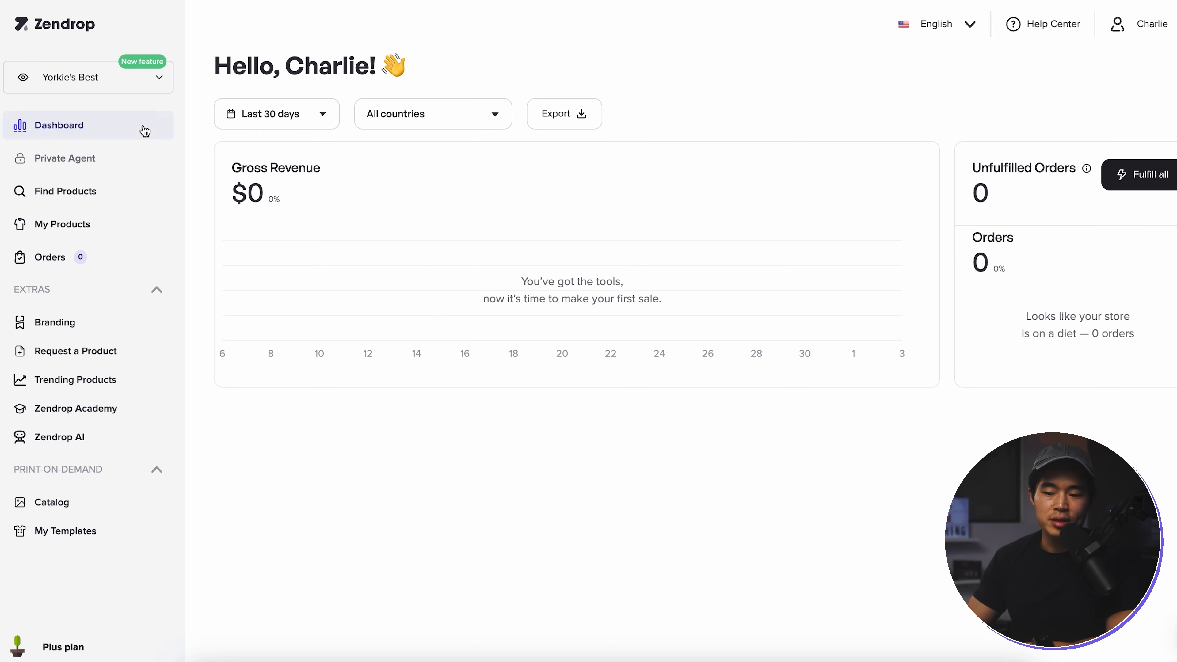
{"action": "mouse_move", "coordinate": [92, 160]}
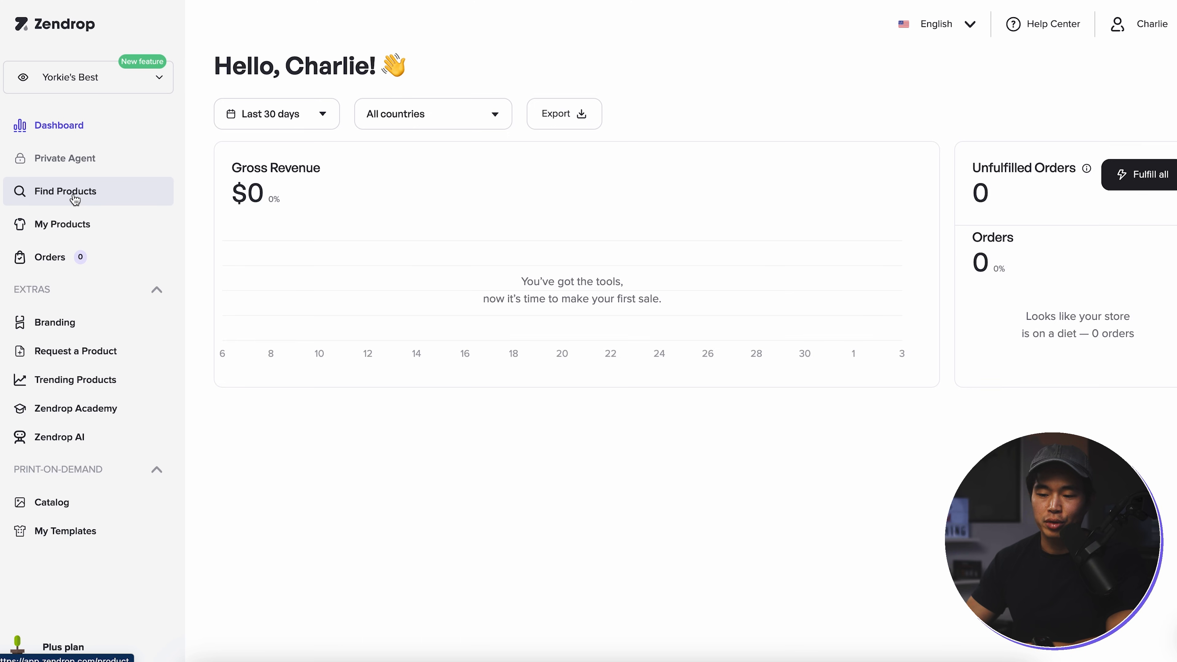
Filter the product catalog to items shipping from the US and review suppliers
{"action": "left_click", "coordinate": [66, 191]}
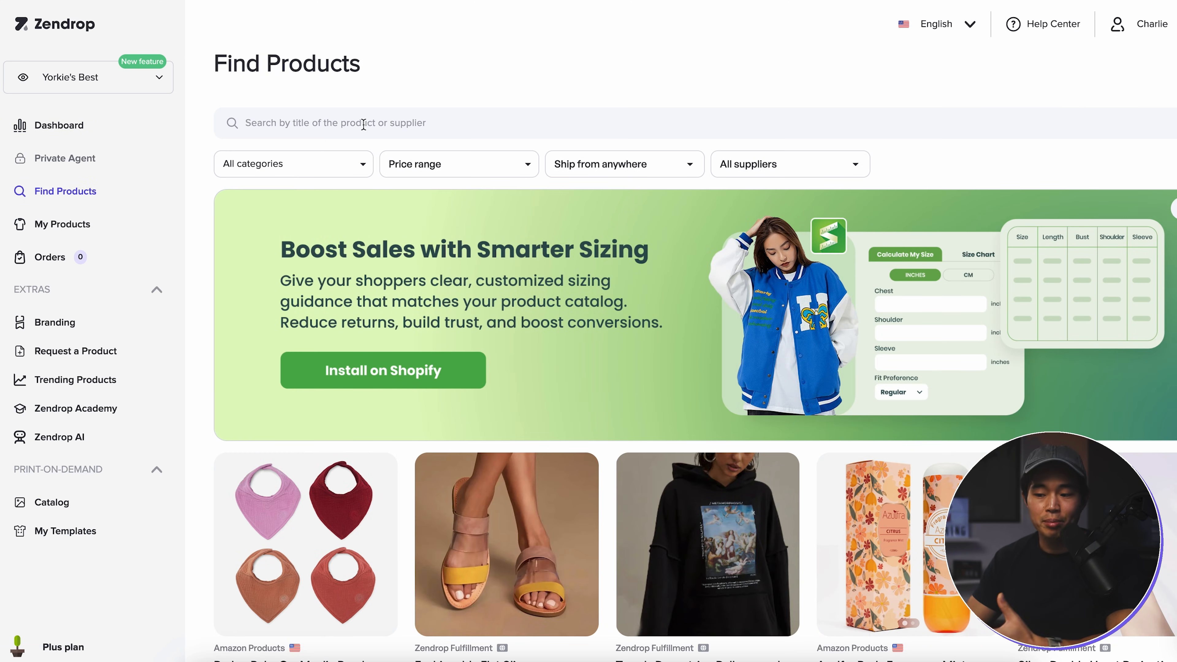
{"action": "mouse_move", "coordinate": [241, 214]}
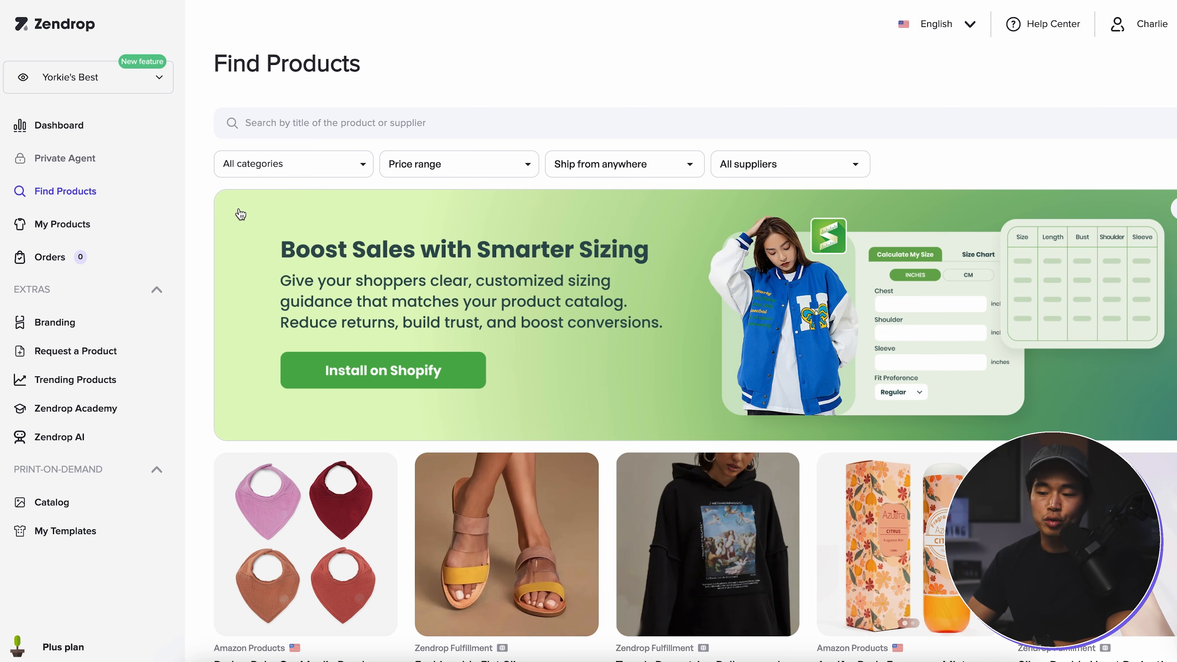
{"action": "mouse_move", "coordinate": [483, 165]}
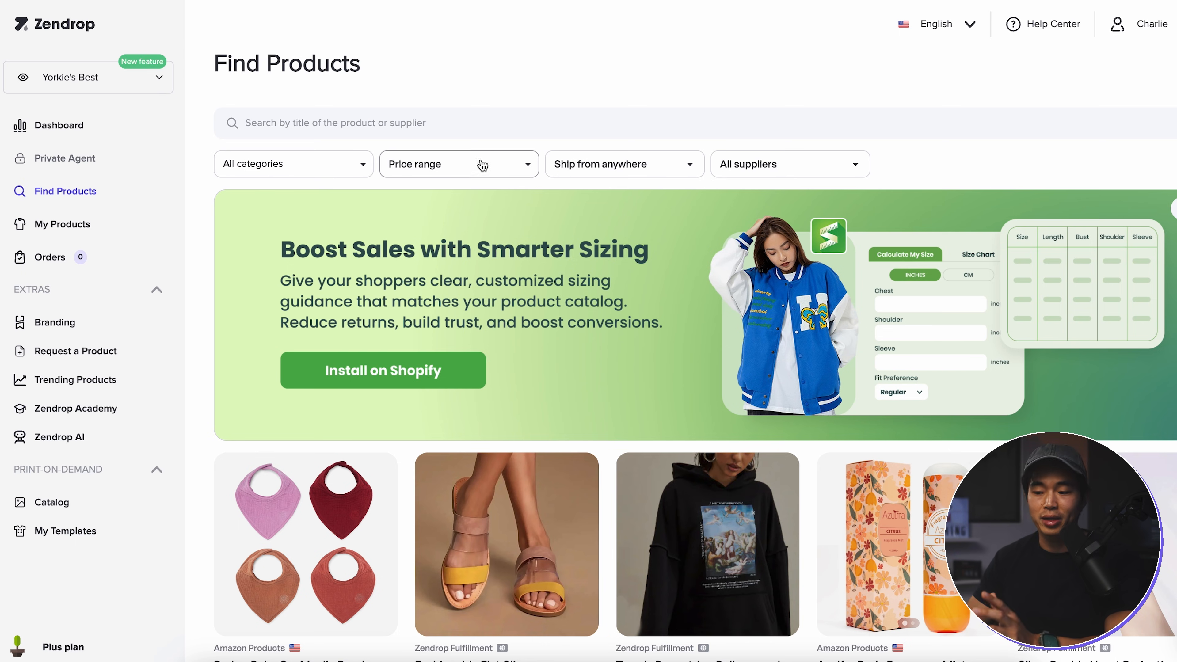
{"action": "left_click", "coordinate": [624, 164]}
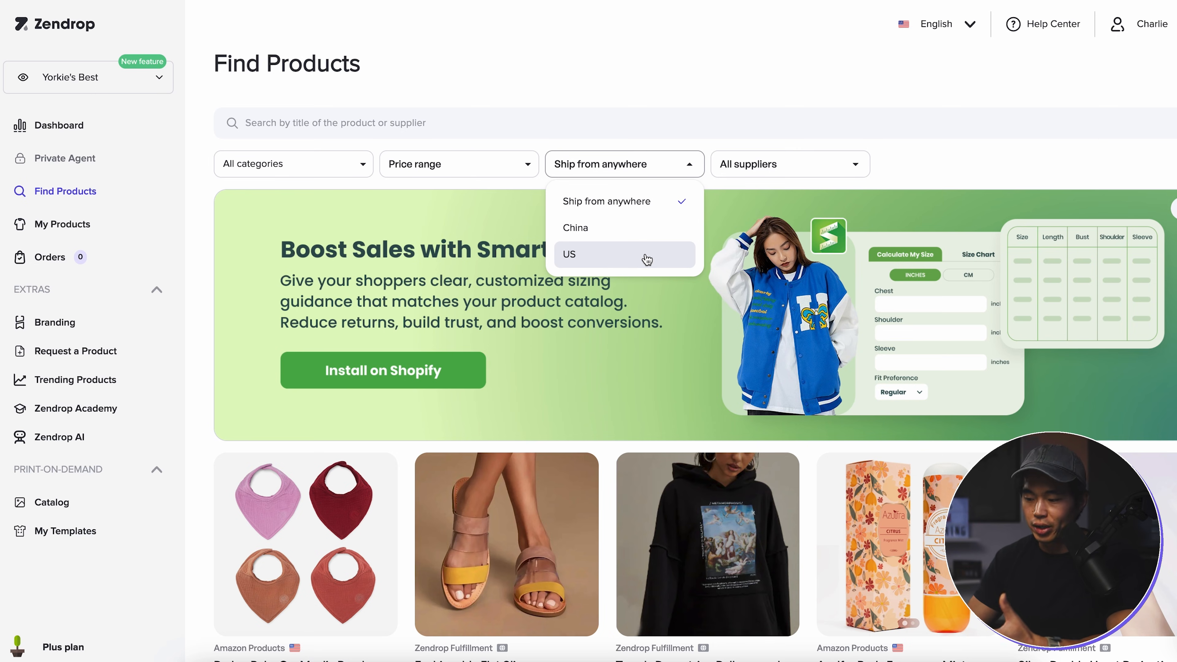
{"action": "left_click", "coordinate": [789, 163]}
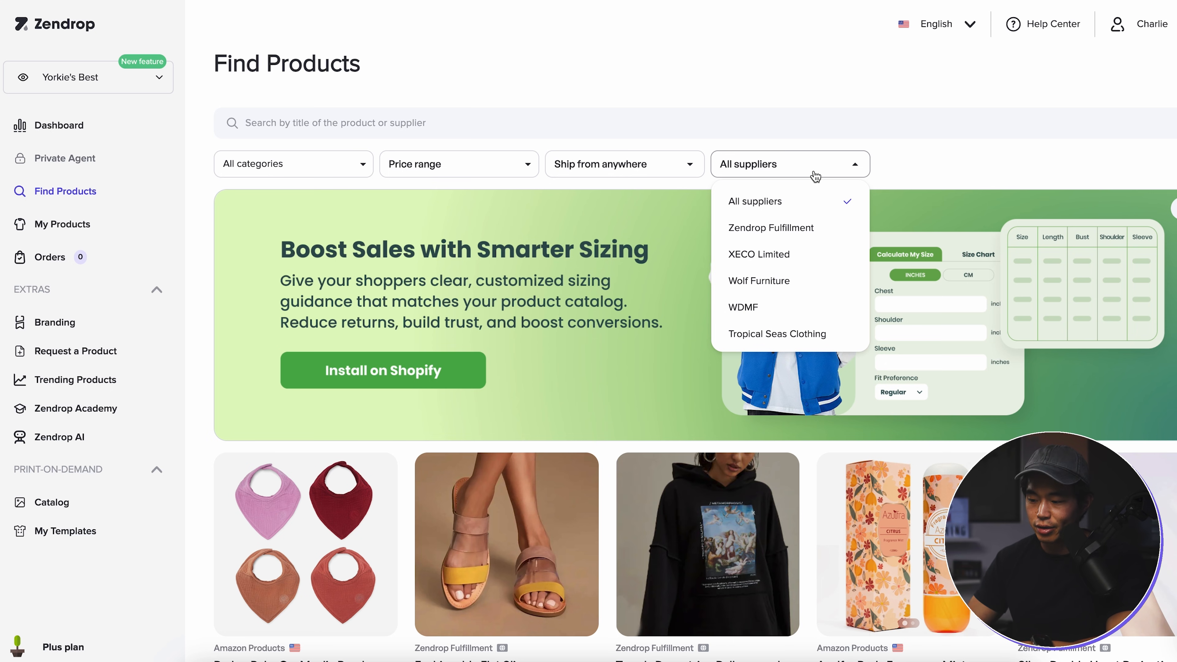
{"action": "scroll", "scroll_direction": "down", "scroll_amount": 3}
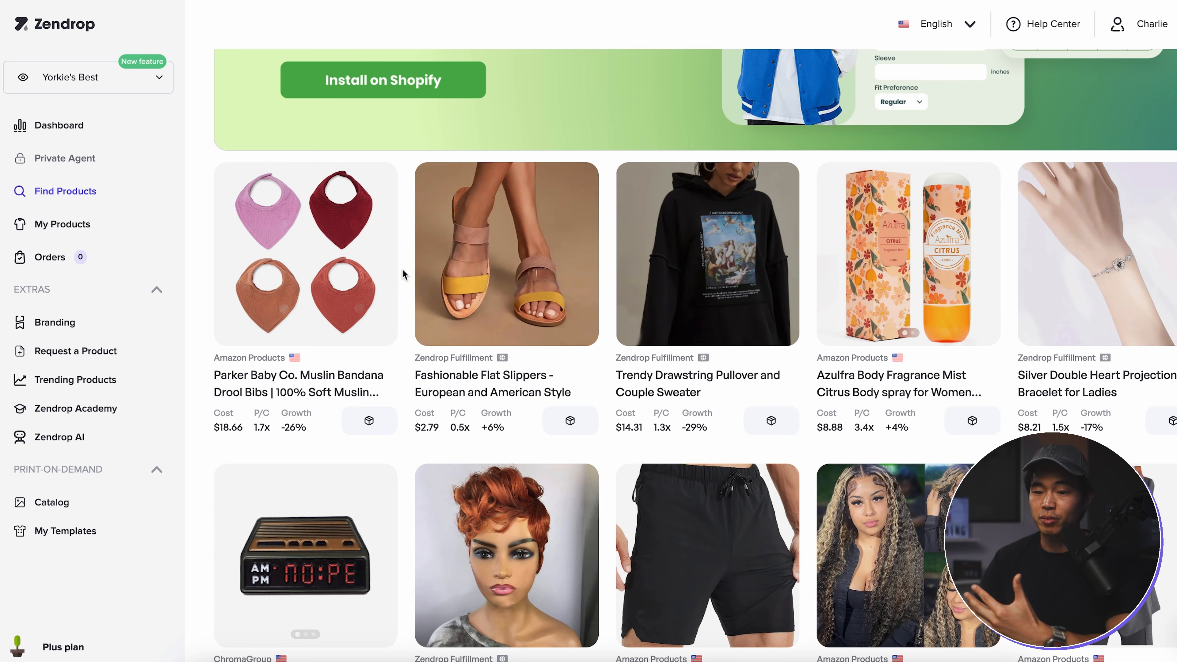
{"action": "scroll", "scroll_direction": "down", "scroll_amount": 3}
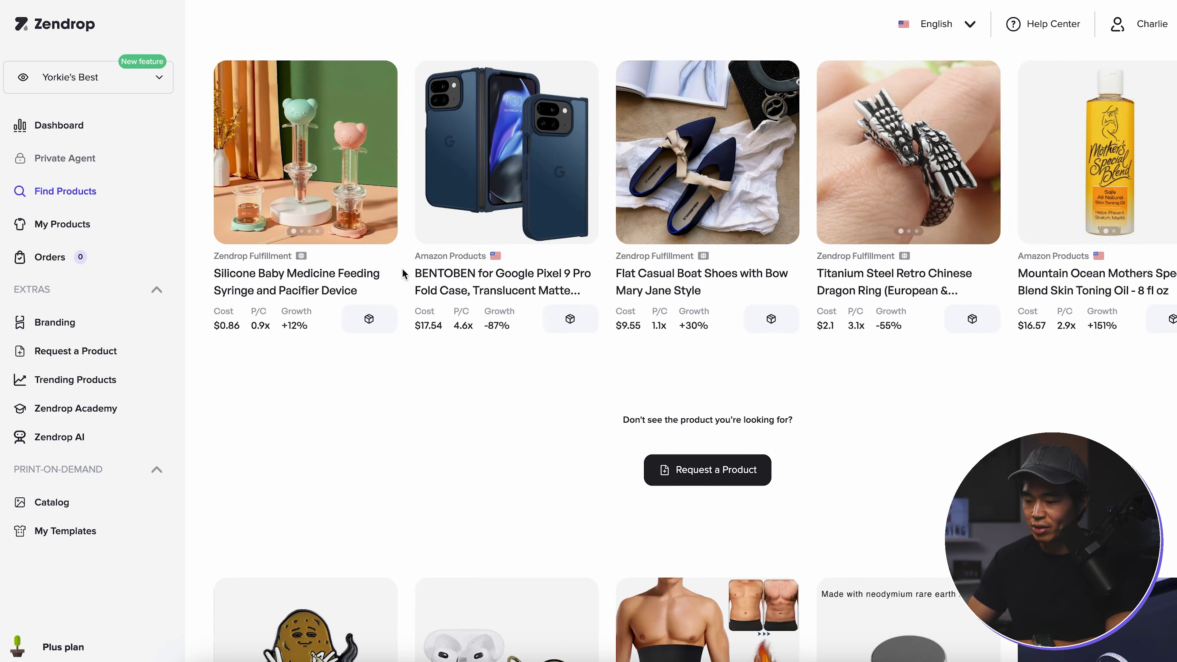
{"action": "scroll", "scroll_direction": "down", "scroll_amount": 3}
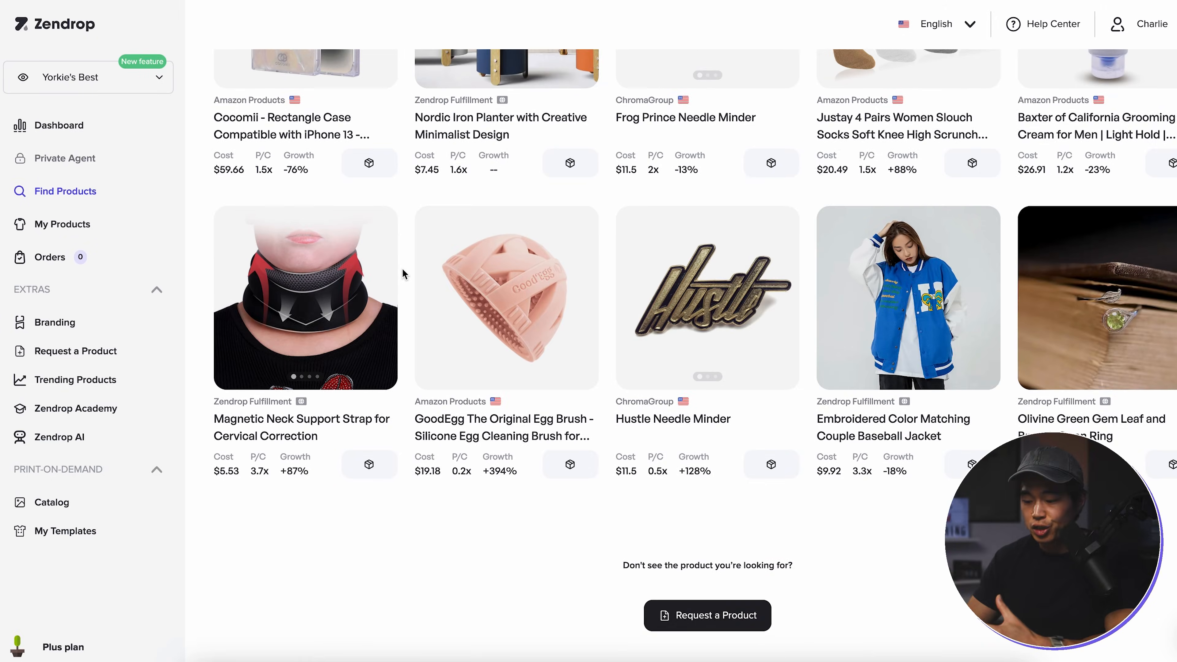
Search 'small dog collar' and open the pink Didog padded leather collar result
{"action": "type", "text": "small dog"}
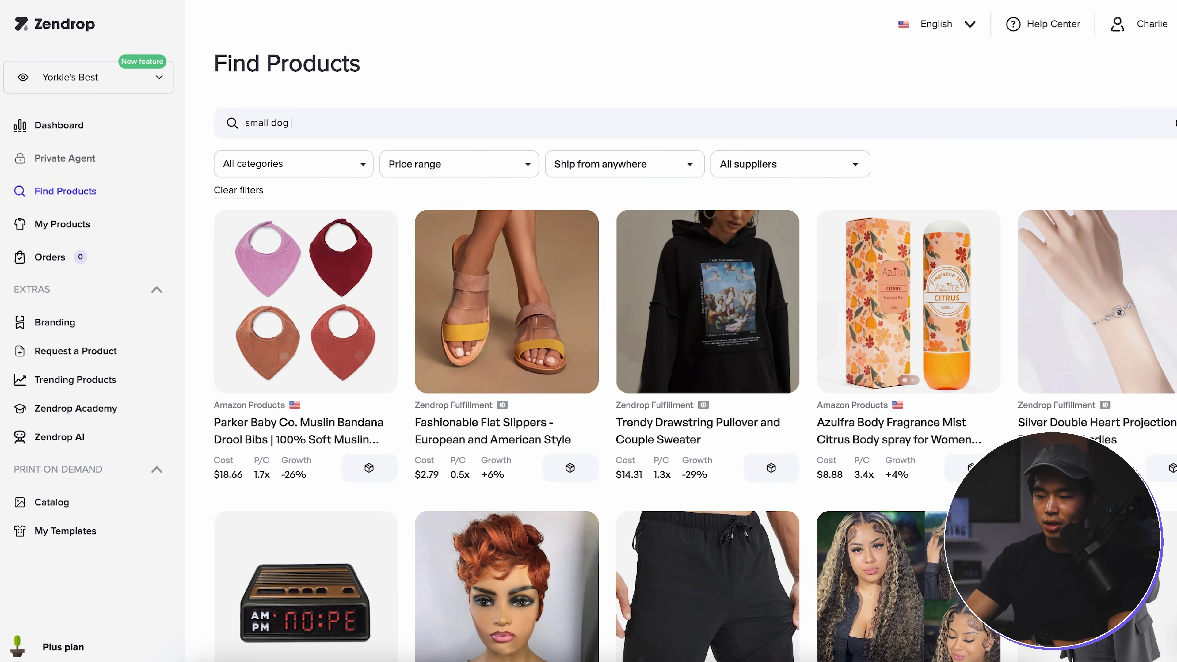
{"action": "left_click", "coordinate": [624, 164]}
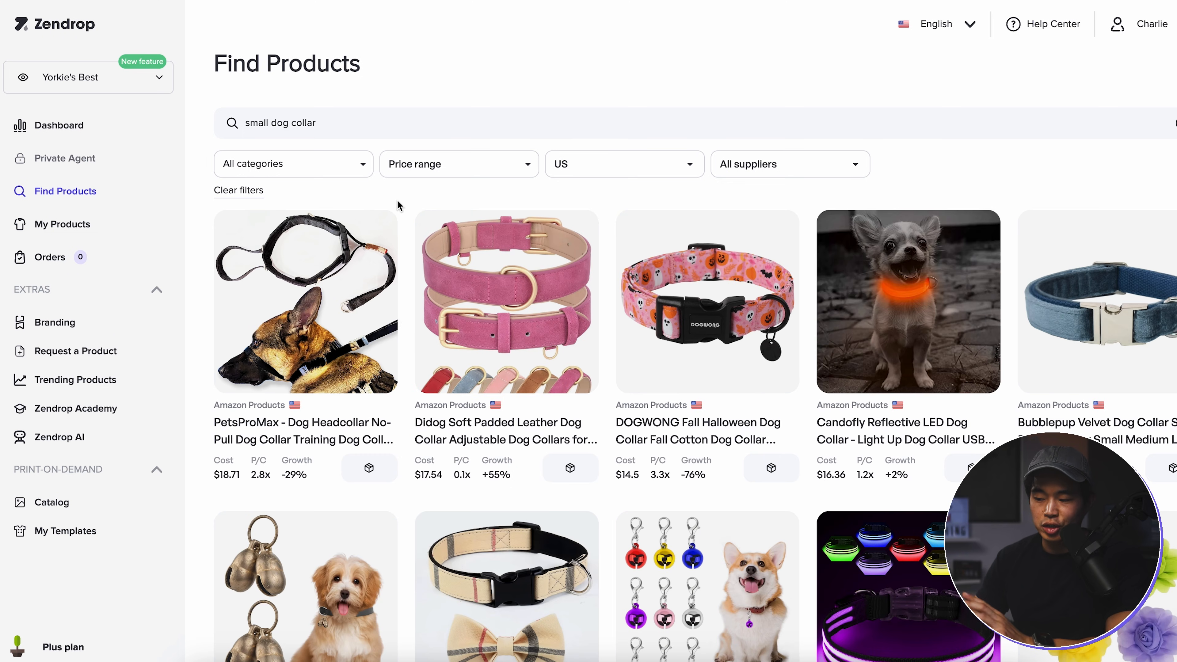
{"action": "scroll", "scroll_direction": "down", "scroll_amount": 3}
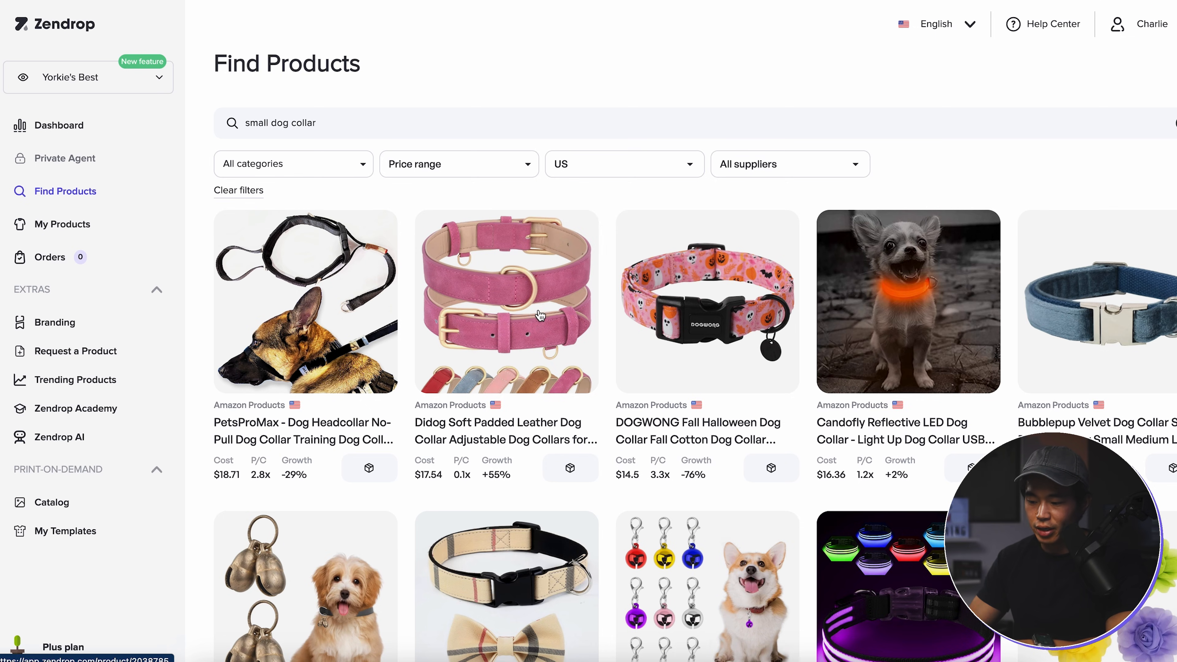
{"action": "left_click", "coordinate": [506, 302]}
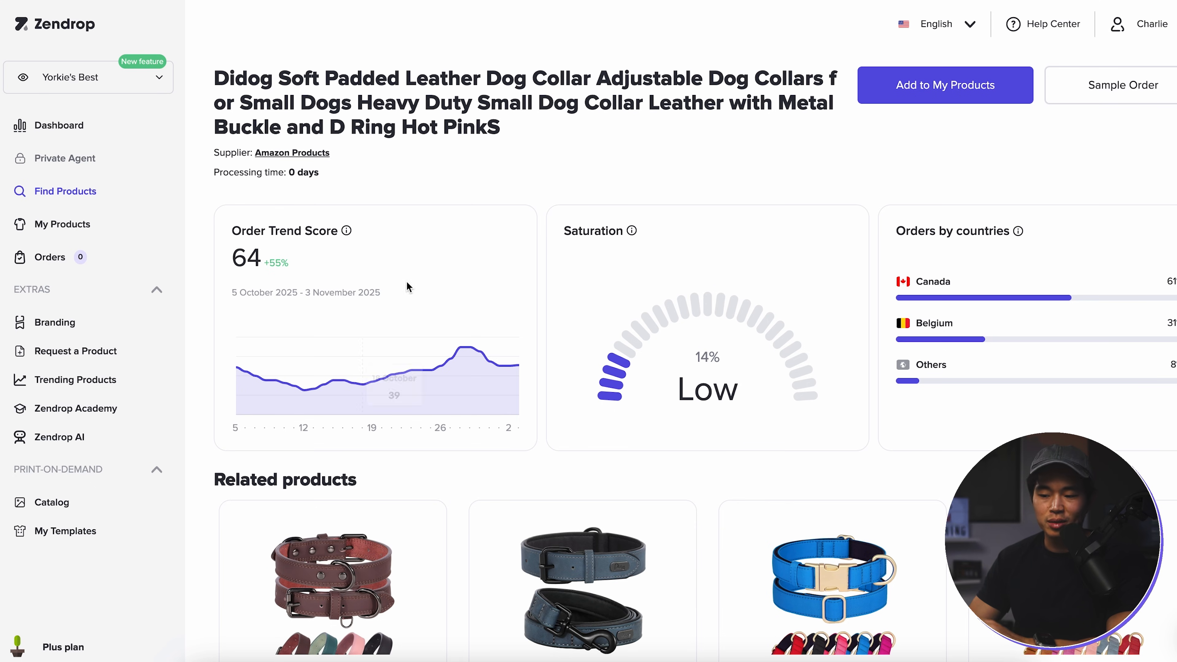
{"action": "mouse_move", "coordinate": [347, 230]}
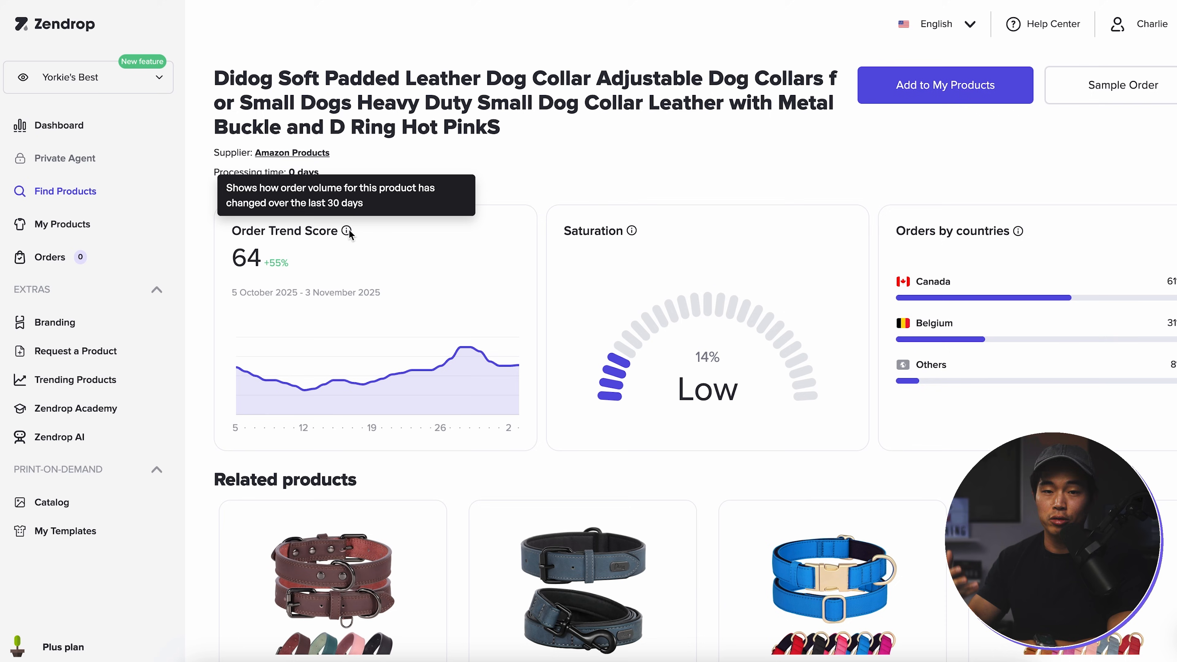
{"action": "mouse_move", "coordinate": [398, 355]}
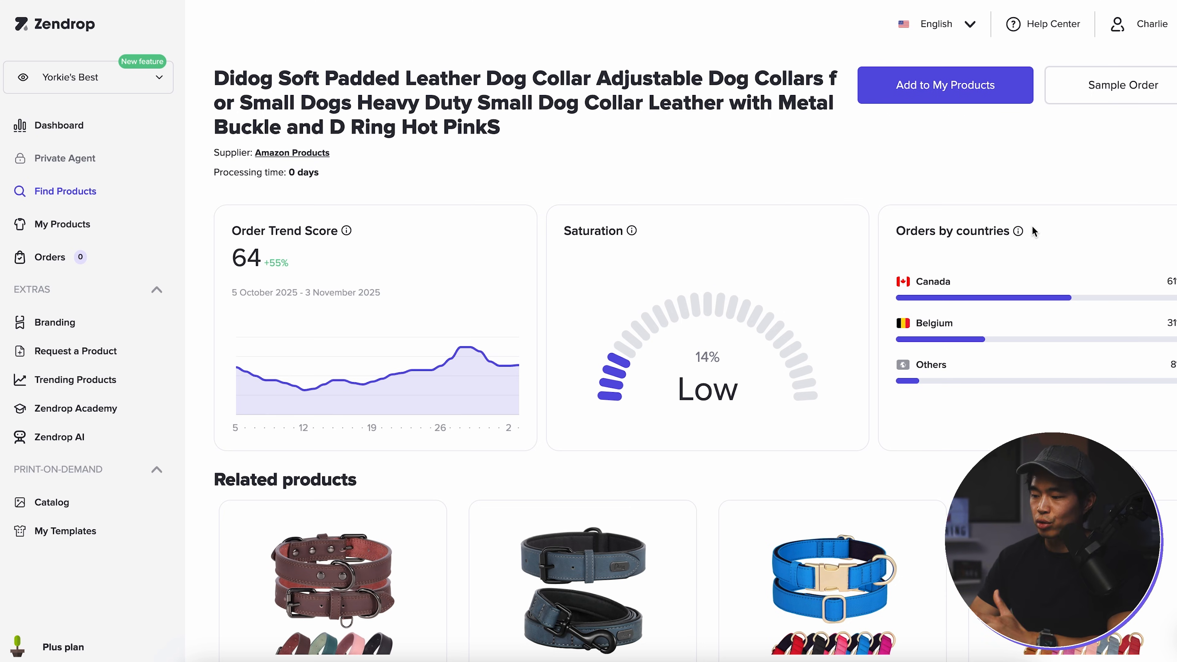
Add the hot pink small Didog padded leather collar ($17.54 cost) to My Products
{"action": "scroll", "scroll_direction": "down", "scroll_amount": 3}
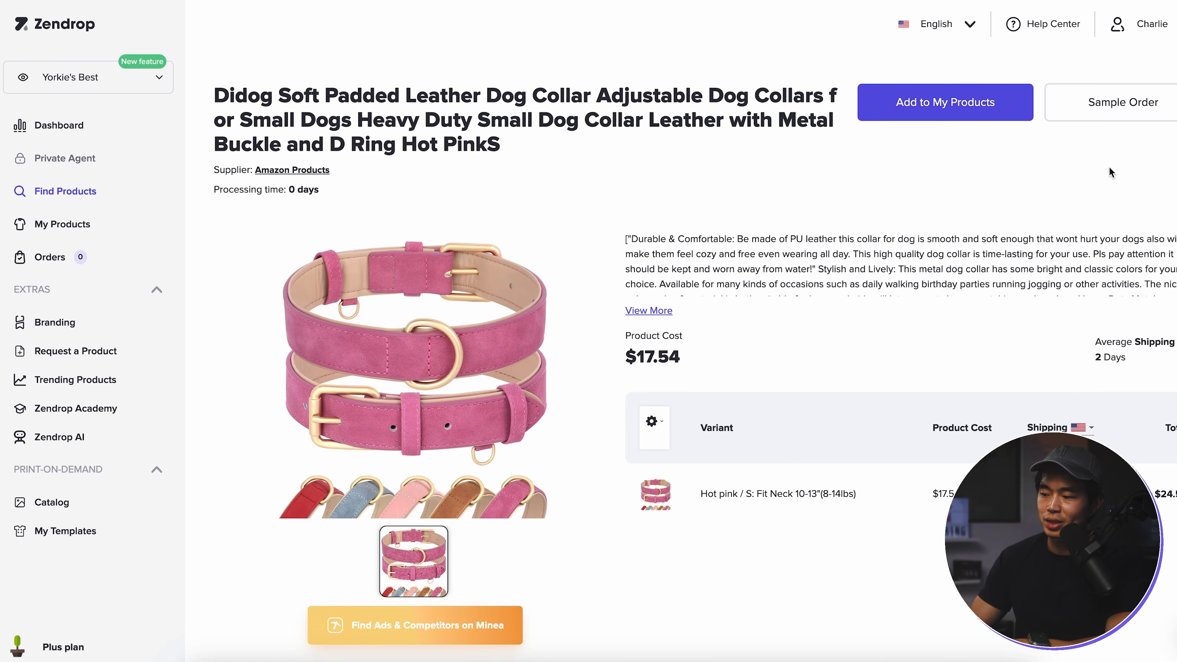
{"action": "left_click", "coordinate": [944, 102]}
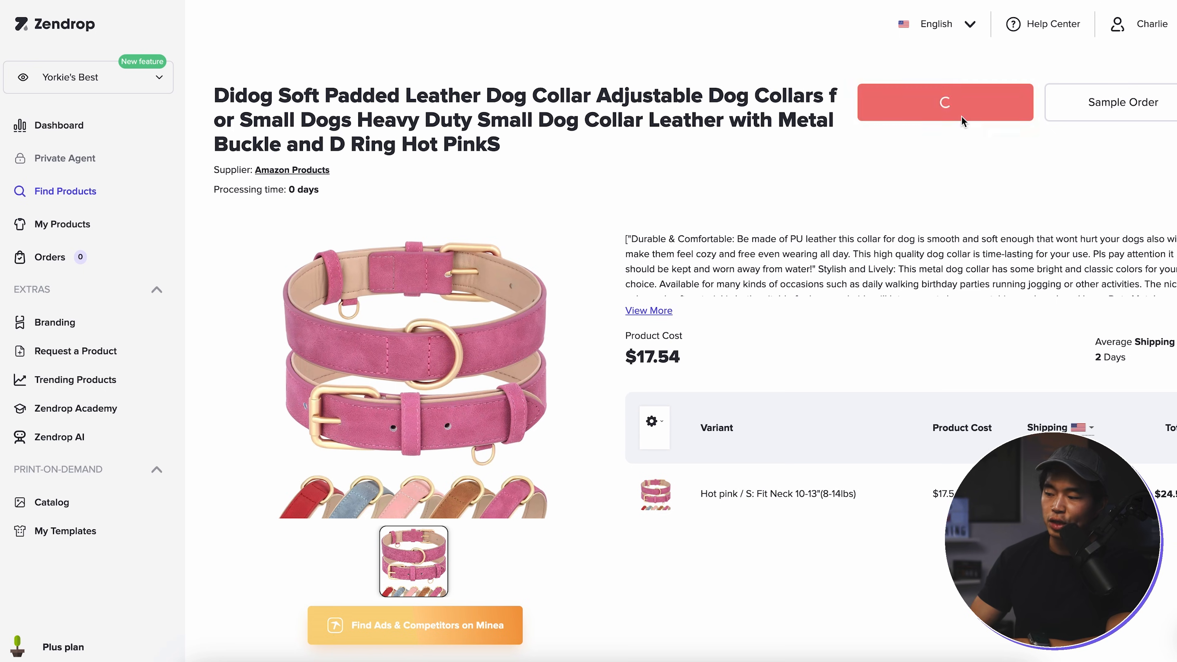
Rewrite the collar's description with AI into sections like Durable & Comfortable and Size Guide
{"action": "left_click", "coordinate": [944, 103]}
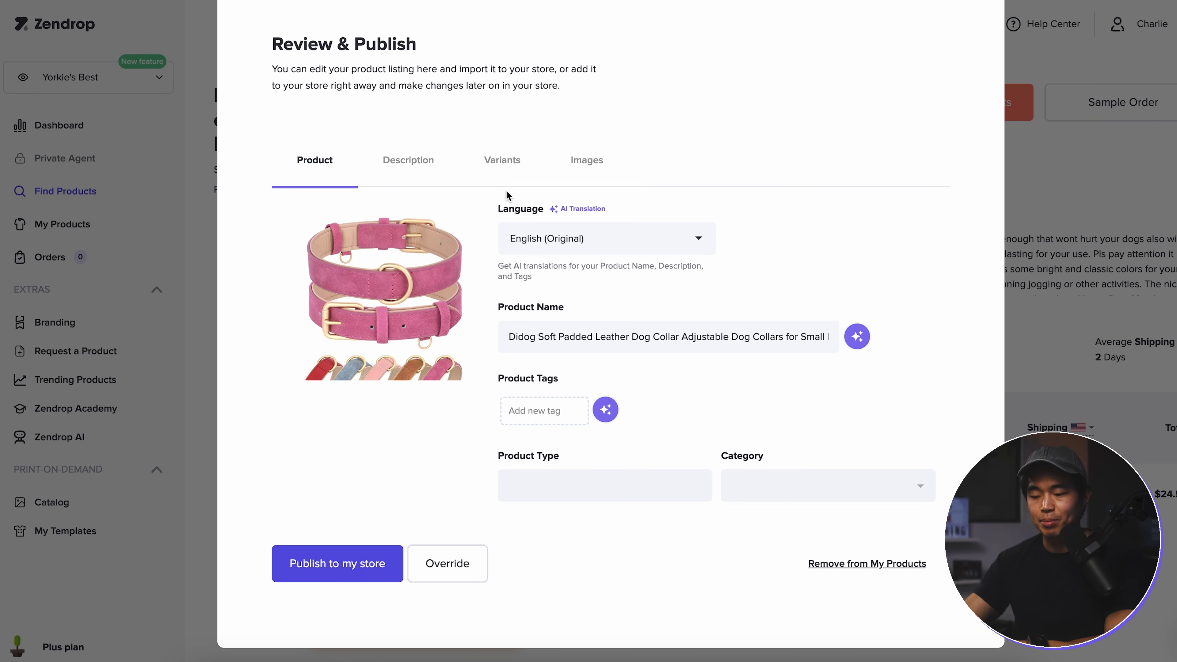
{"action": "mouse_move", "coordinate": [759, 218]}
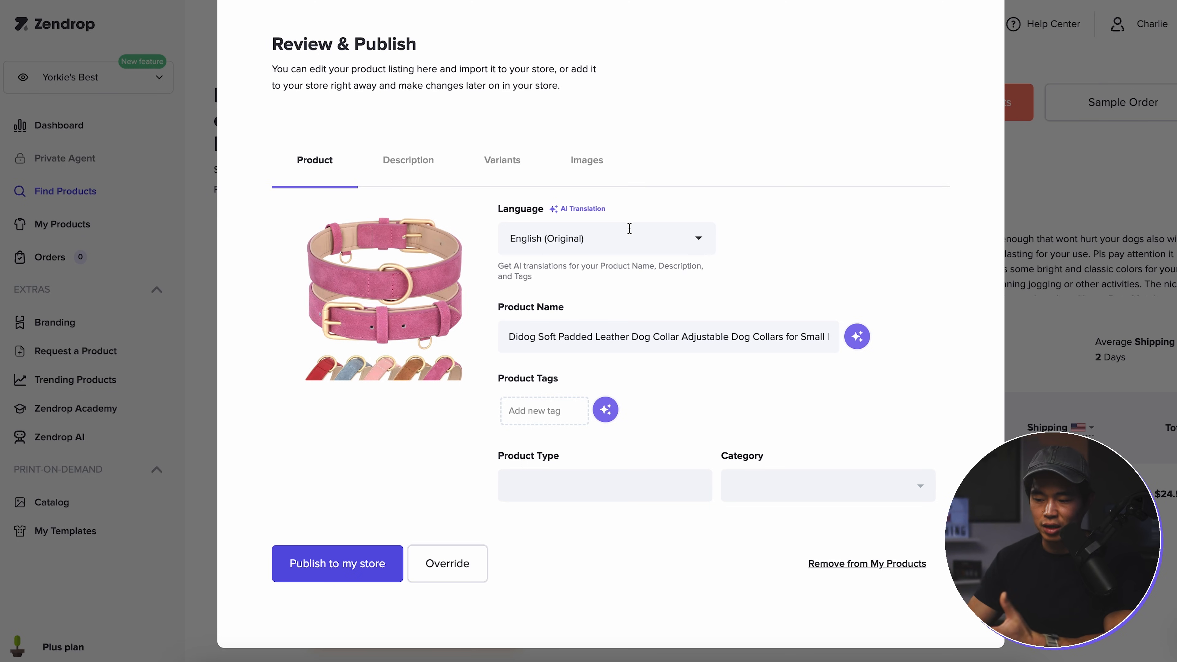
{"action": "left_click", "coordinate": [667, 337]}
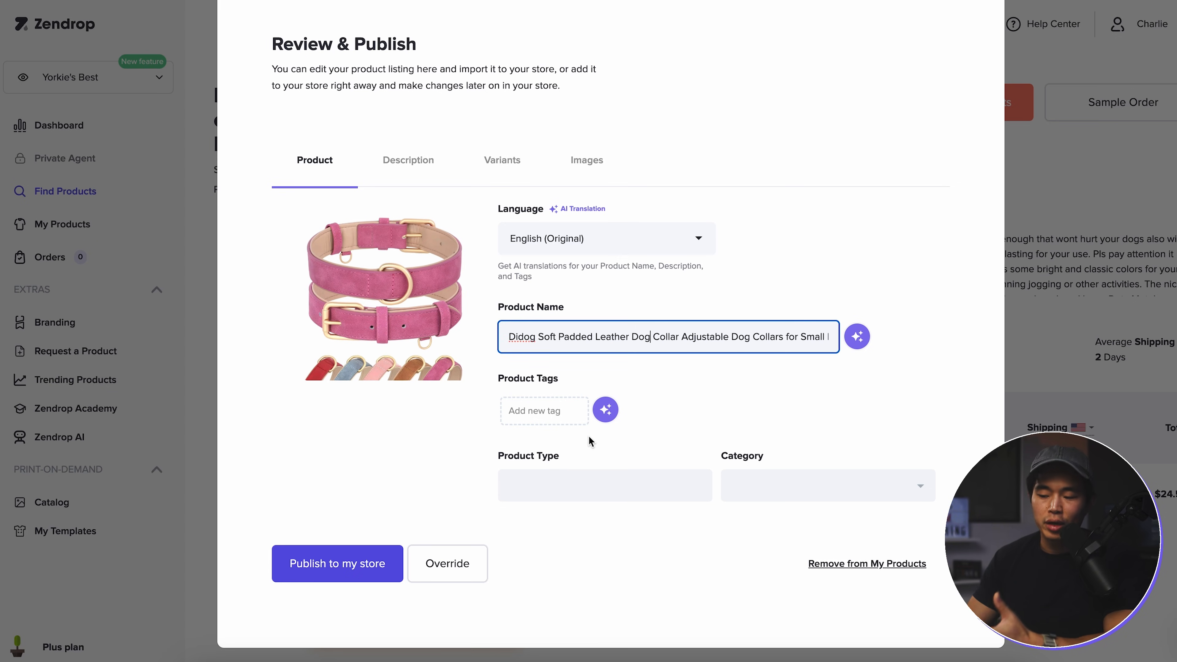
{"action": "mouse_move", "coordinate": [552, 411]}
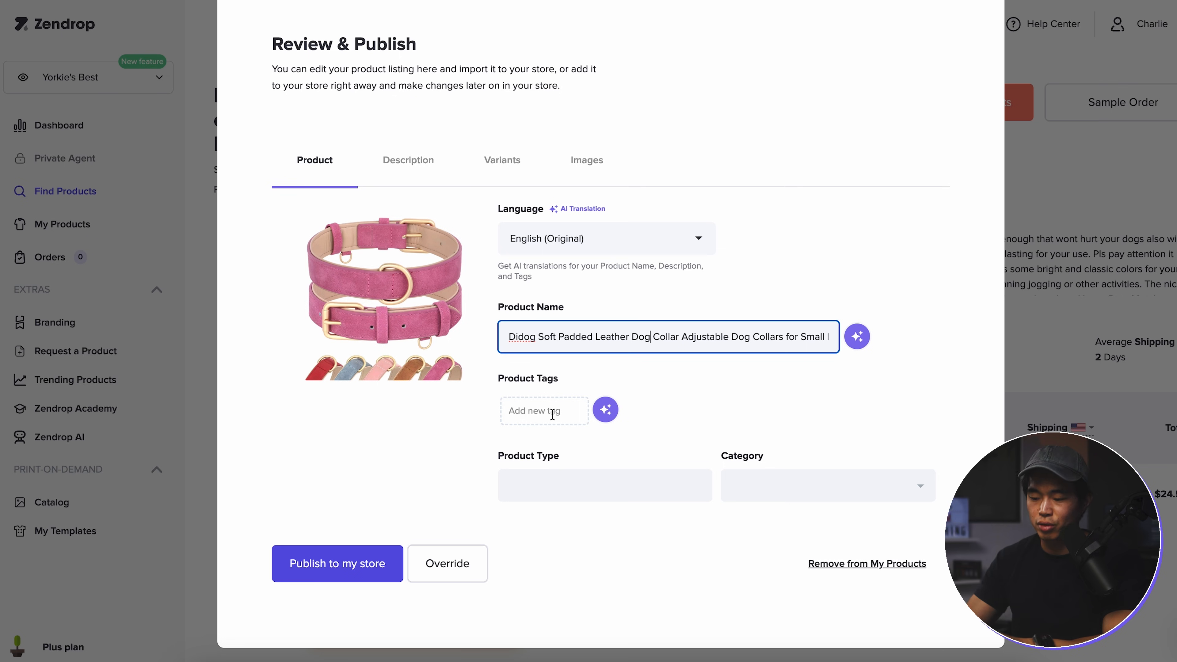
{"action": "mouse_move", "coordinate": [648, 472]}
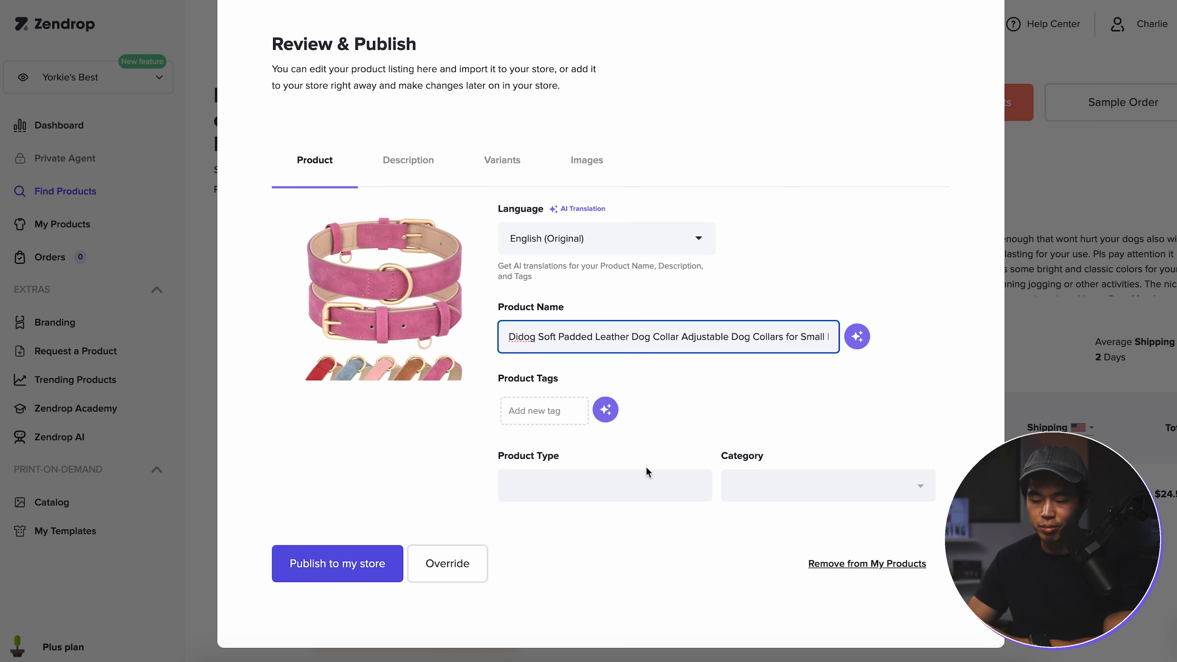
{"action": "left_click", "coordinate": [408, 160]}
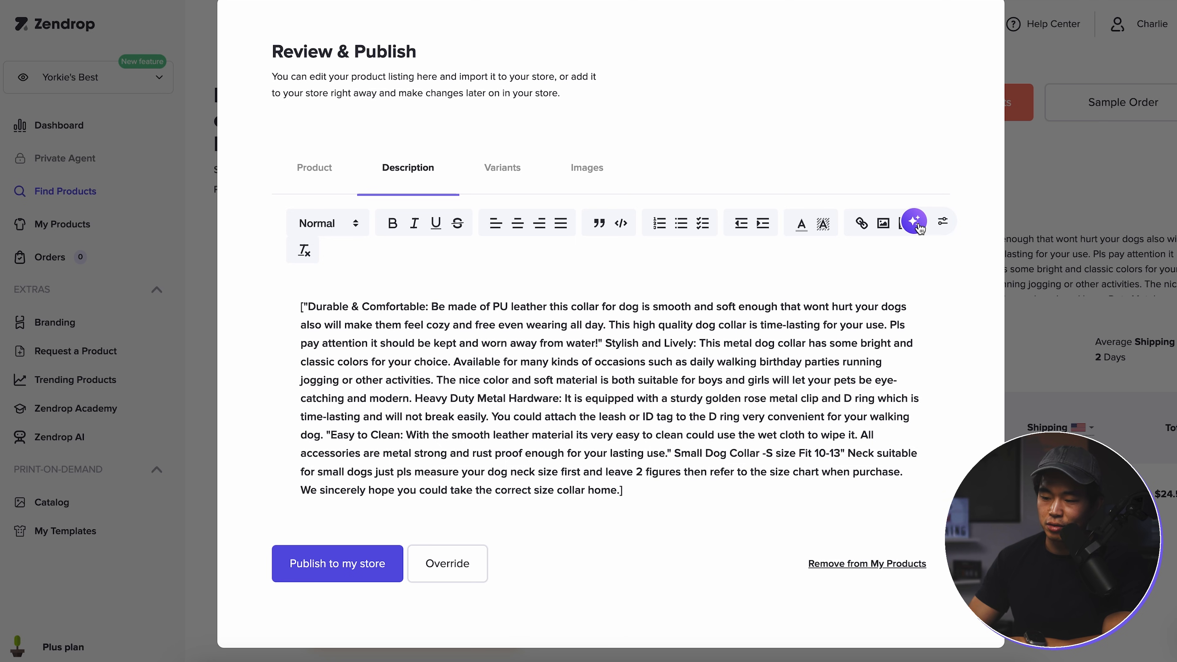
{"action": "left_click", "coordinate": [914, 222]}
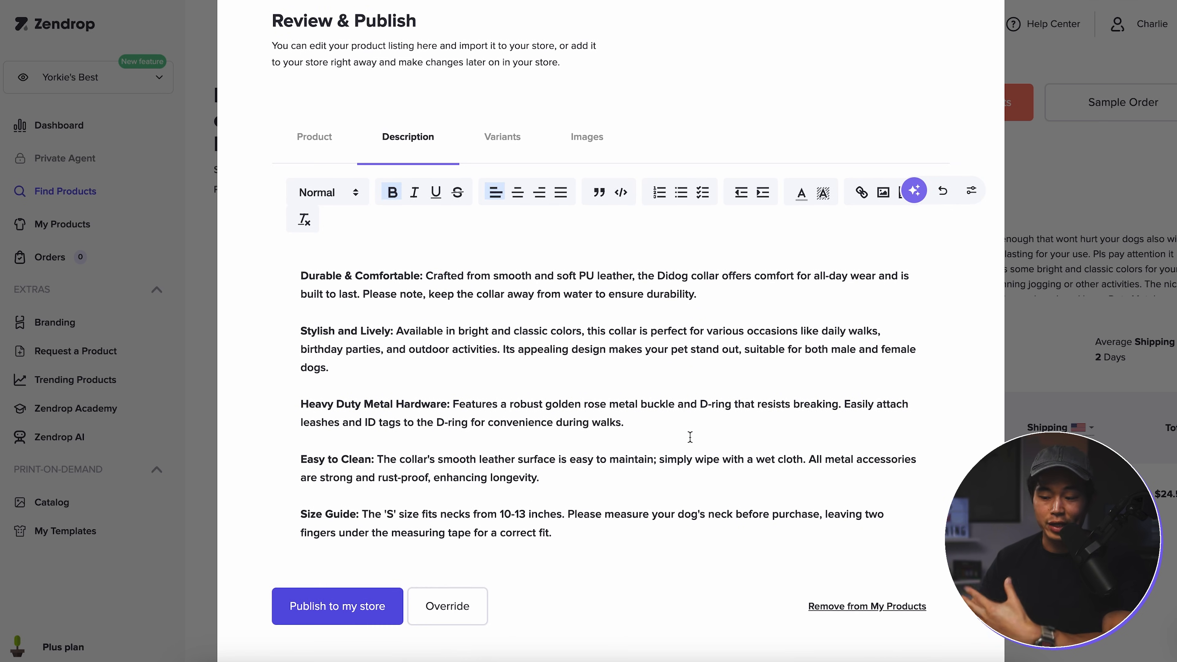
Lower the collar's variant sales price from $77.02 to $39.99
{"action": "scroll", "scroll_direction": "down", "scroll_amount": 3}
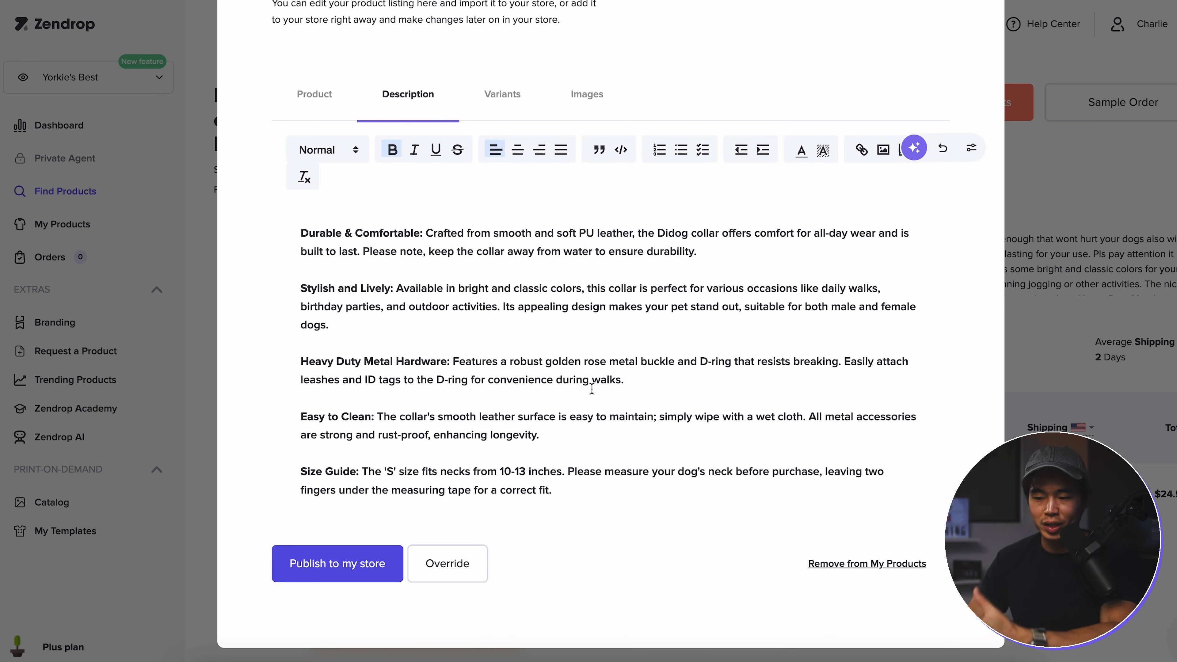
{"action": "left_click", "coordinate": [501, 94]}
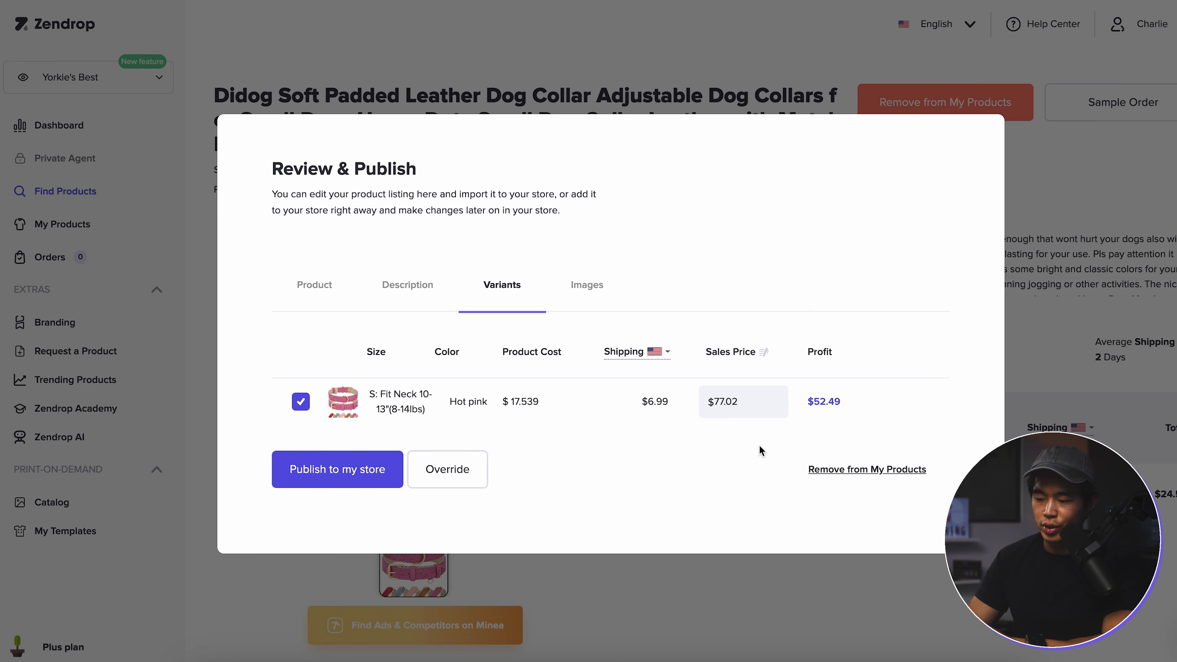
{"action": "left_click", "coordinate": [740, 402]}
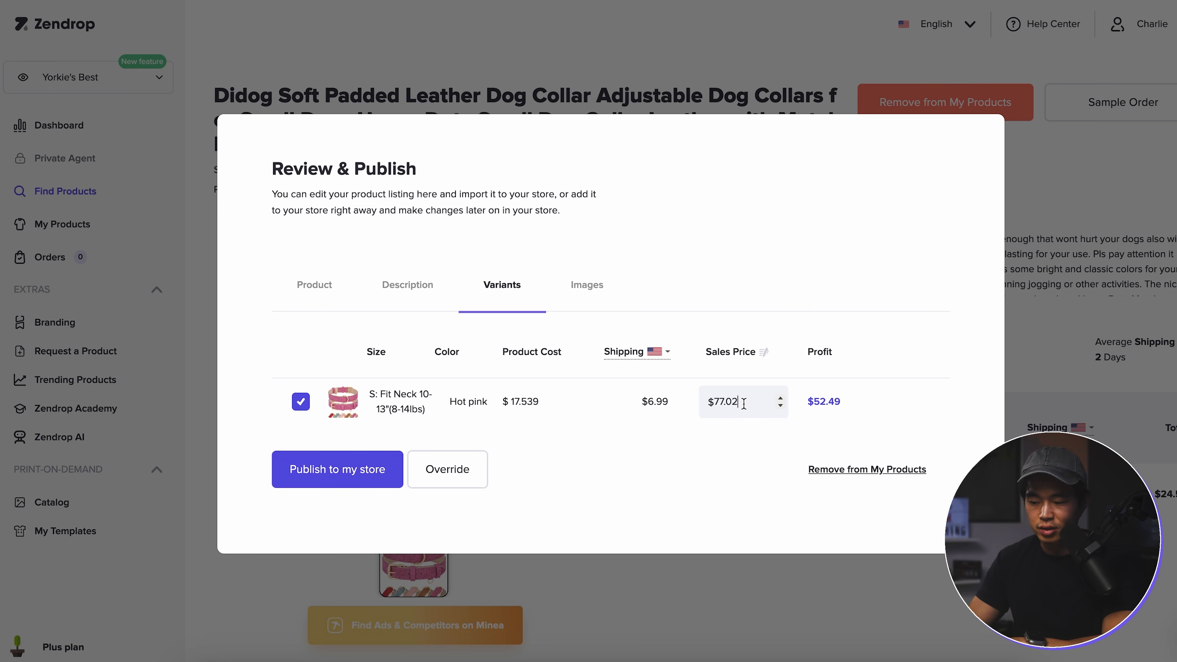
{"action": "type", "text": "39.99"}
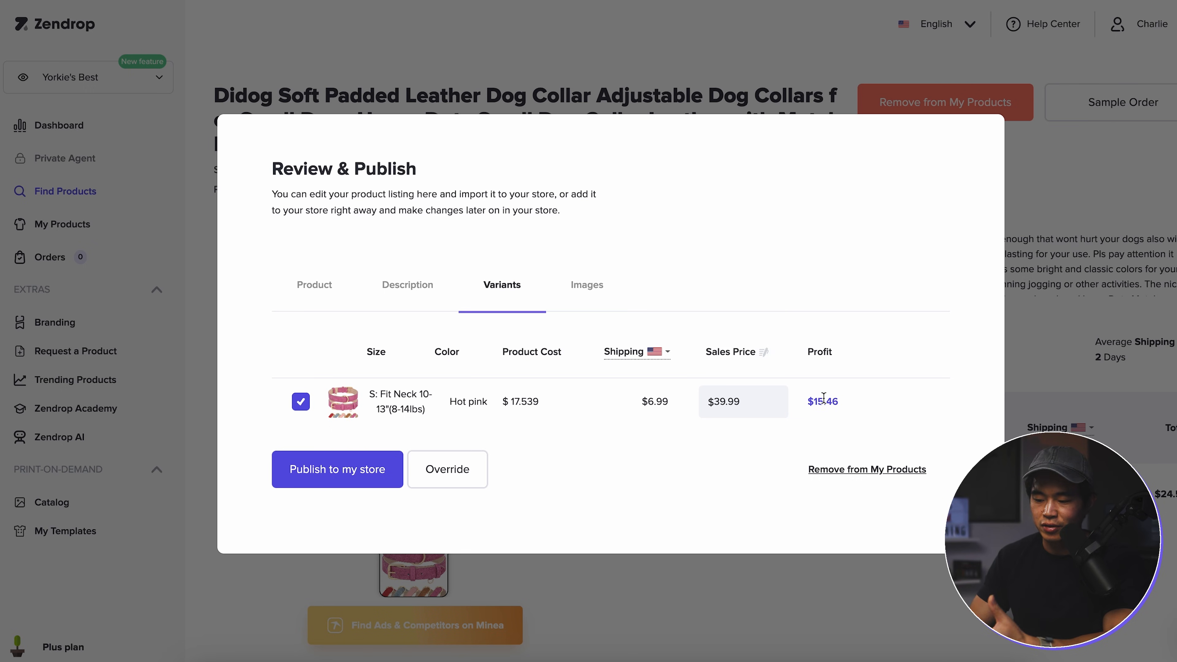
Check the included images and publish the collar to the store
{"action": "left_click", "coordinate": [586, 285]}
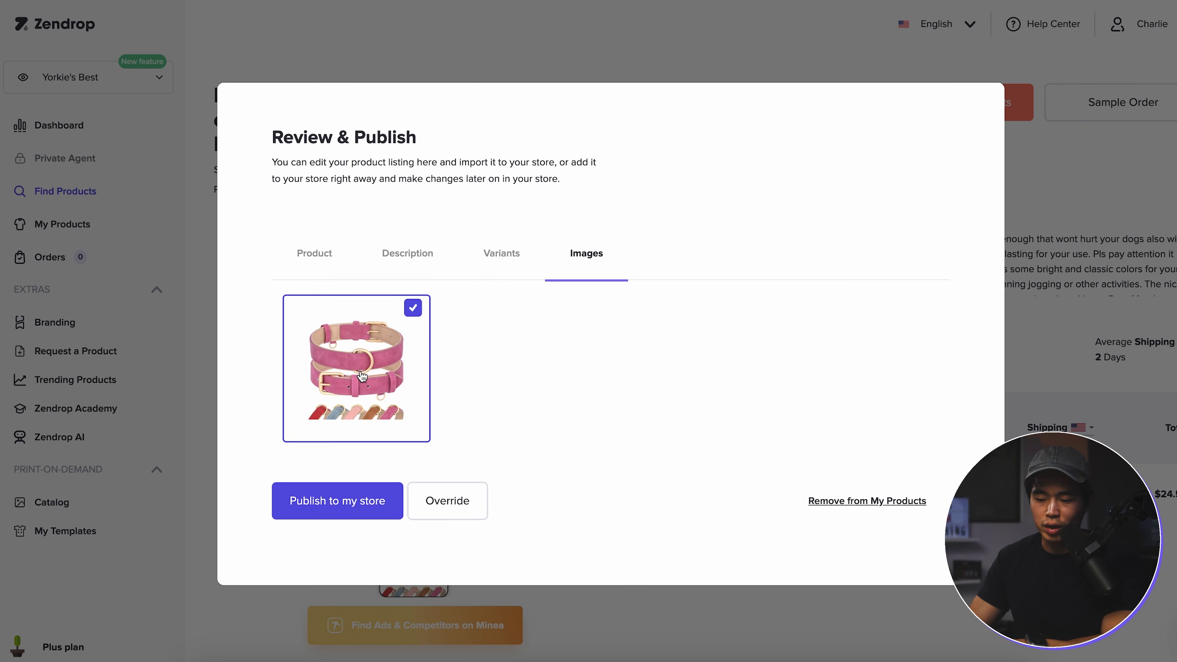
{"action": "left_click", "coordinate": [315, 254]}
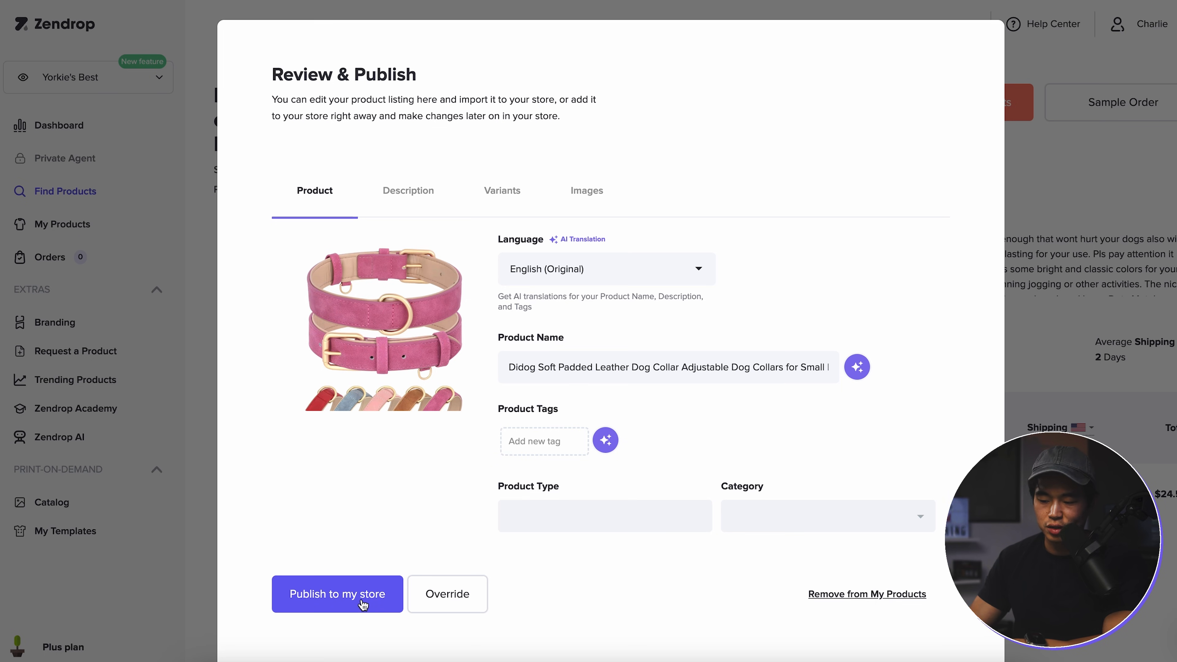
{"action": "left_click", "coordinate": [337, 594]}
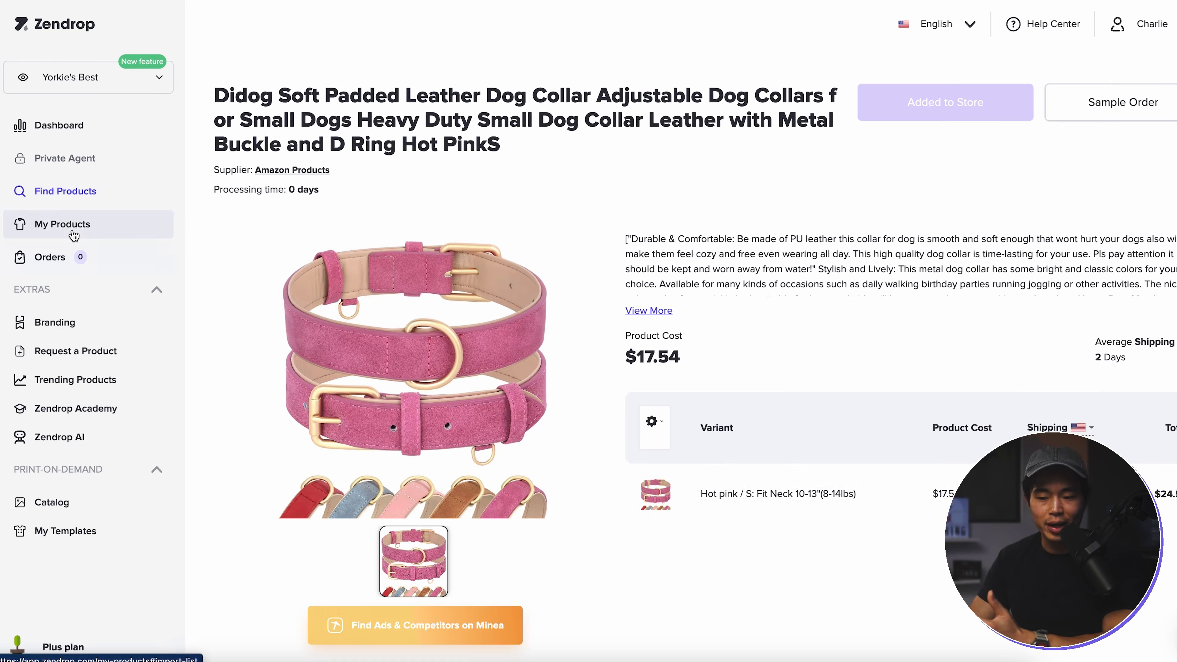
Browse My Products store listings and view the linked pink dog collar's product page
{"action": "left_click", "coordinate": [61, 224]}
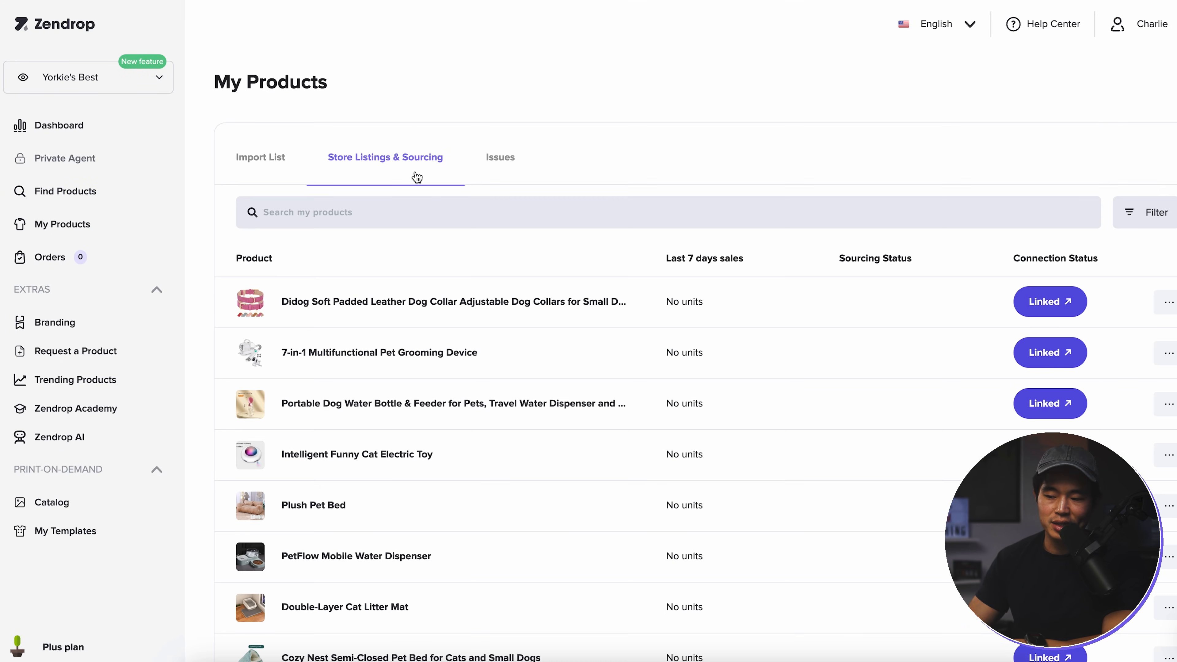
{"action": "scroll", "scroll_direction": "down", "scroll_amount": 3}
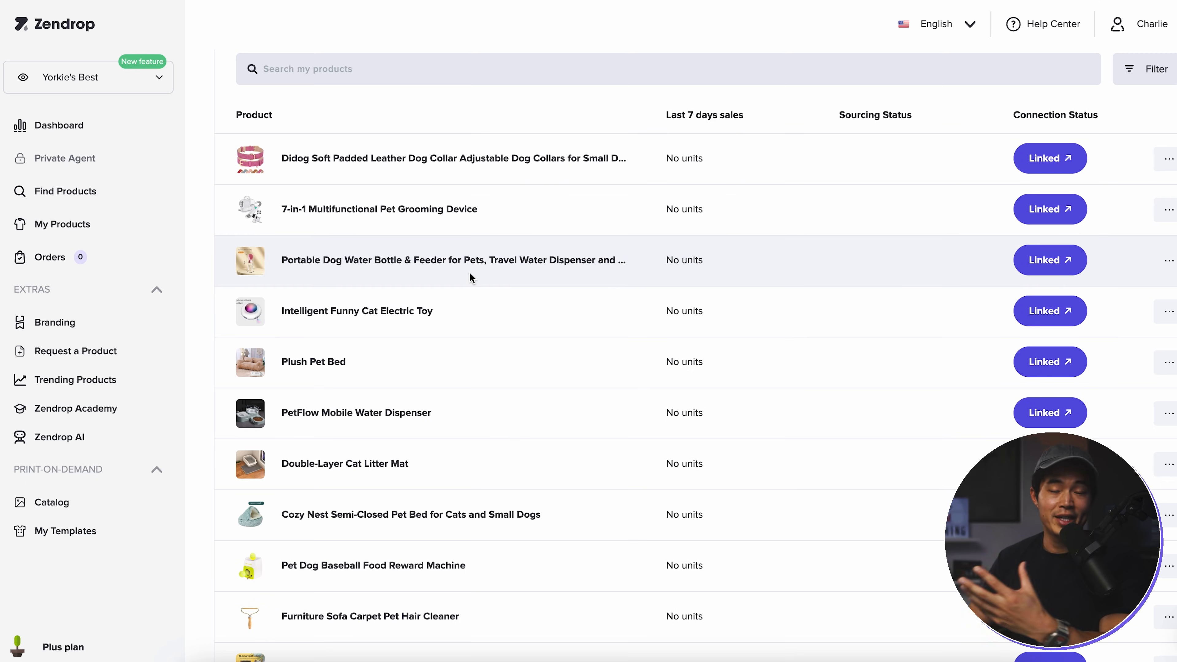
{"action": "scroll", "scroll_direction": "down", "scroll_amount": 3}
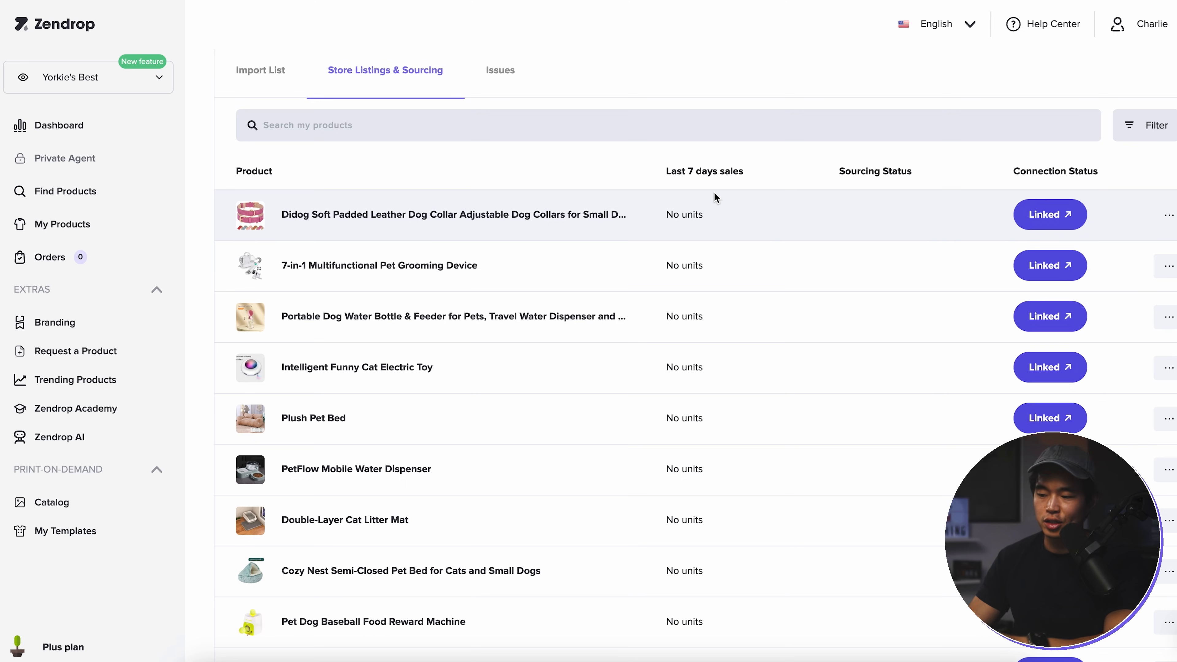
{"action": "mouse_move", "coordinate": [733, 249]}
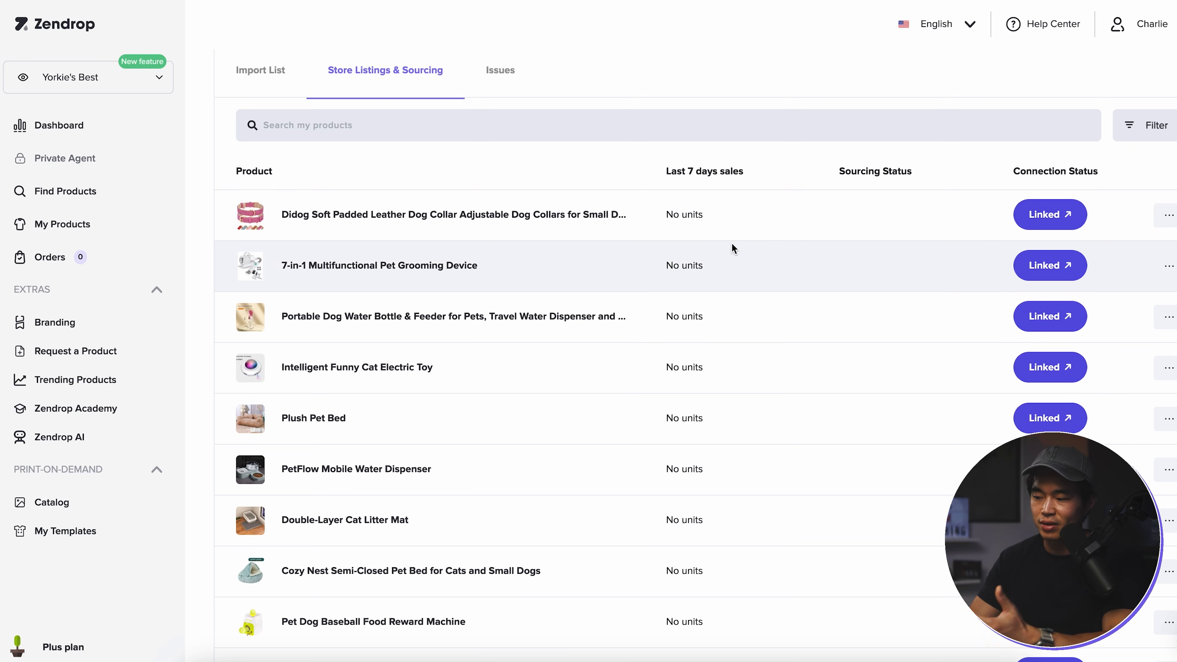
{"action": "scroll", "scroll_direction": "down", "scroll_amount": 3}
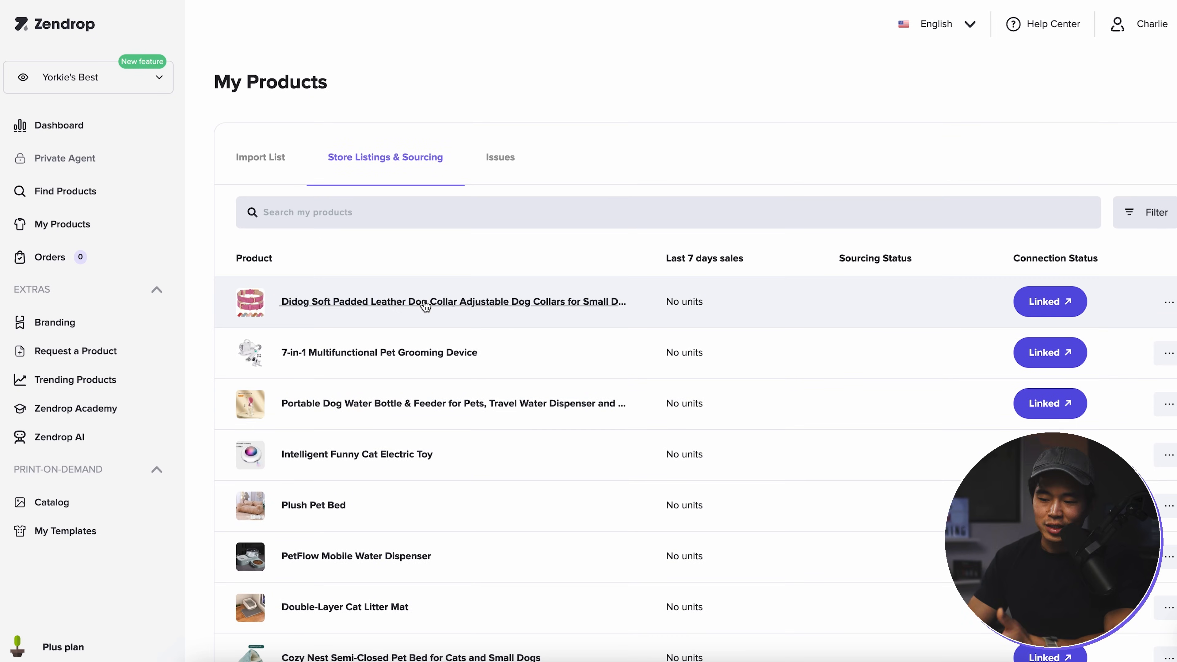
{"action": "left_click", "coordinate": [452, 301]}
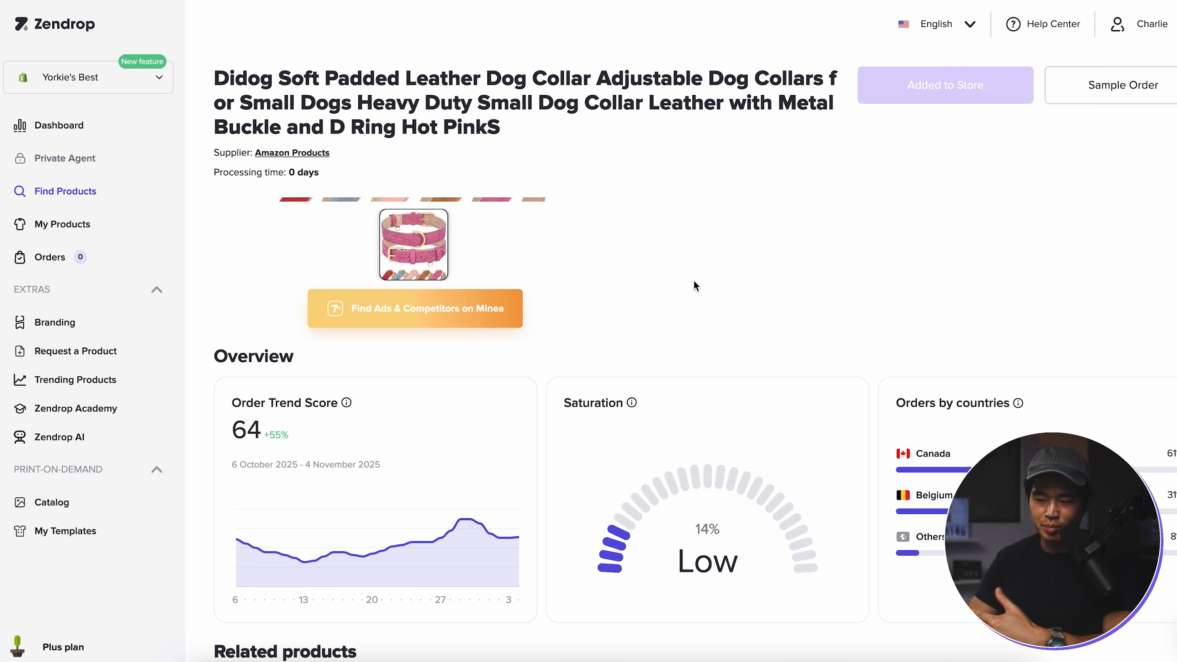
{"action": "scroll", "scroll_direction": "down", "scroll_amount": 3}
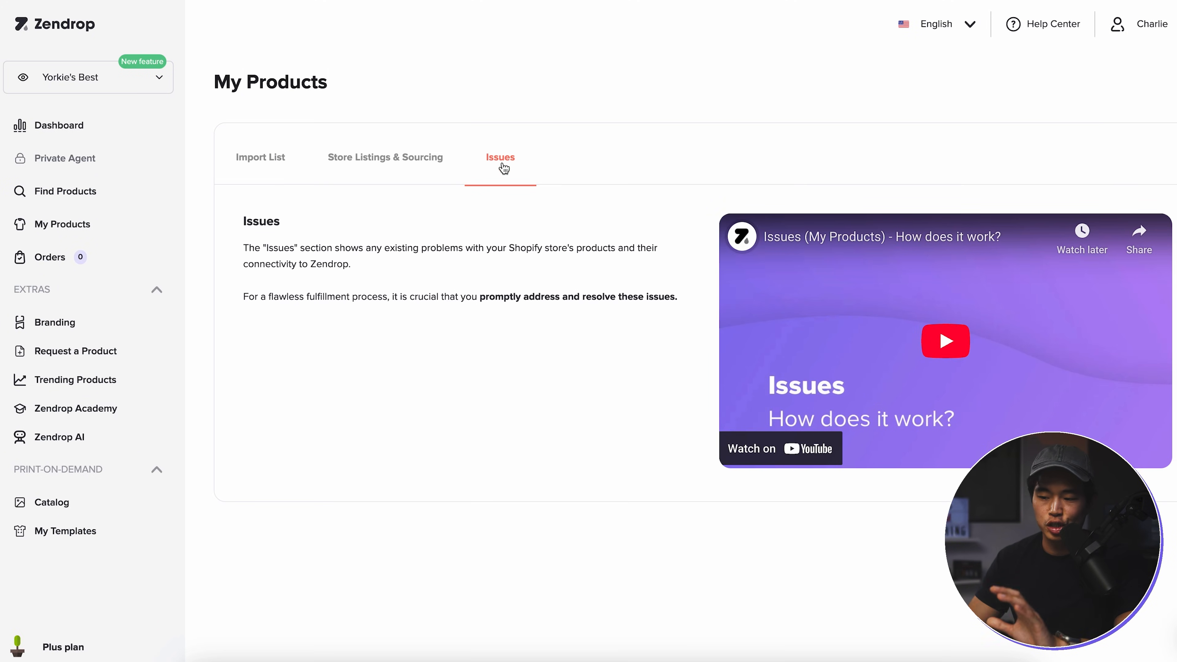
{"action": "mouse_move", "coordinate": [443, 319]}
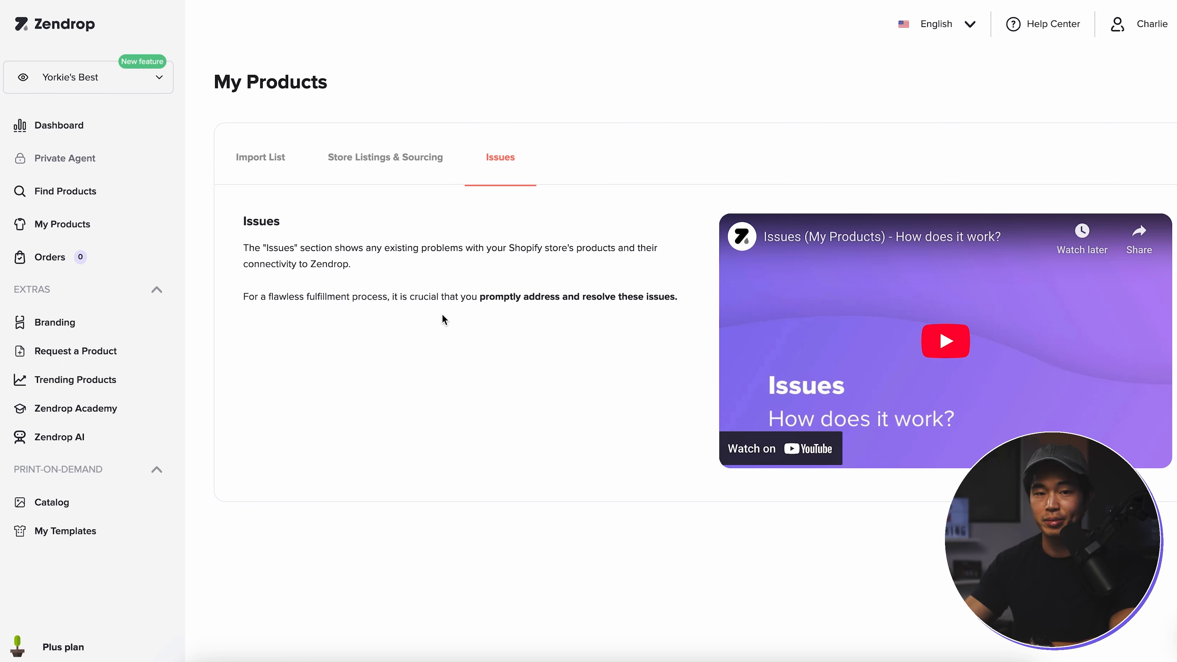
{"action": "mouse_move", "coordinate": [223, 206]}
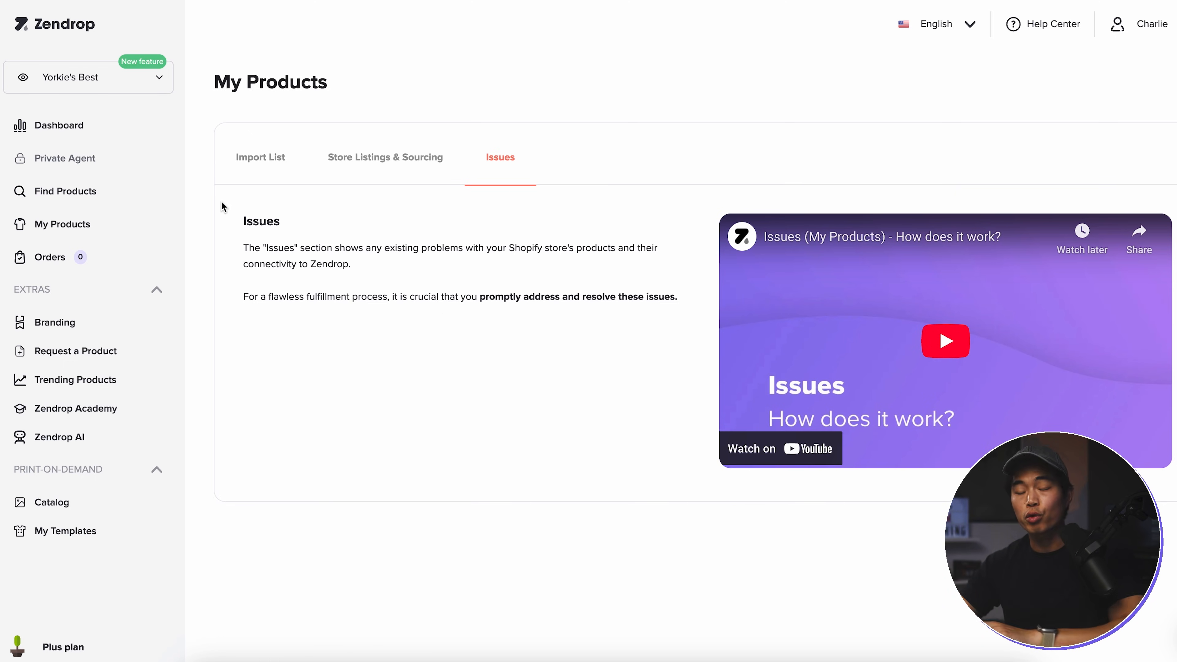
{"action": "mouse_move", "coordinate": [117, 257]}
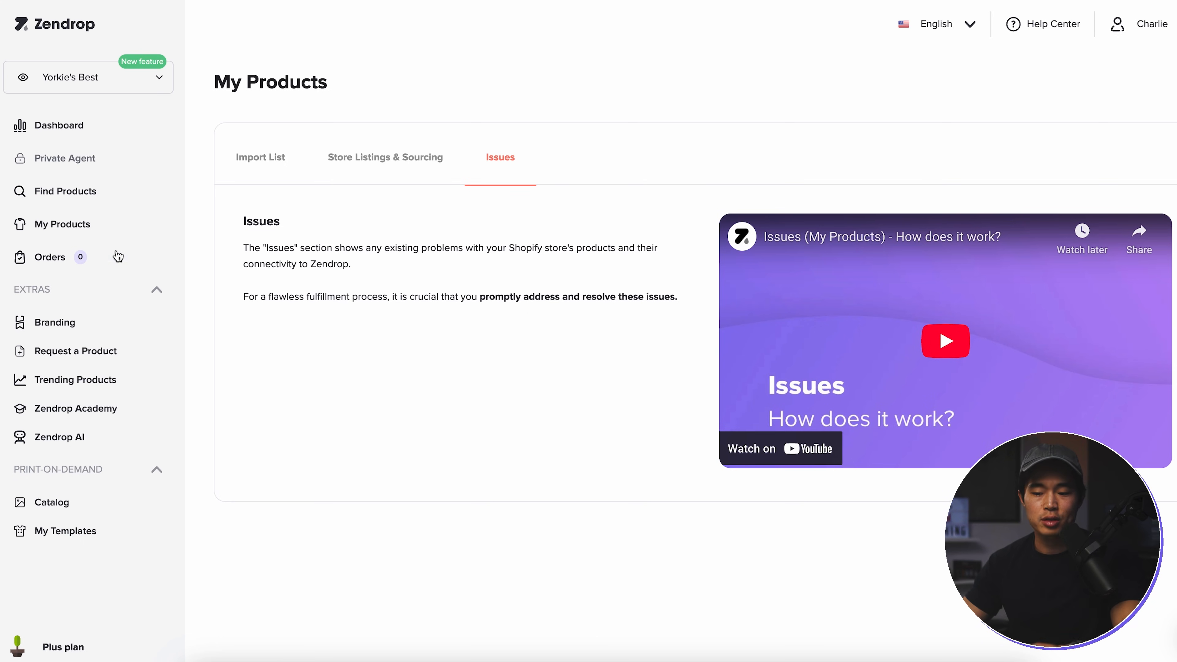
{"action": "left_click", "coordinate": [50, 257]}
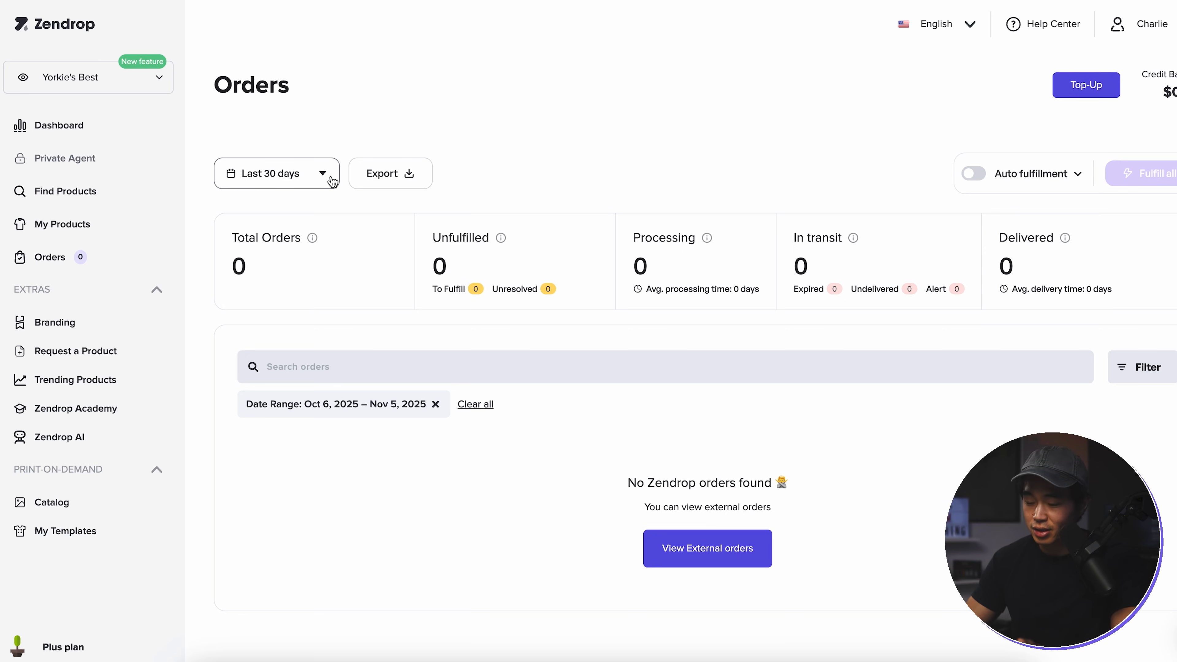
{"action": "mouse_move", "coordinate": [832, 572]}
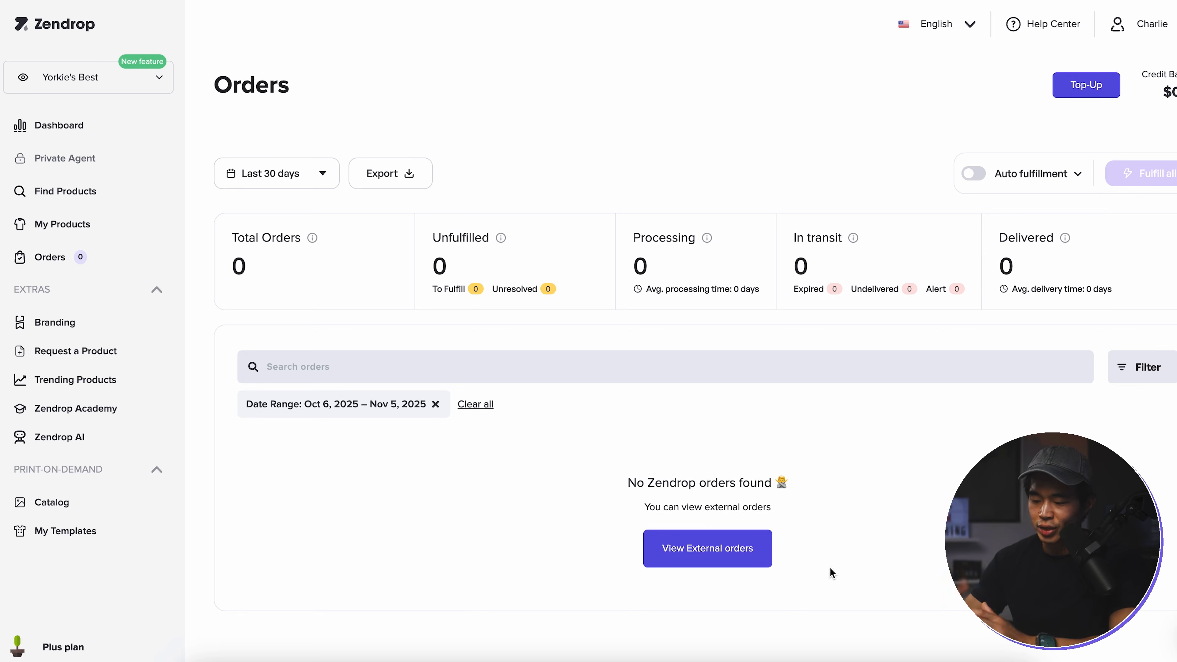
{"action": "mouse_move", "coordinate": [804, 553]}
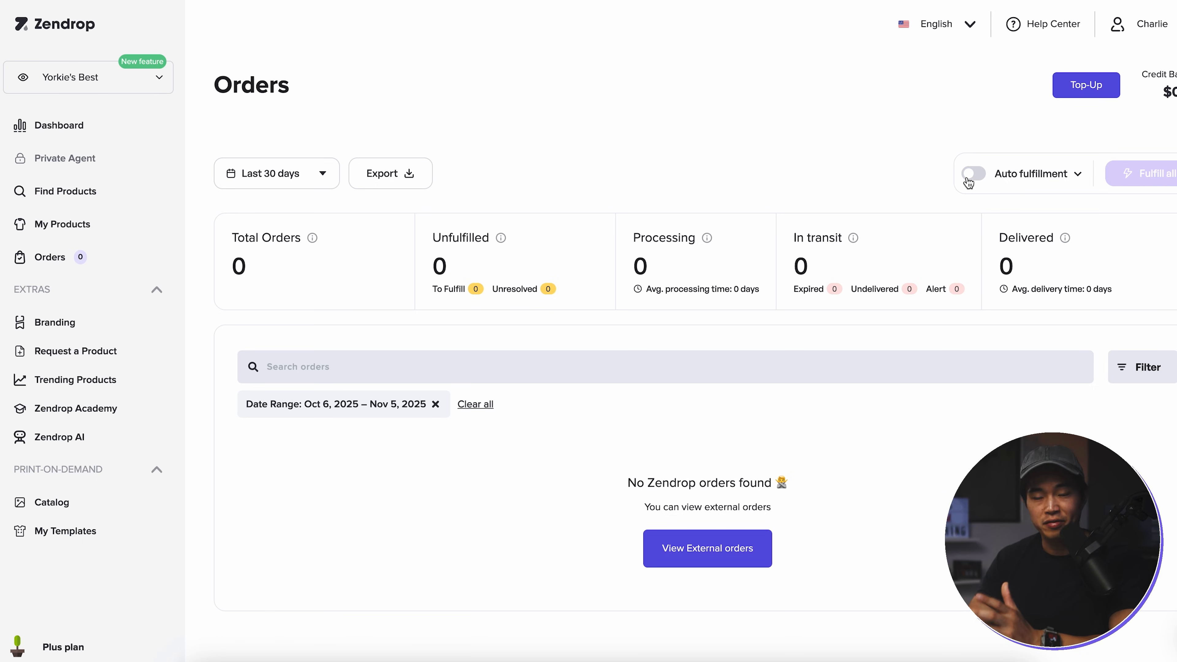
Switch on Auto fulfillment on the Orders page, keeping Instantly selected
{"action": "left_click", "coordinate": [973, 173]}
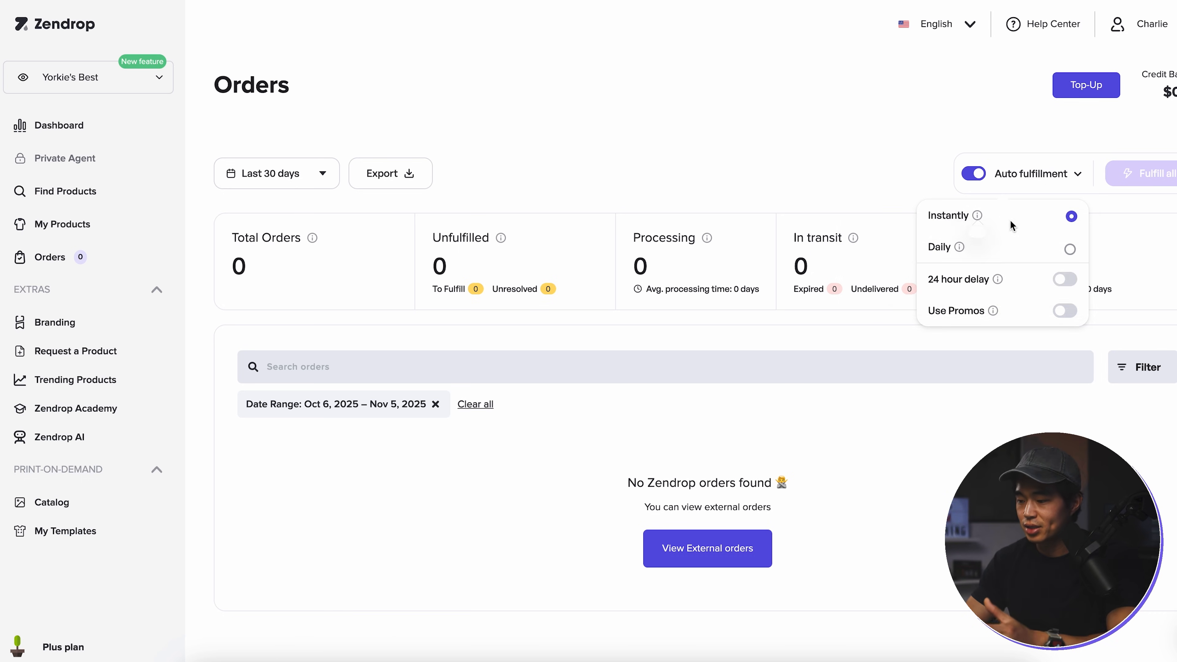
{"action": "mouse_move", "coordinate": [959, 247]}
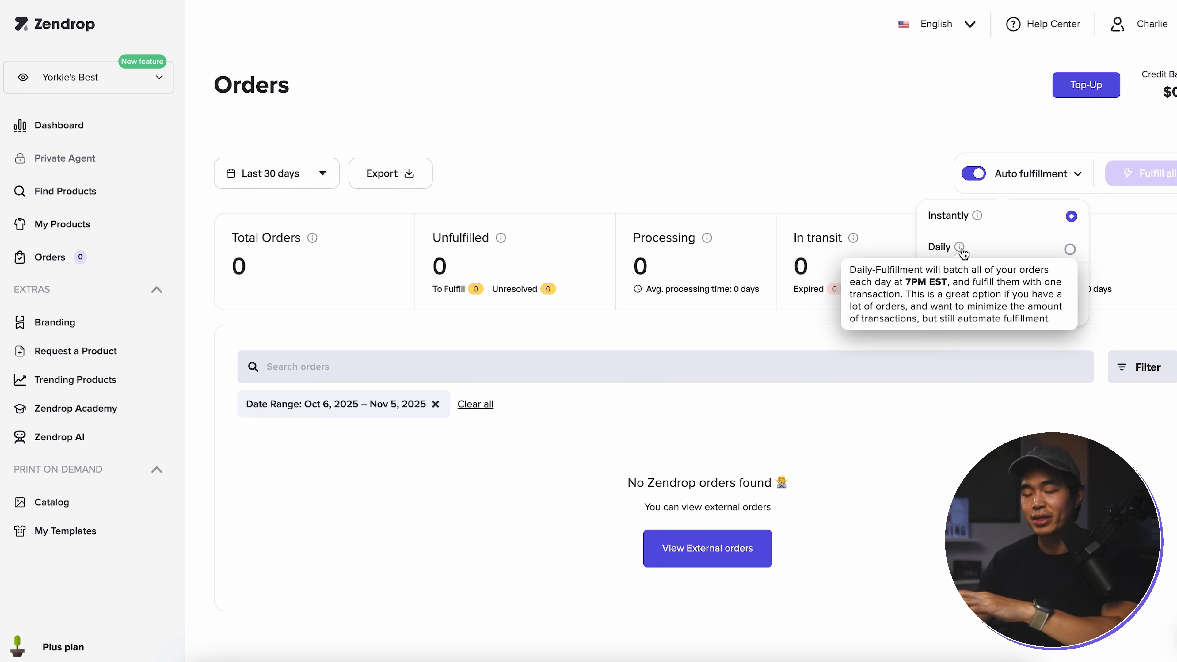
{"action": "mouse_move", "coordinate": [1011, 268]}
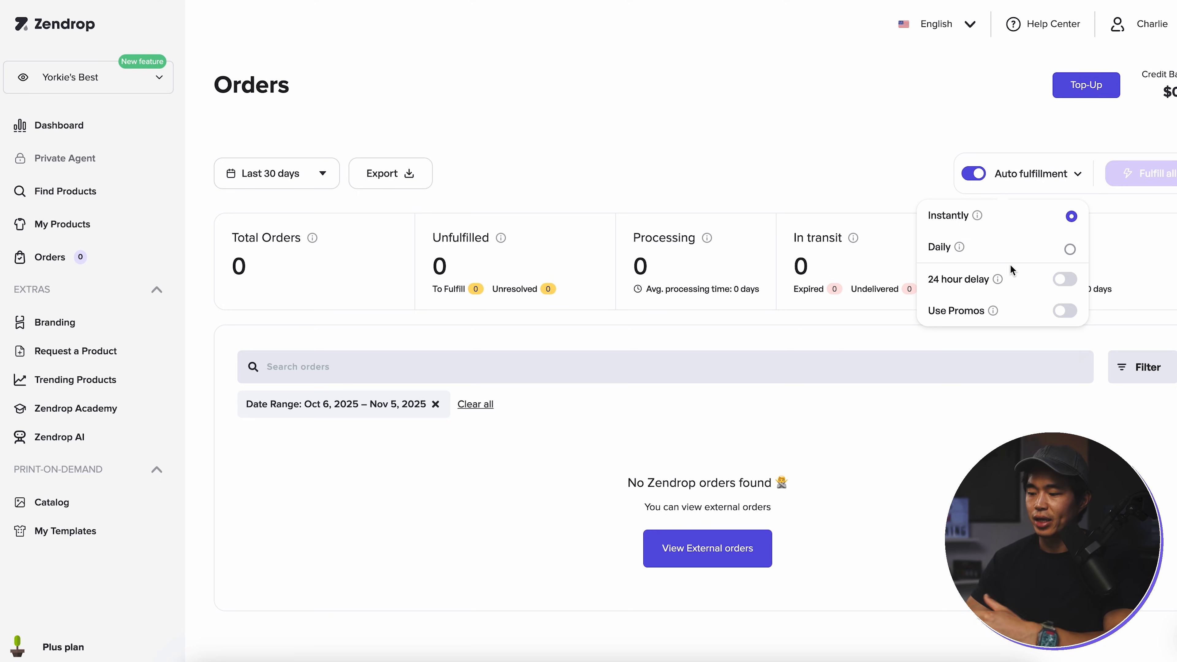
{"action": "mouse_move", "coordinate": [1071, 137]}
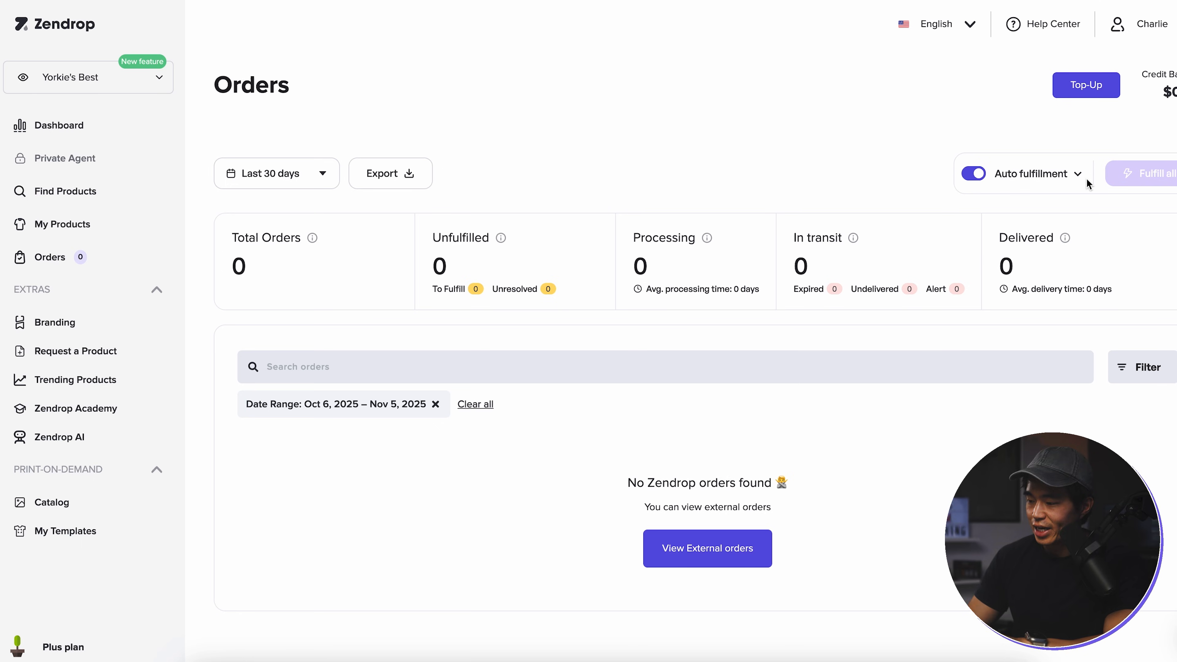
{"action": "mouse_move", "coordinate": [969, 235]}
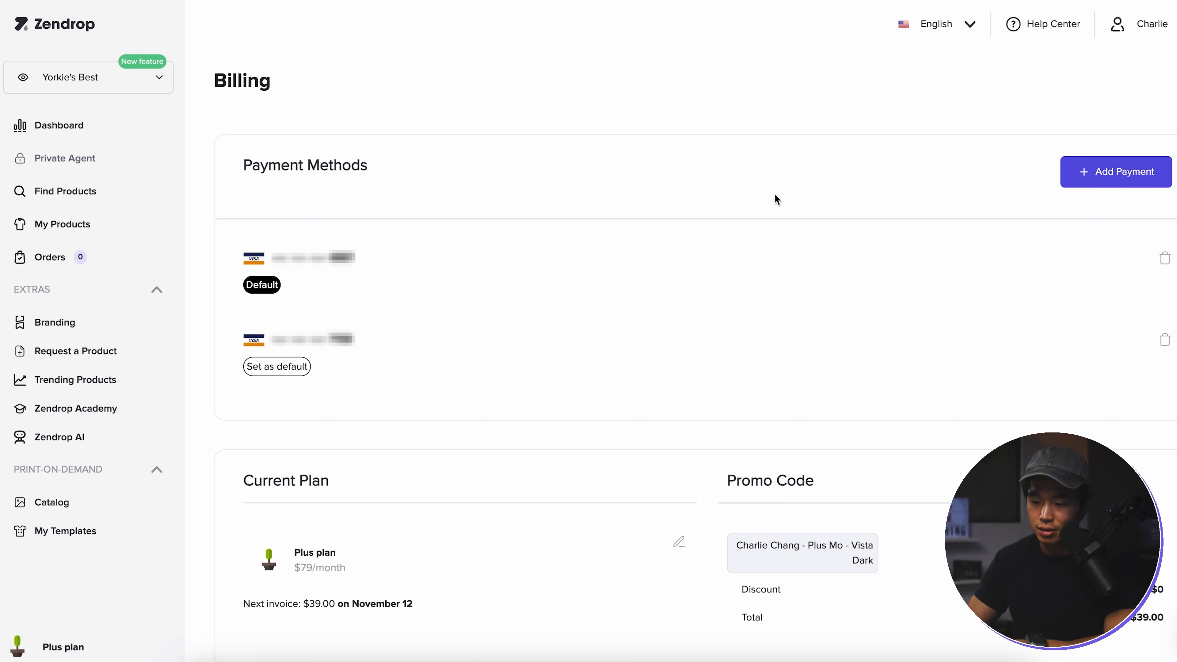
Review the Billing page's Plus plan and payment methods, then return to Orders
{"action": "left_click", "coordinate": [823, 346]}
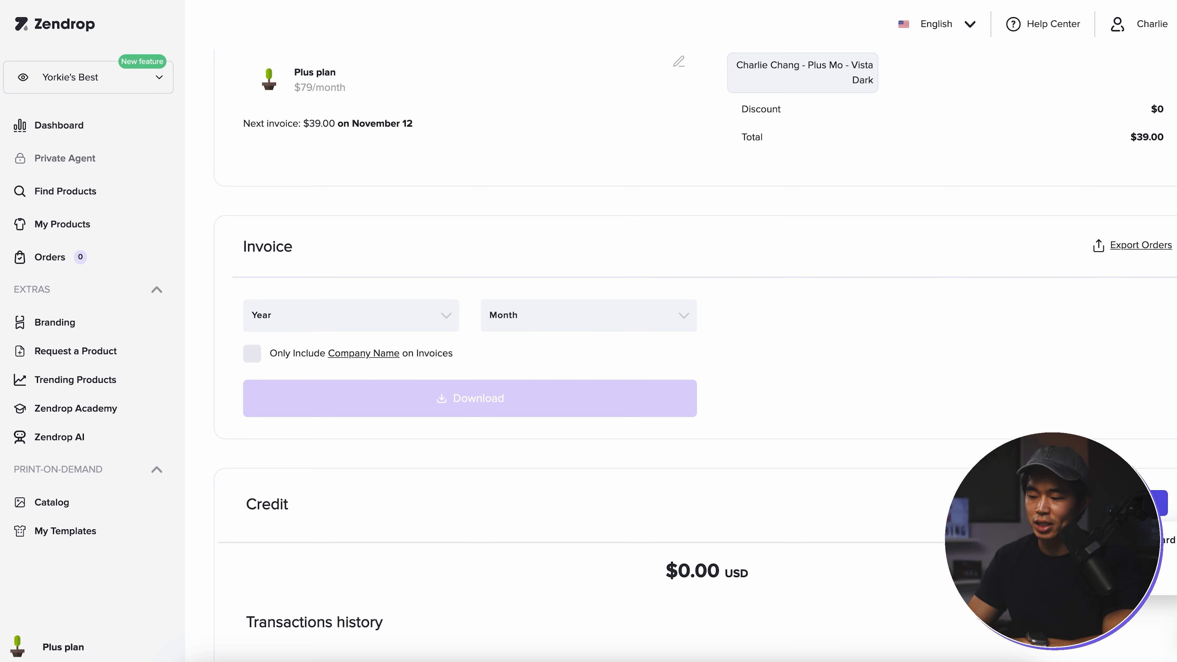
{"action": "left_click", "coordinate": [50, 257]}
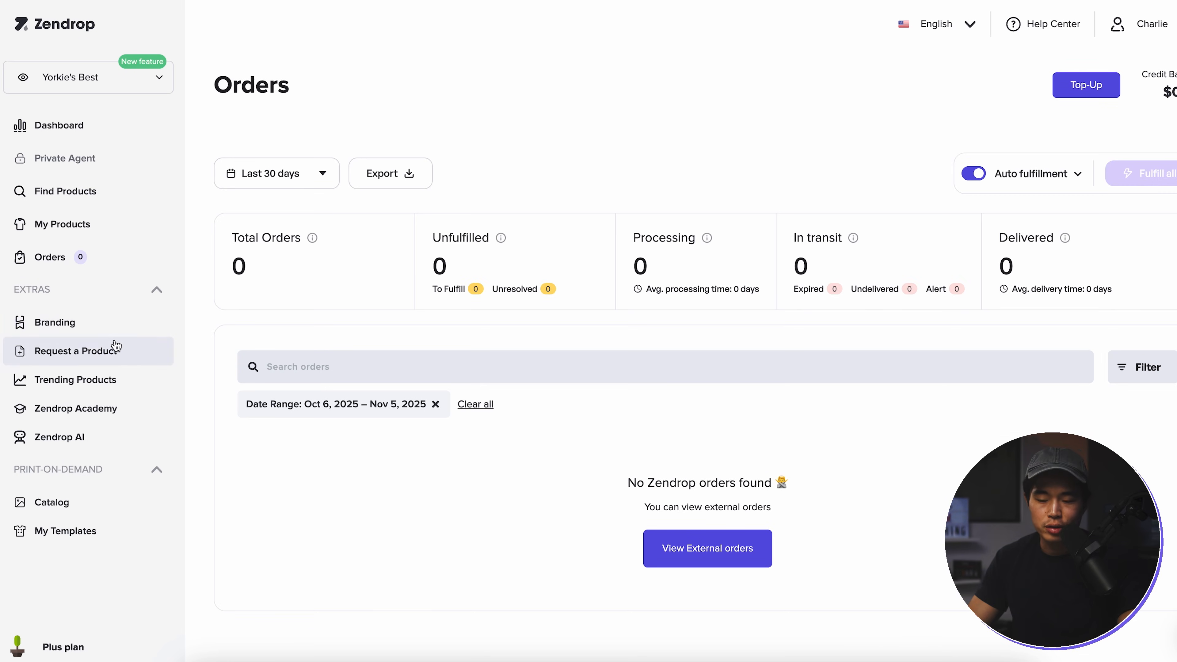
Fill the Classic card's title Thank you!, message, address and support email, and save
{"action": "left_click", "coordinate": [55, 322]}
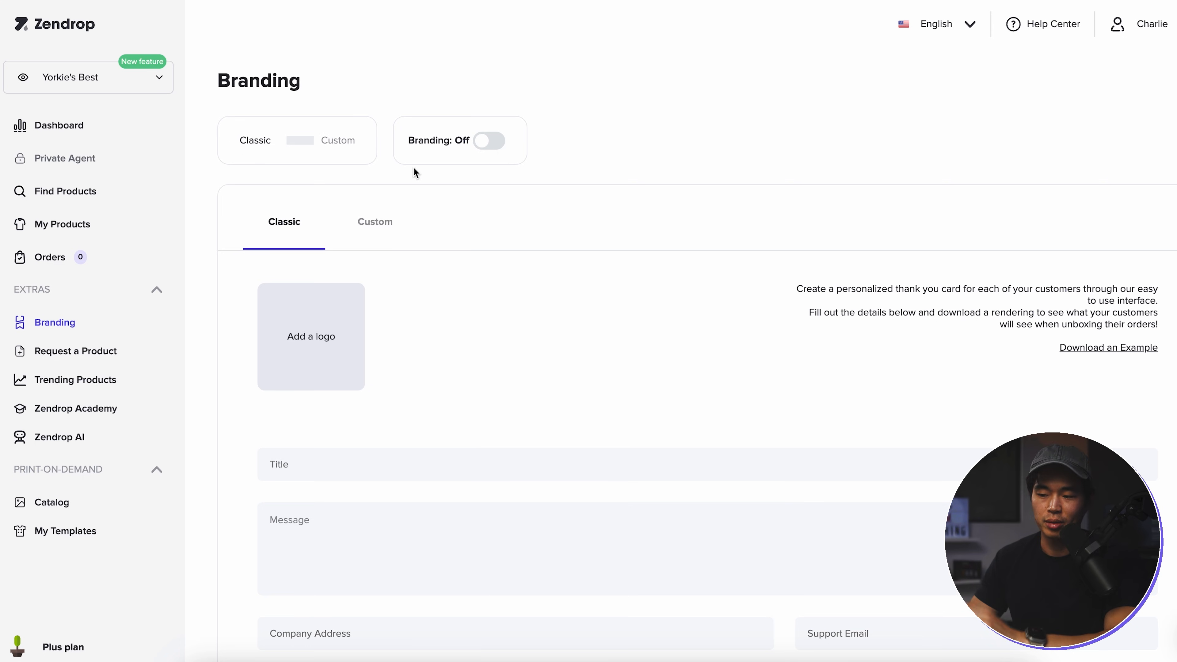
{"action": "scroll", "scroll_direction": "down", "scroll_amount": 3}
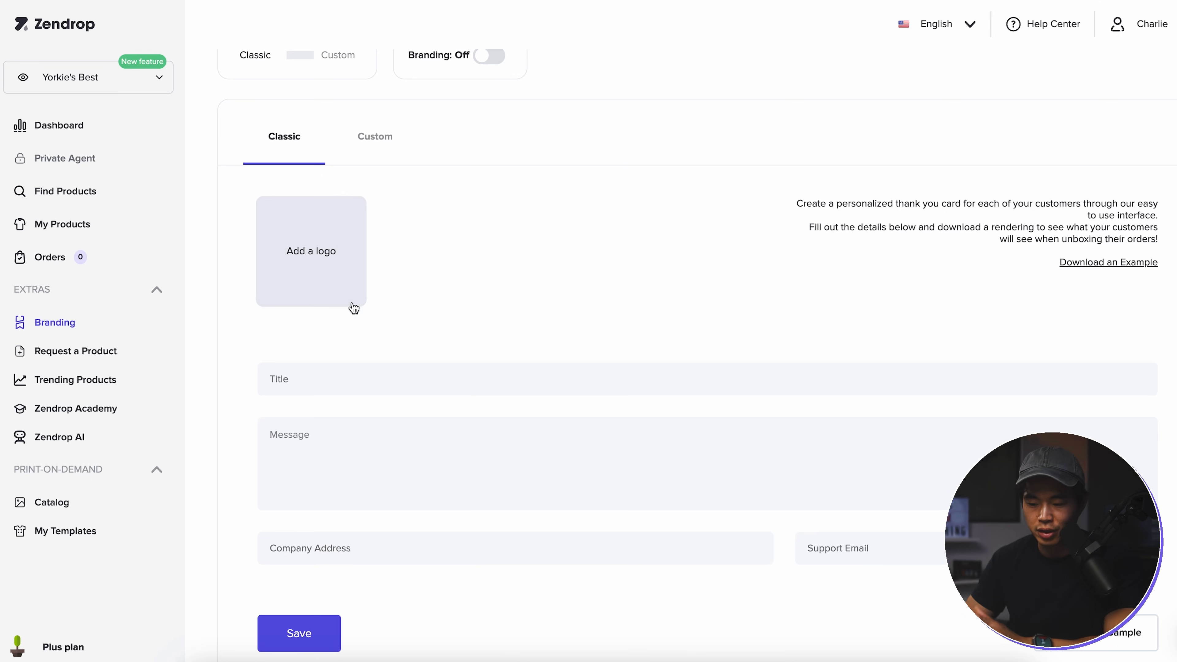
{"action": "type", "text": "Thank you!"}
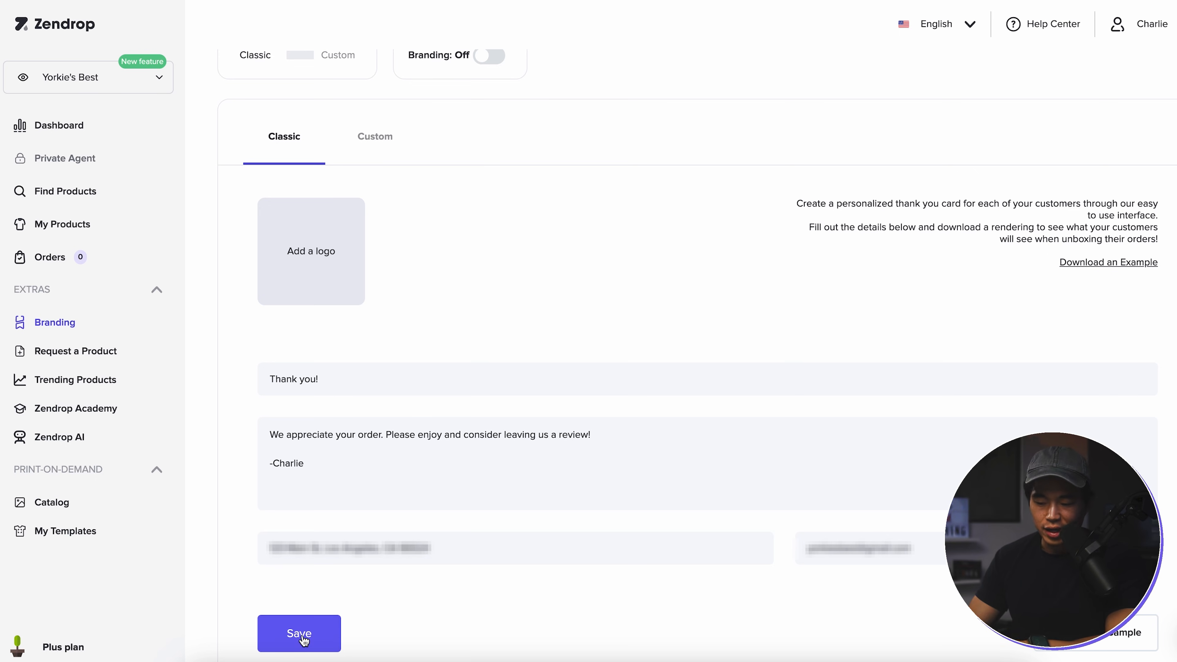
{"action": "left_click", "coordinate": [298, 633]}
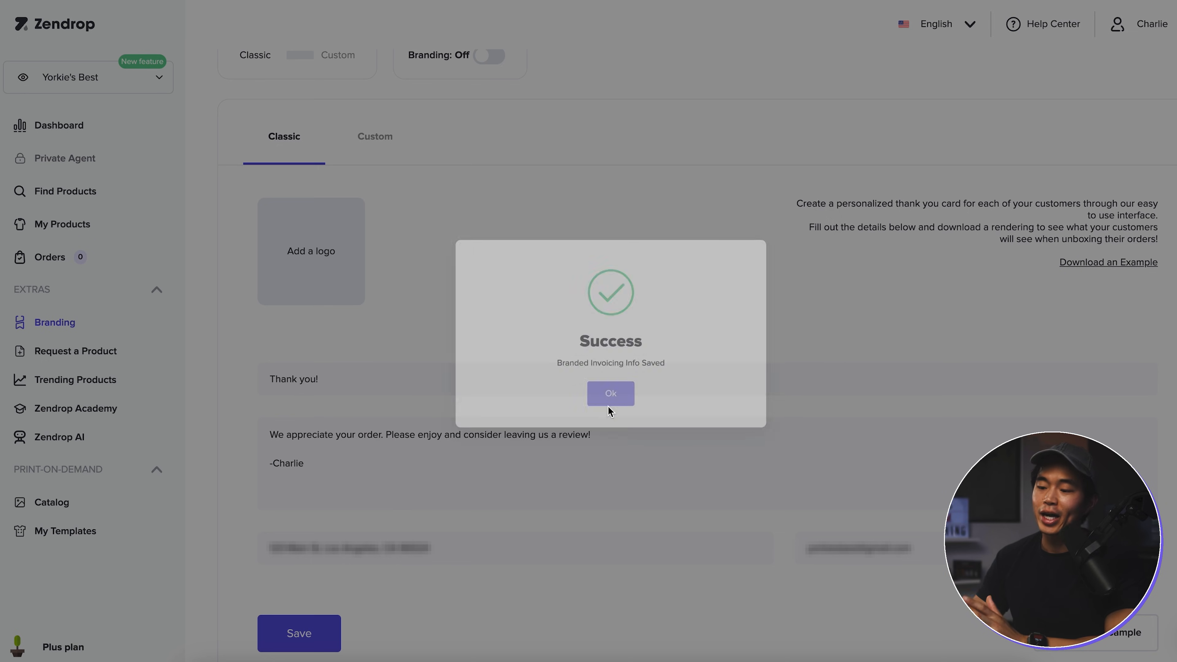
Dismiss the save confirmation, view the Custom card option, and settle on the Classic card
{"action": "left_click", "coordinate": [611, 394]}
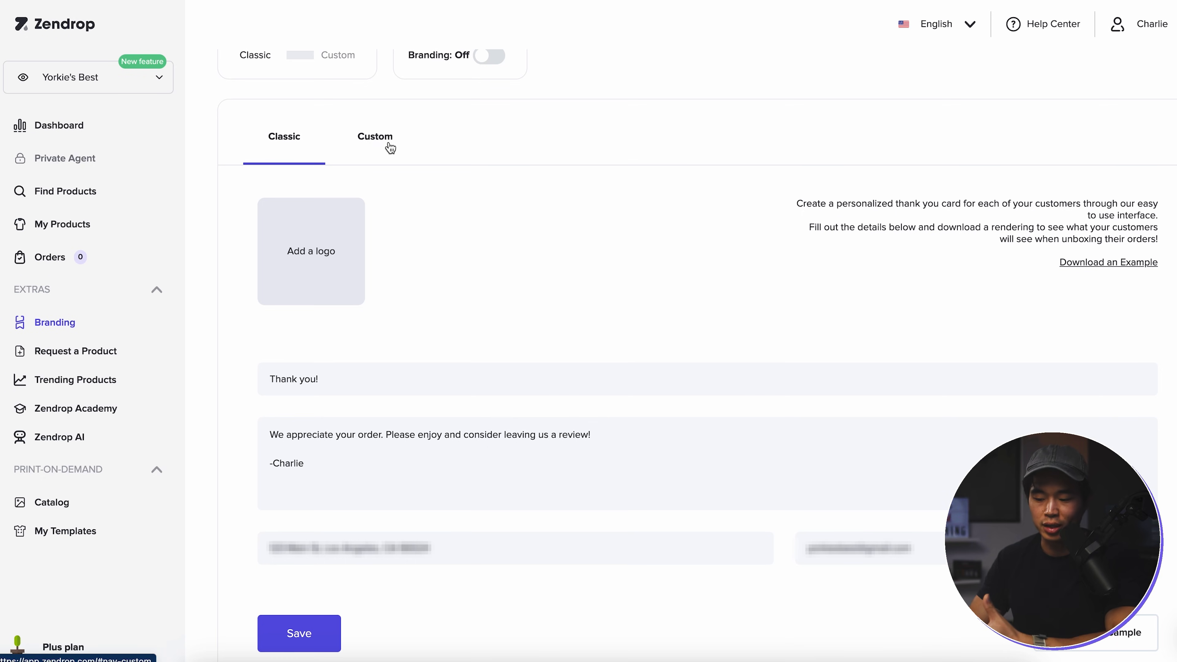
{"action": "left_click", "coordinate": [375, 137]}
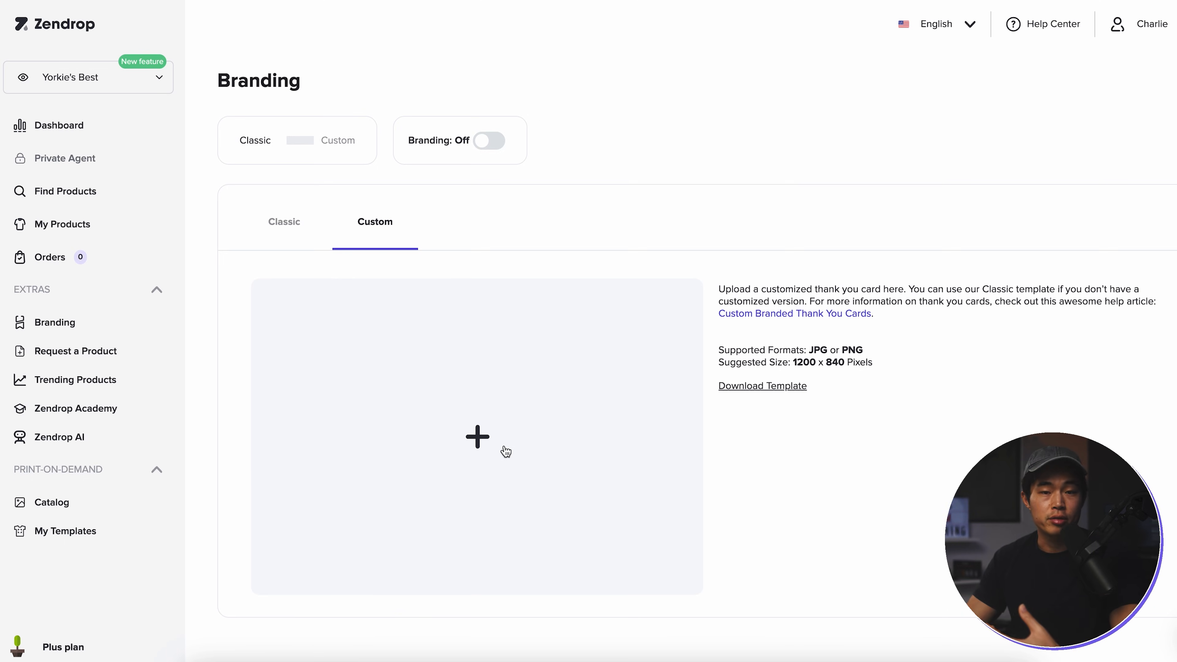
{"action": "left_click", "coordinate": [488, 141]}
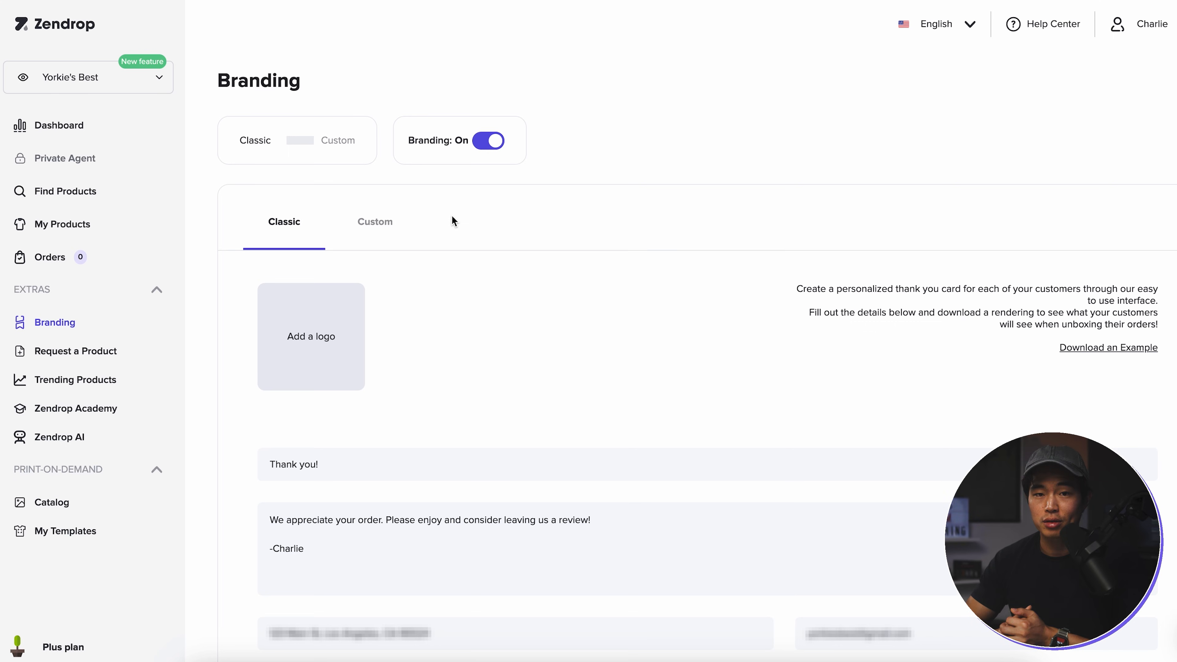
View the Request a Product form with 20 of 20 requests left, then go to Trending Products
{"action": "left_click", "coordinate": [75, 351]}
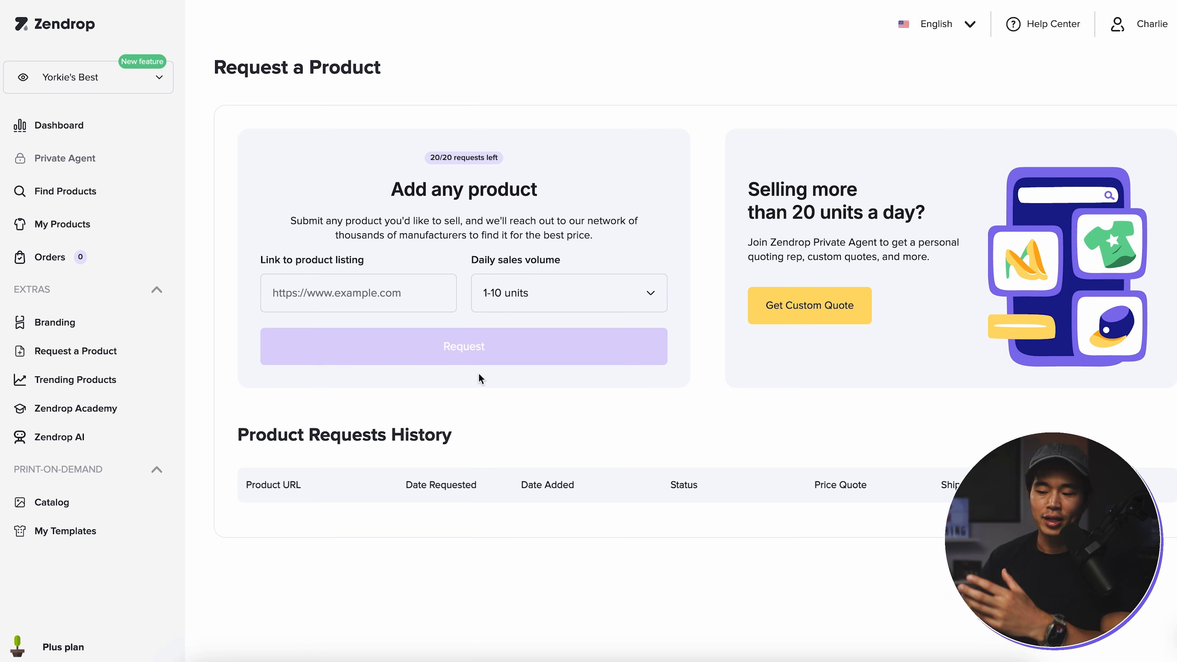
{"action": "mouse_move", "coordinate": [582, 397]}
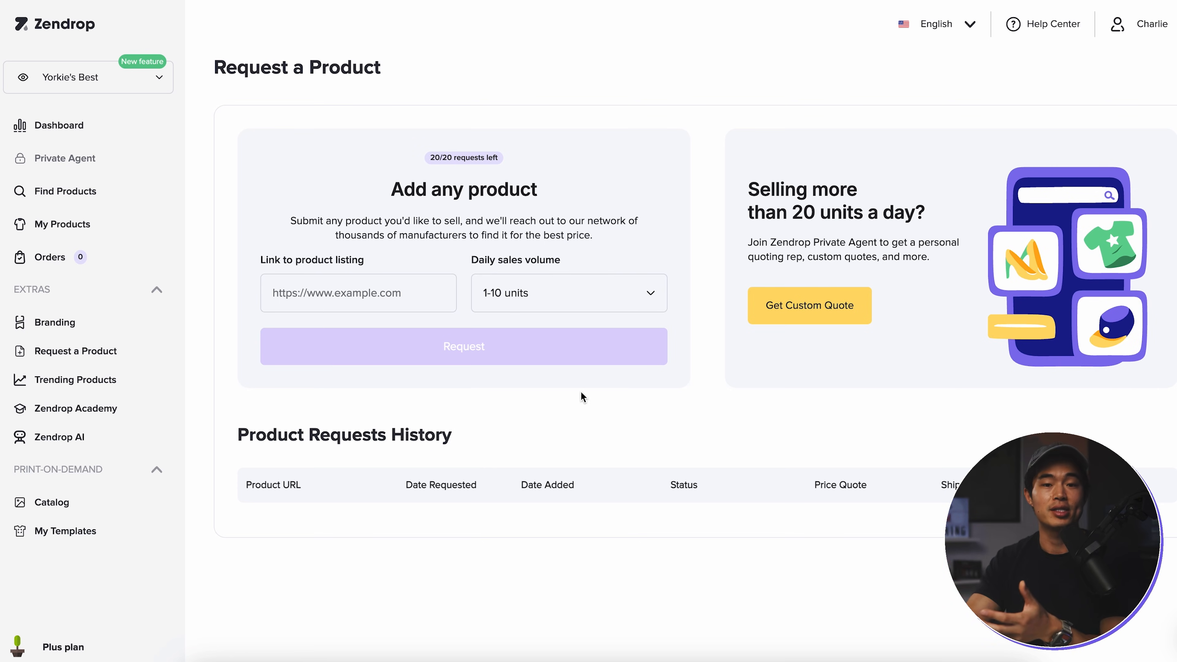
{"action": "mouse_move", "coordinate": [927, 344]}
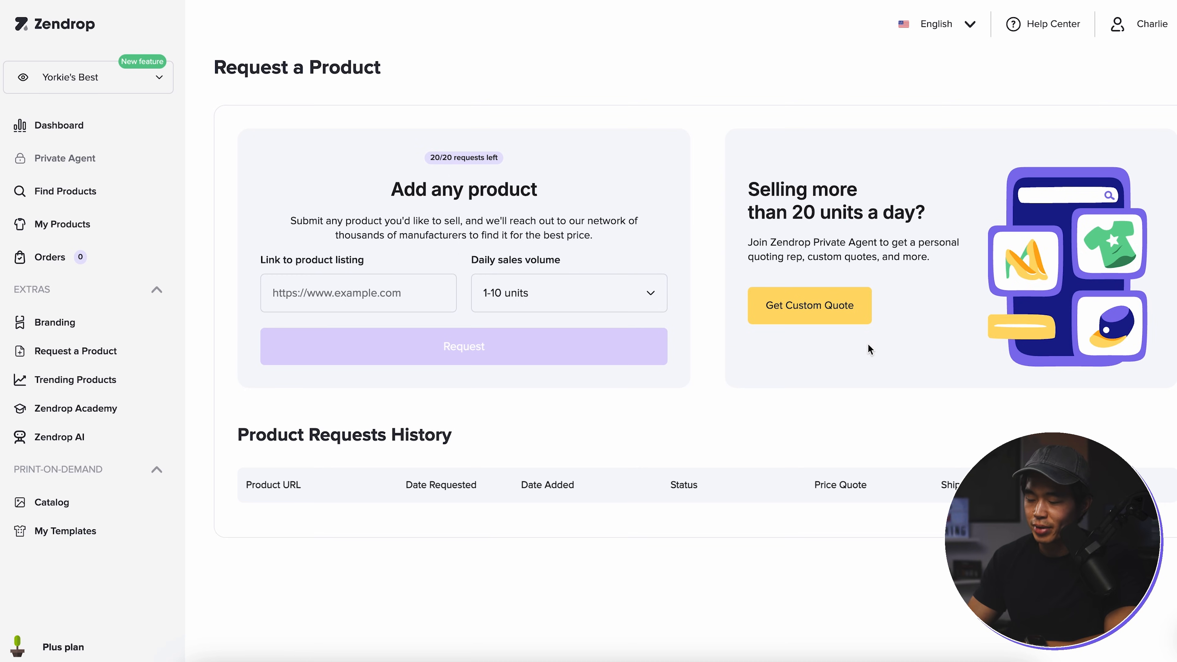
{"action": "mouse_move", "coordinate": [854, 351]}
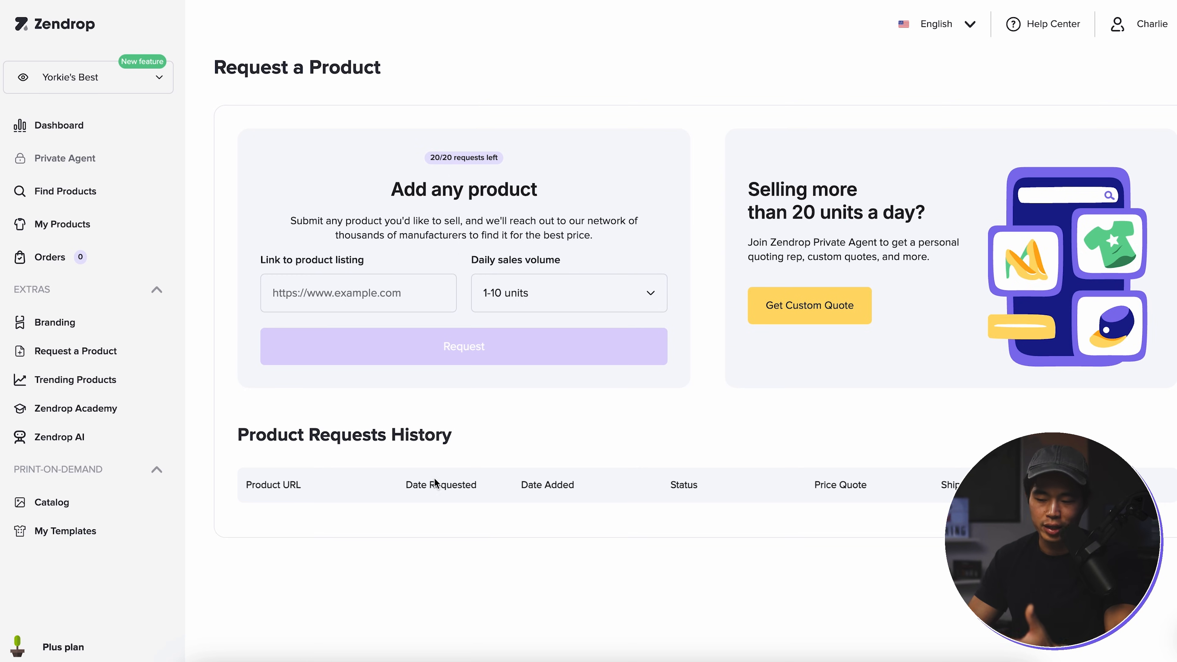
{"action": "left_click", "coordinate": [75, 379]}
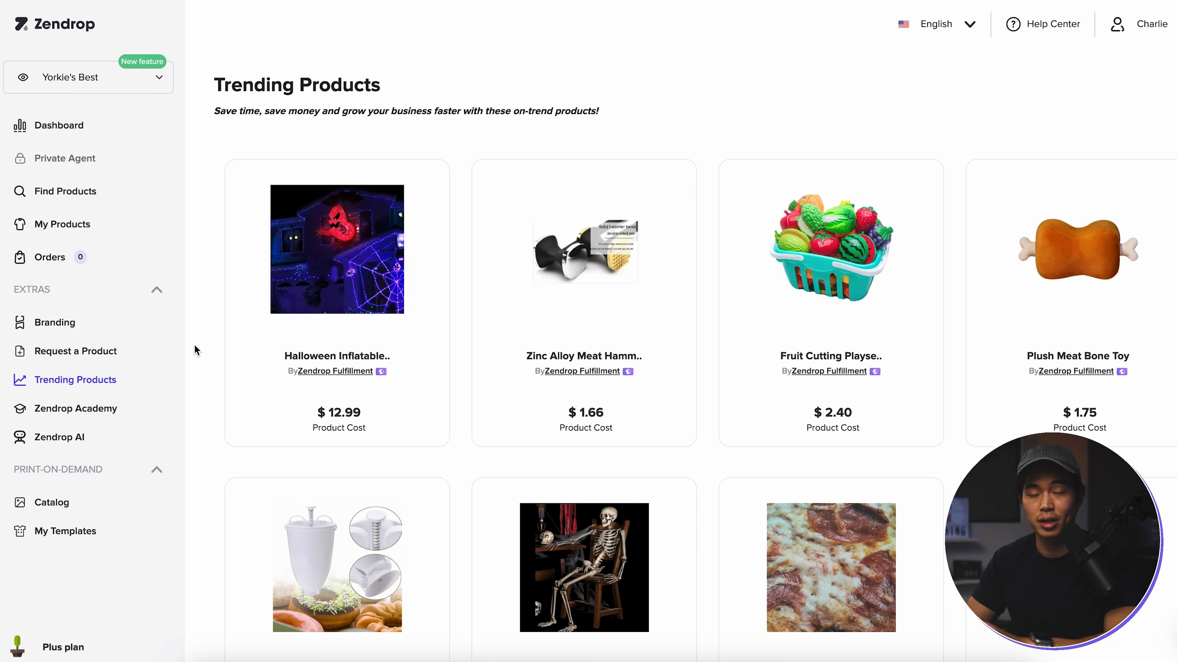
Scroll through the trending products grid toward the Electric Realistic Rabbit Plush
{"action": "scroll", "scroll_direction": "down", "scroll_amount": 3}
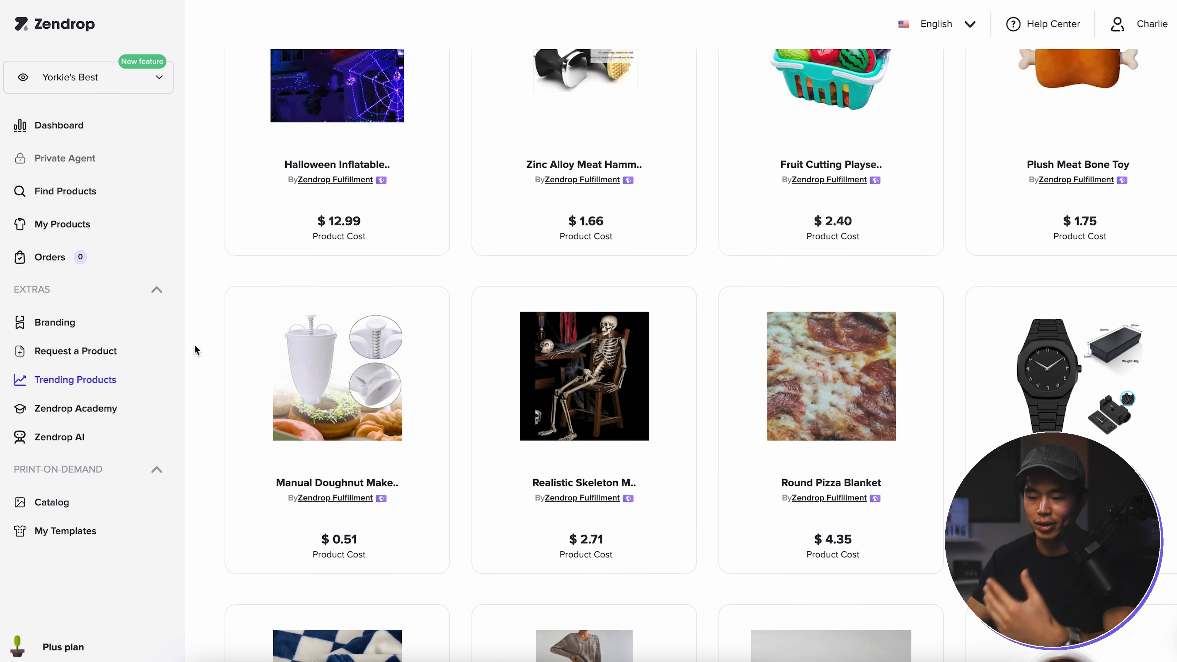
{"action": "scroll", "scroll_direction": "down", "scroll_amount": 3}
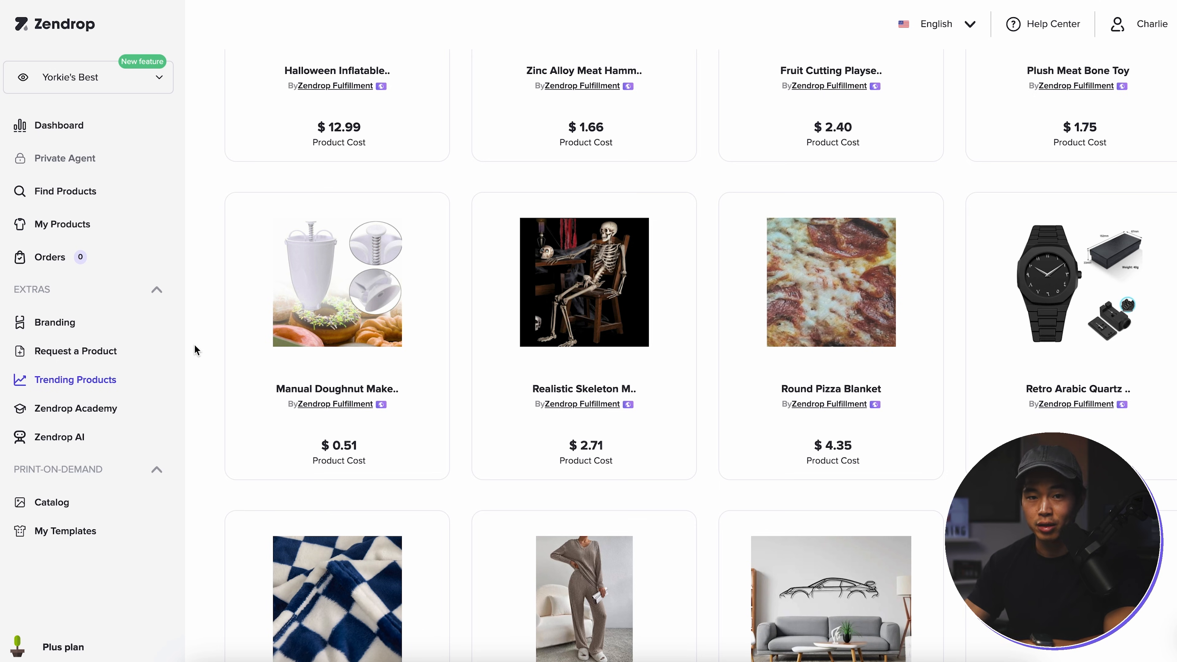
{"action": "scroll", "scroll_direction": "down", "scroll_amount": 3}
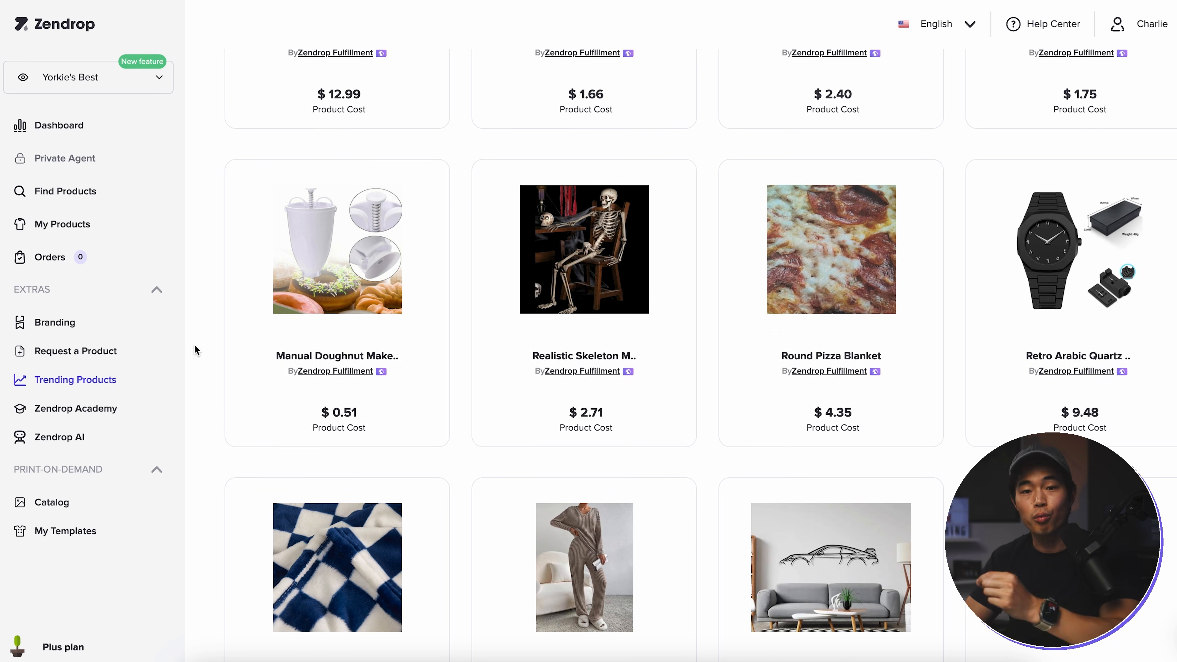
{"action": "scroll", "scroll_direction": "down", "scroll_amount": 3}
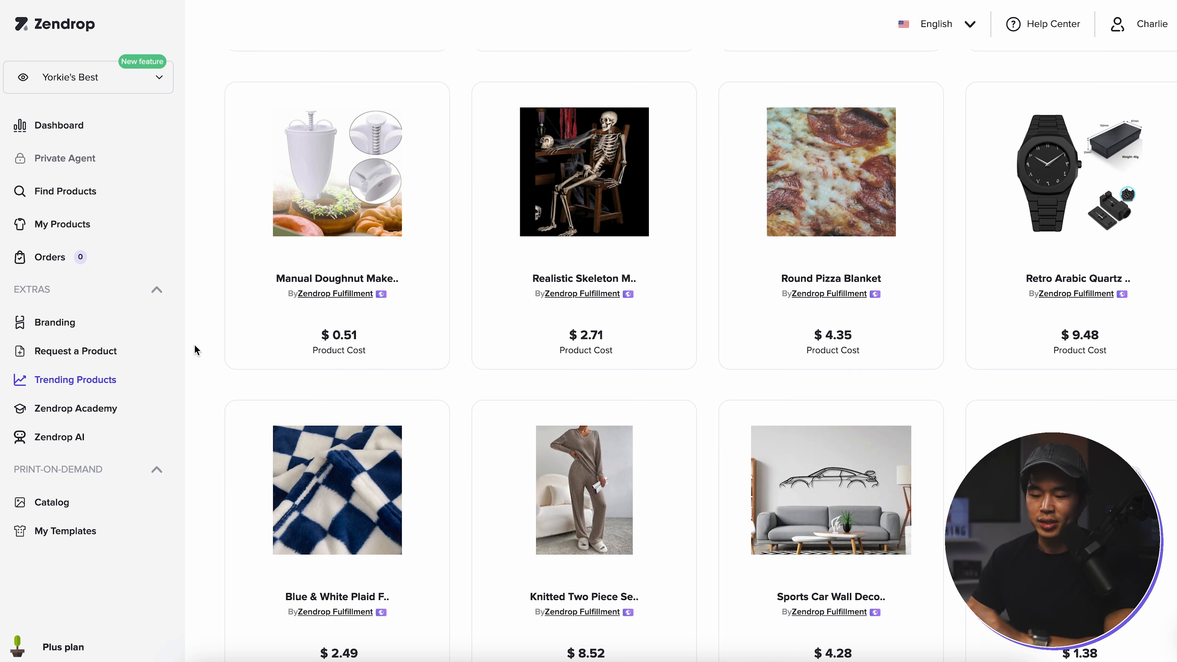
{"action": "scroll", "scroll_direction": "down", "scroll_amount": 3}
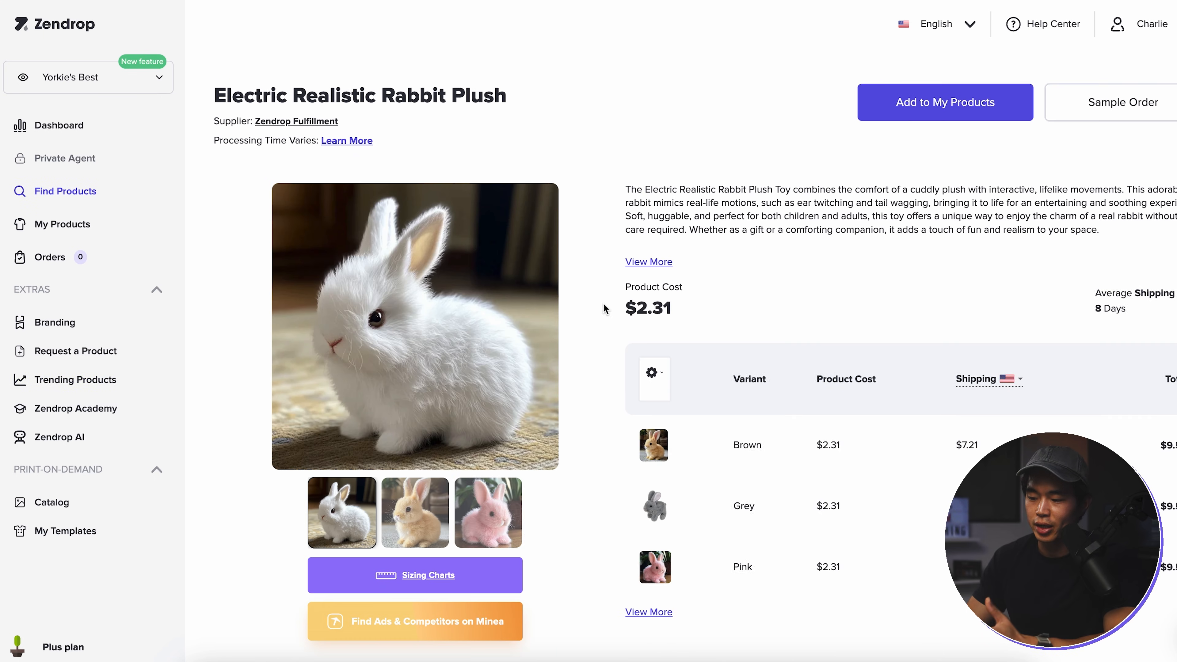
{"action": "scroll", "scroll_direction": "down", "scroll_amount": 3}
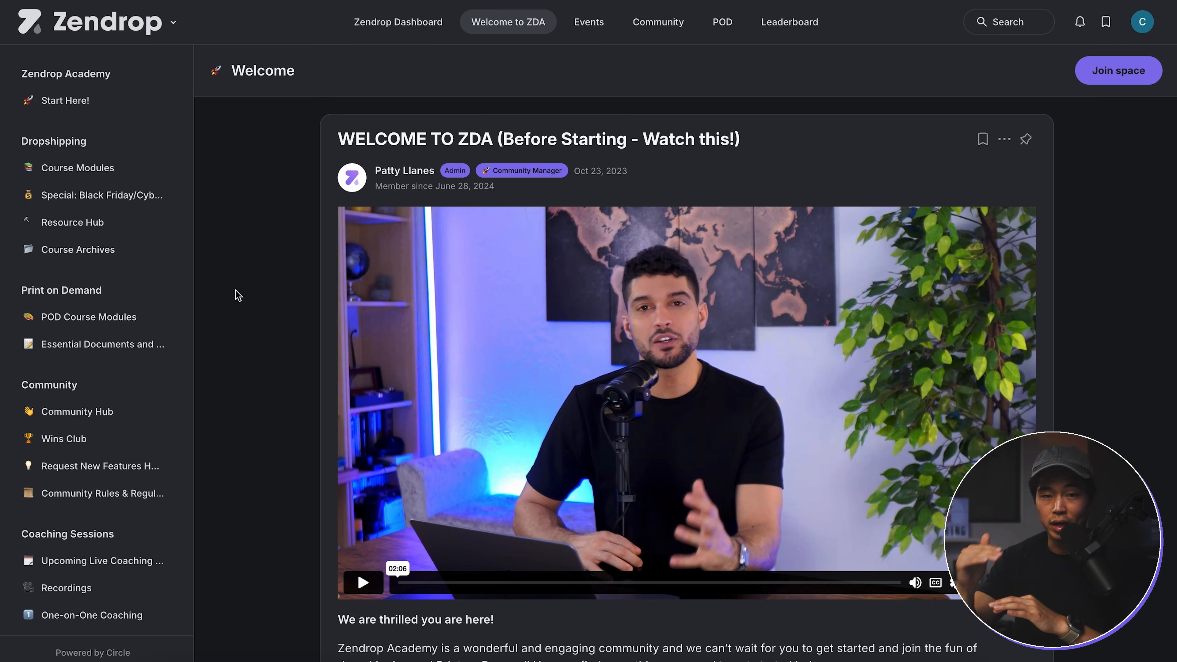
Scroll the Zendrop Academy welcome page below its introductory video
{"action": "scroll", "scroll_direction": "down", "scroll_amount": 3}
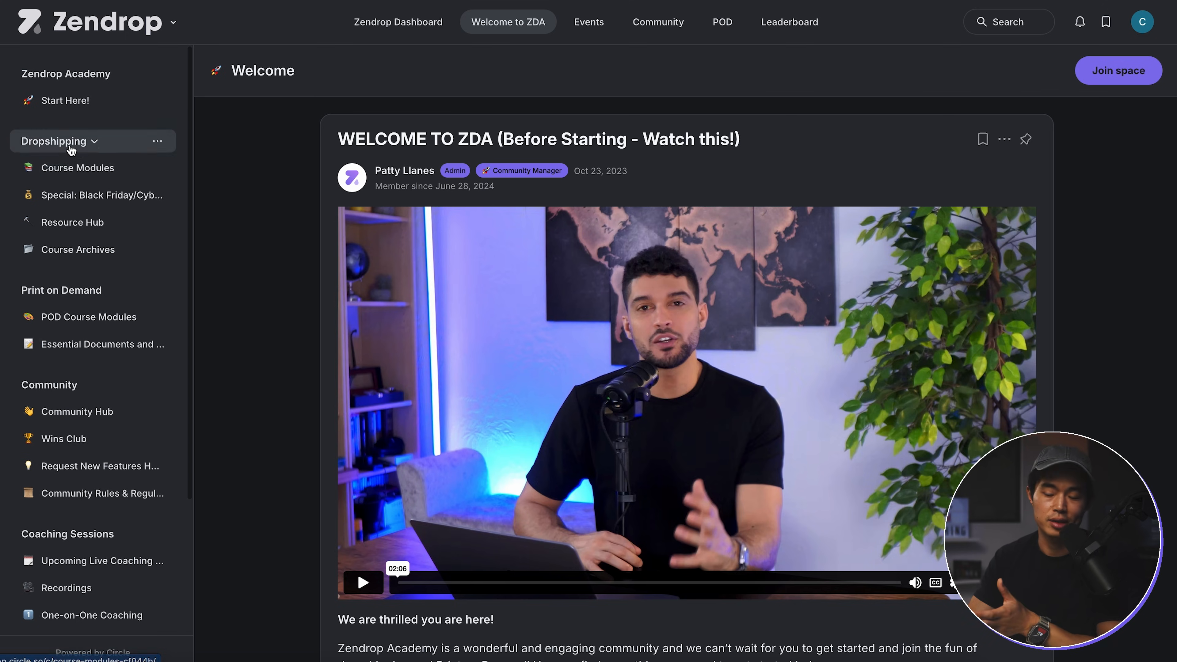
{"action": "mouse_move", "coordinate": [278, 260]}
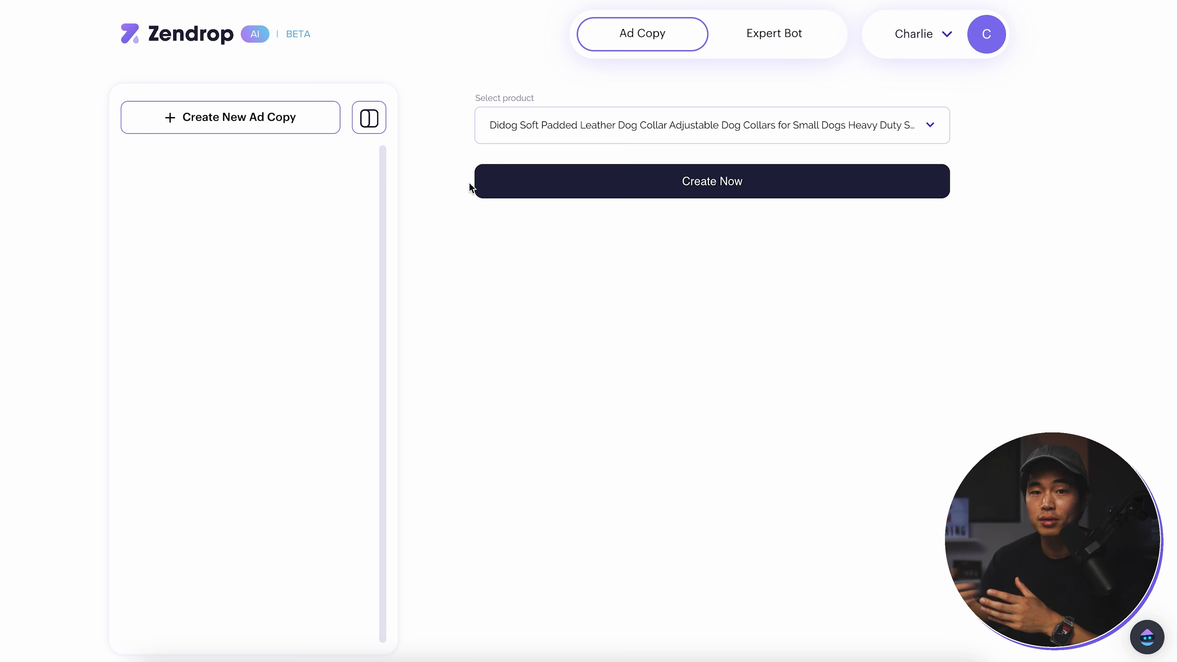
Leave the AI ad copy tool and return to the Rabbit Plush listing
{"action": "left_click", "coordinate": [774, 34]}
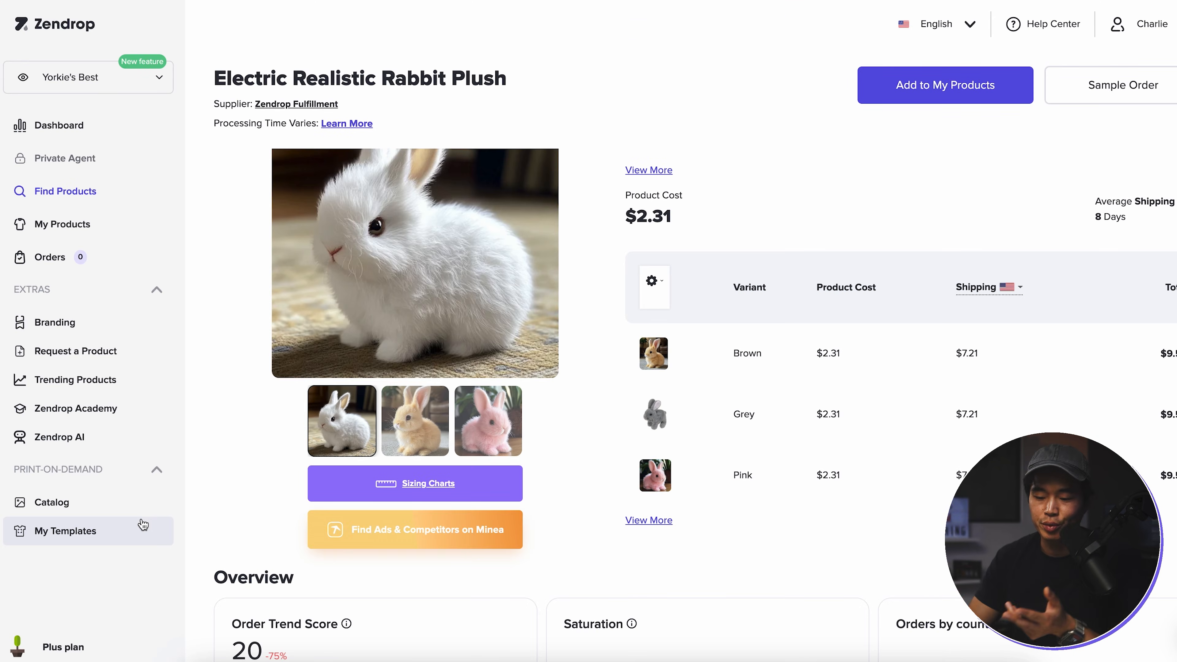
Browse the Print-on-Demand Catalog's Bestsellers and Back to school collections
{"action": "left_click", "coordinate": [51, 503]}
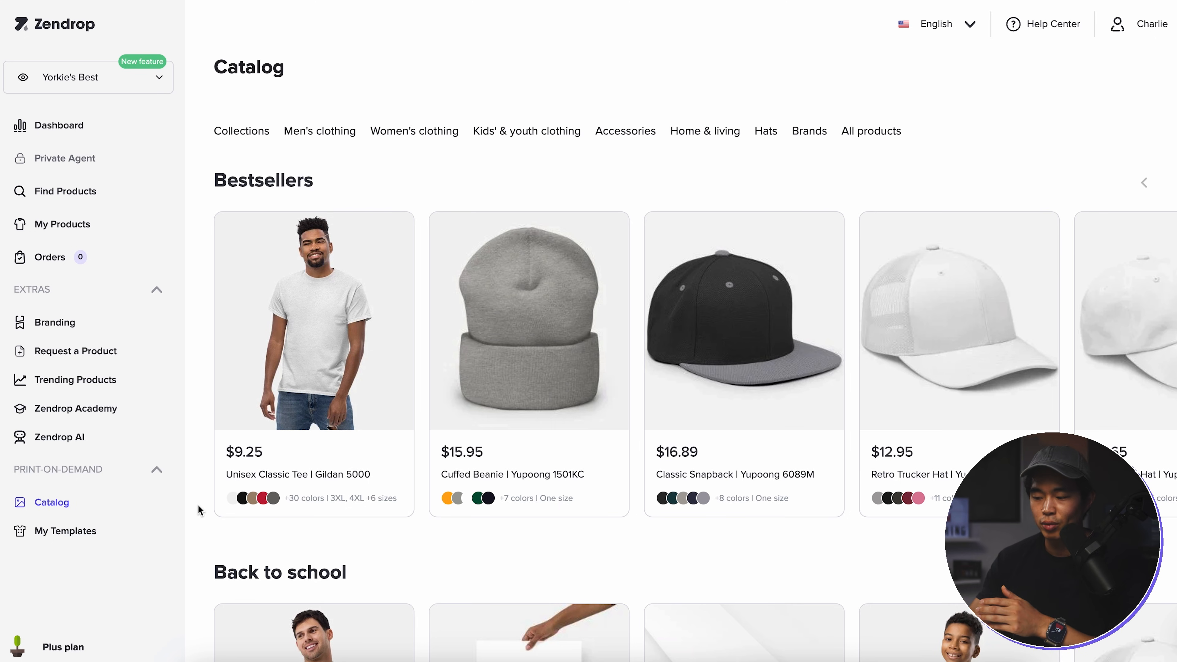
{"action": "scroll", "scroll_direction": "down", "scroll_amount": 3}
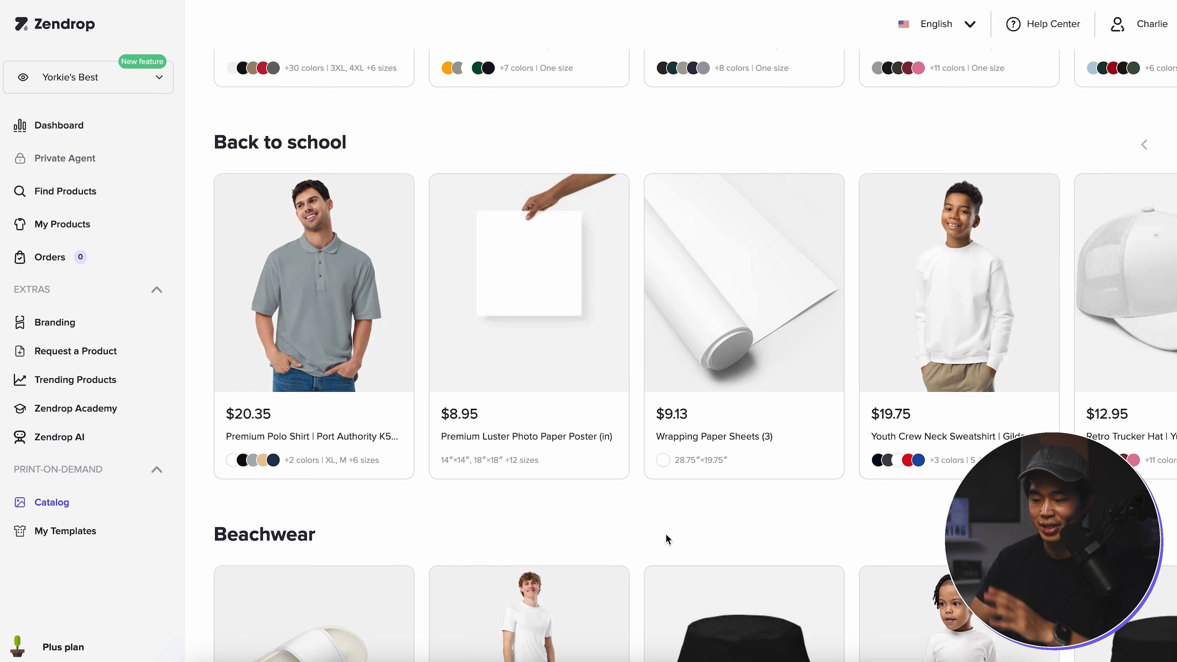
{"action": "scroll", "scroll_direction": "down", "scroll_amount": 3}
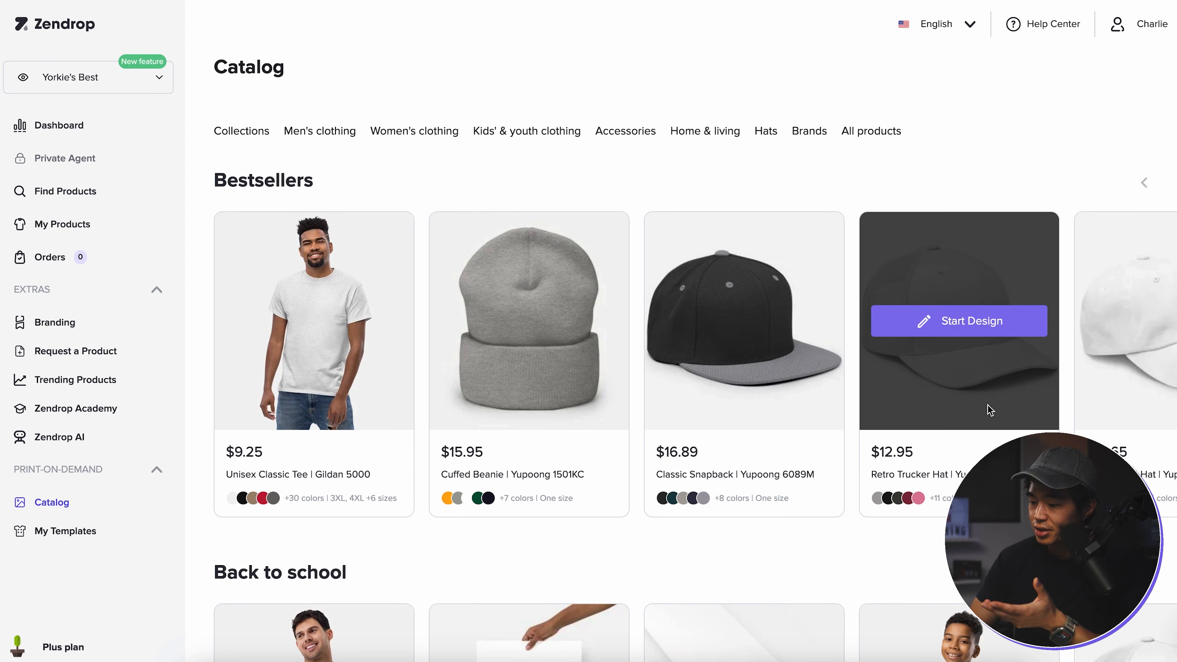
Start a Retro Trucker Hat design and add the text 'Test' to the front
{"action": "left_click", "coordinate": [958, 320]}
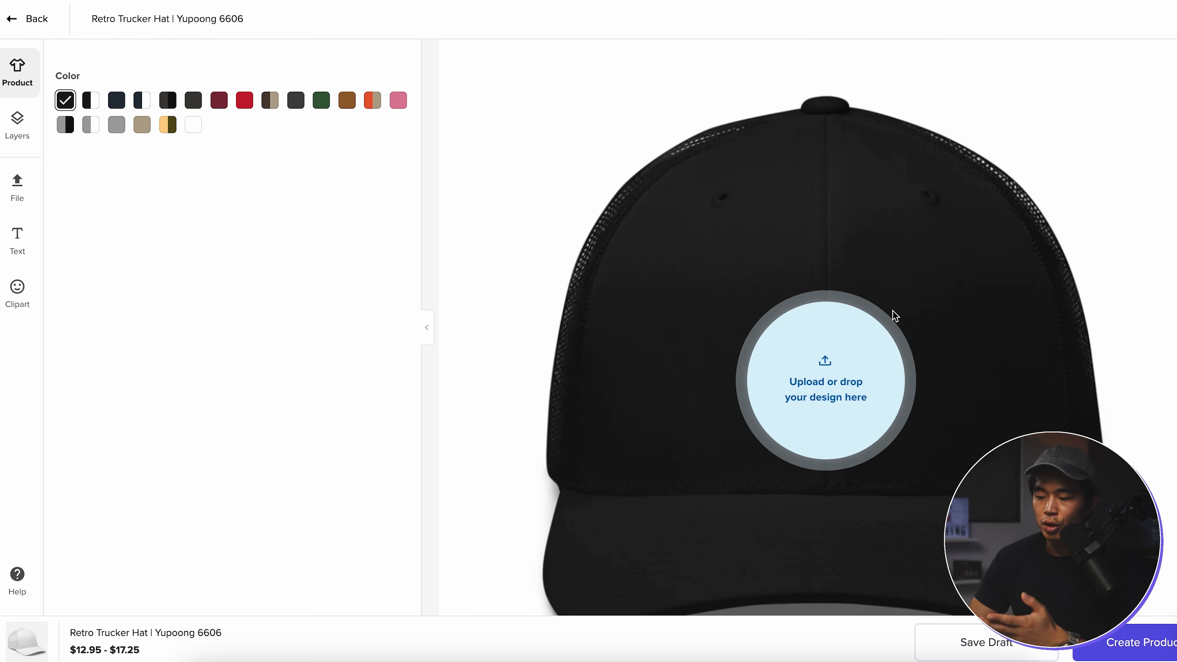
{"action": "mouse_move", "coordinate": [811, 405]}
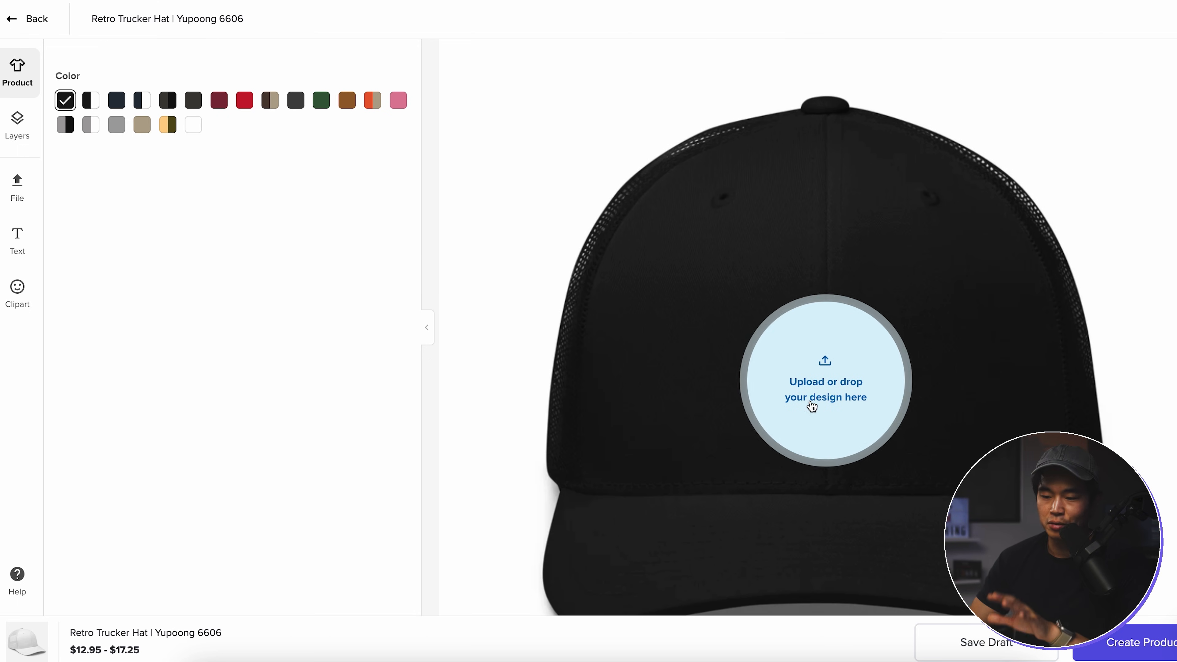
{"action": "left_click", "coordinate": [17, 241]}
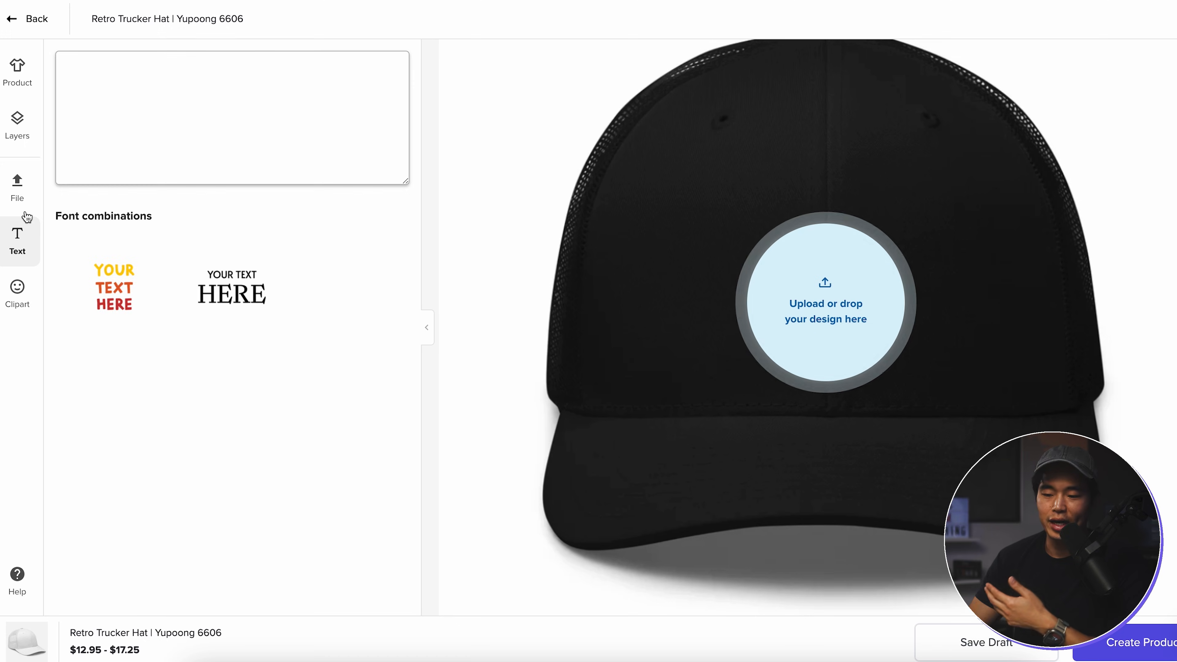
{"action": "type", "text": "Test"}
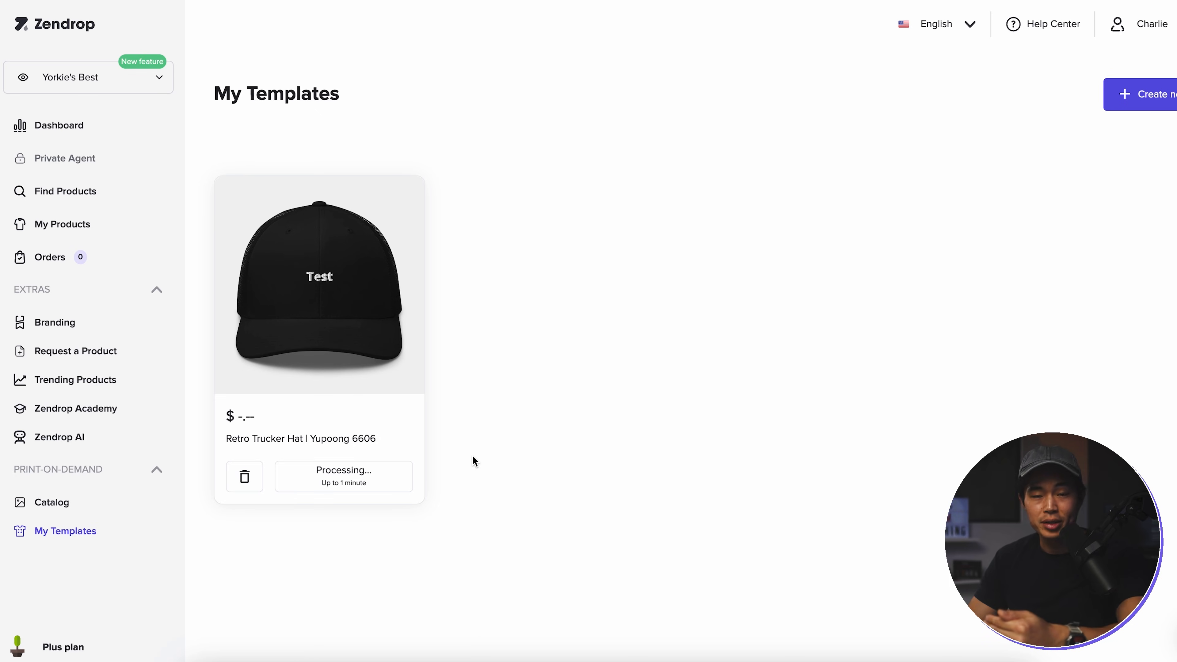
{"action": "mouse_move", "coordinate": [446, 197]}
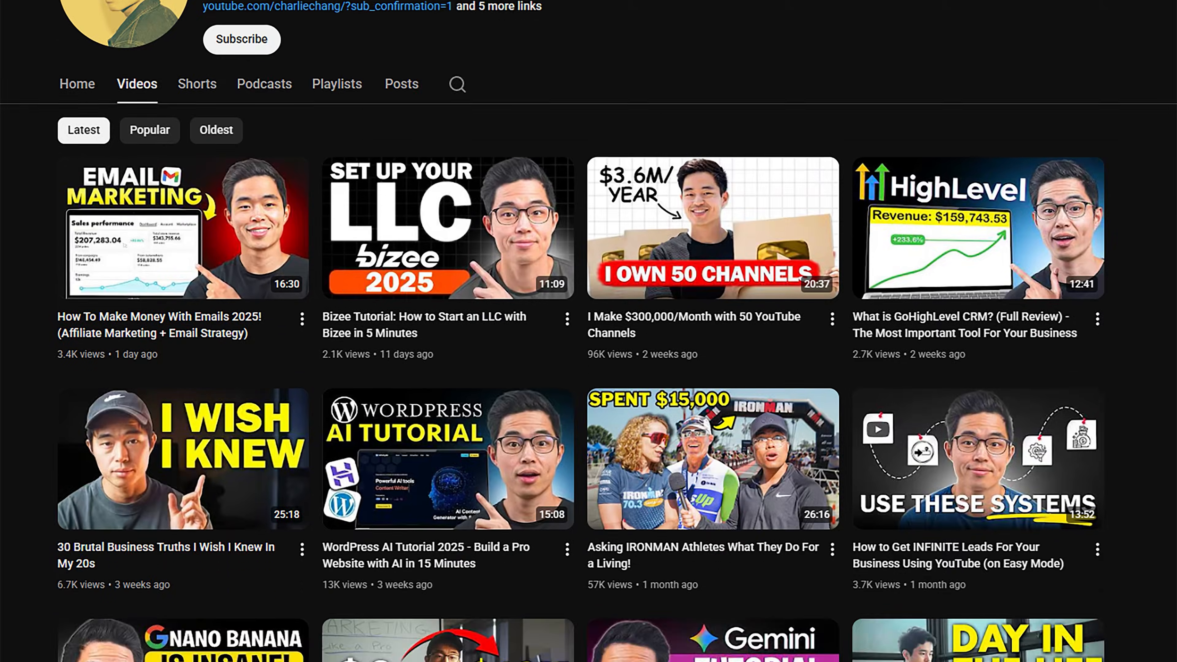
Scroll down the channel's Videos grid to reveal older uploads
{"action": "scroll", "scroll_direction": "down", "scroll_amount": 3}
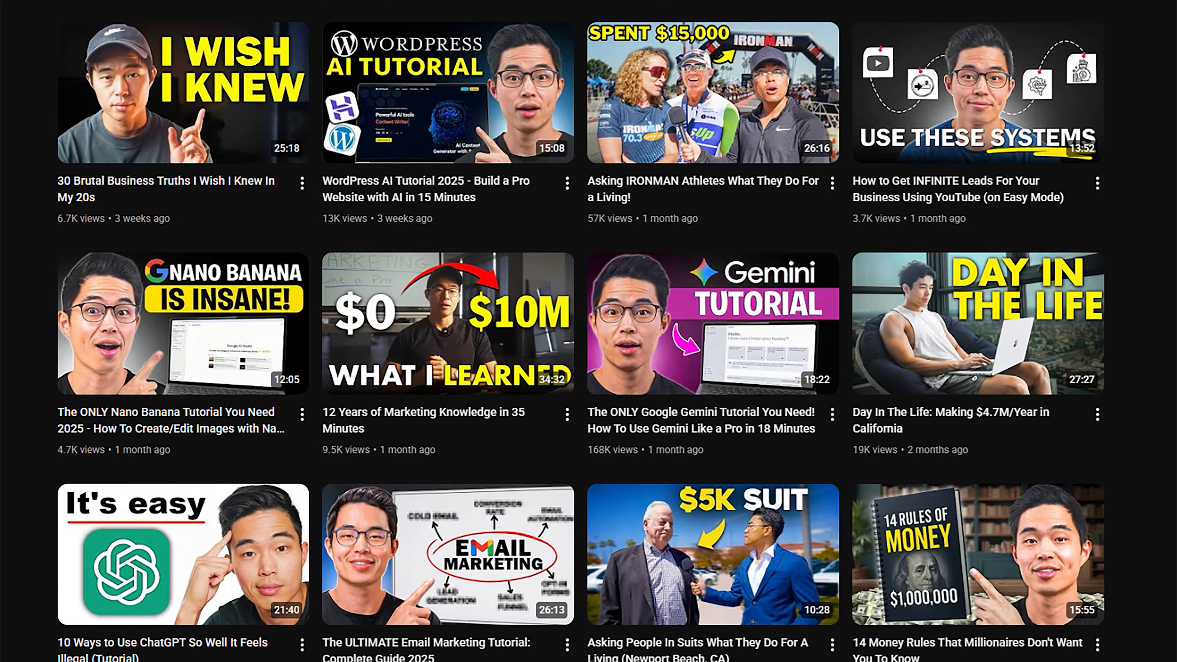
{"action": "scroll", "scroll_direction": "down", "scroll_amount": 3}
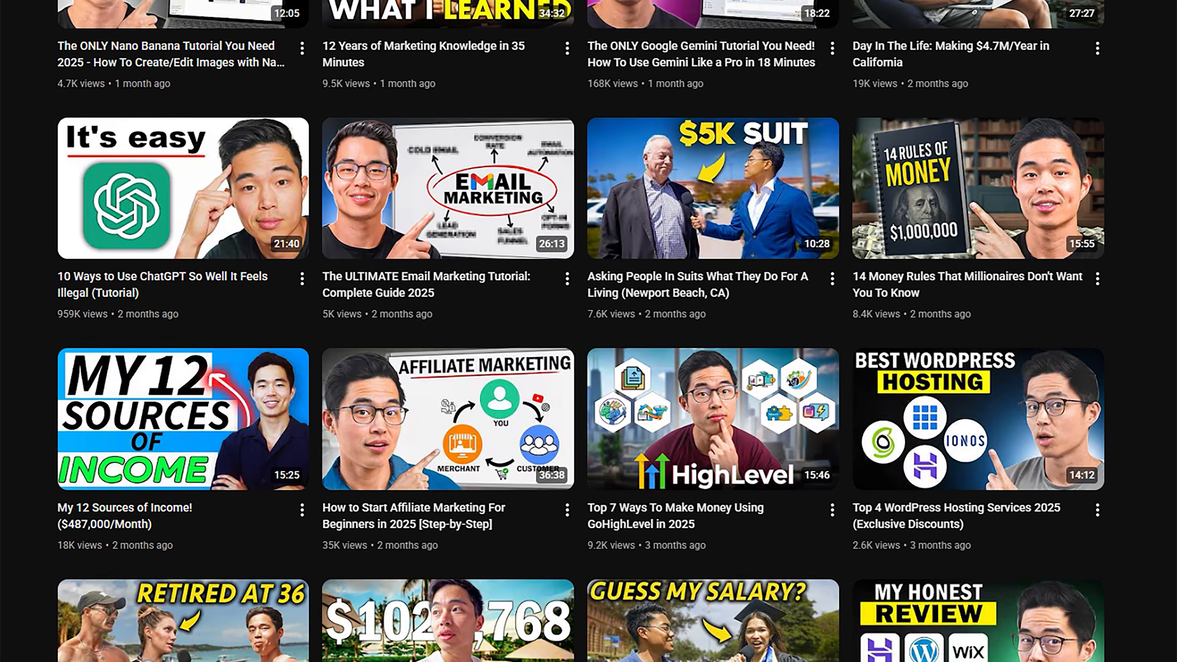